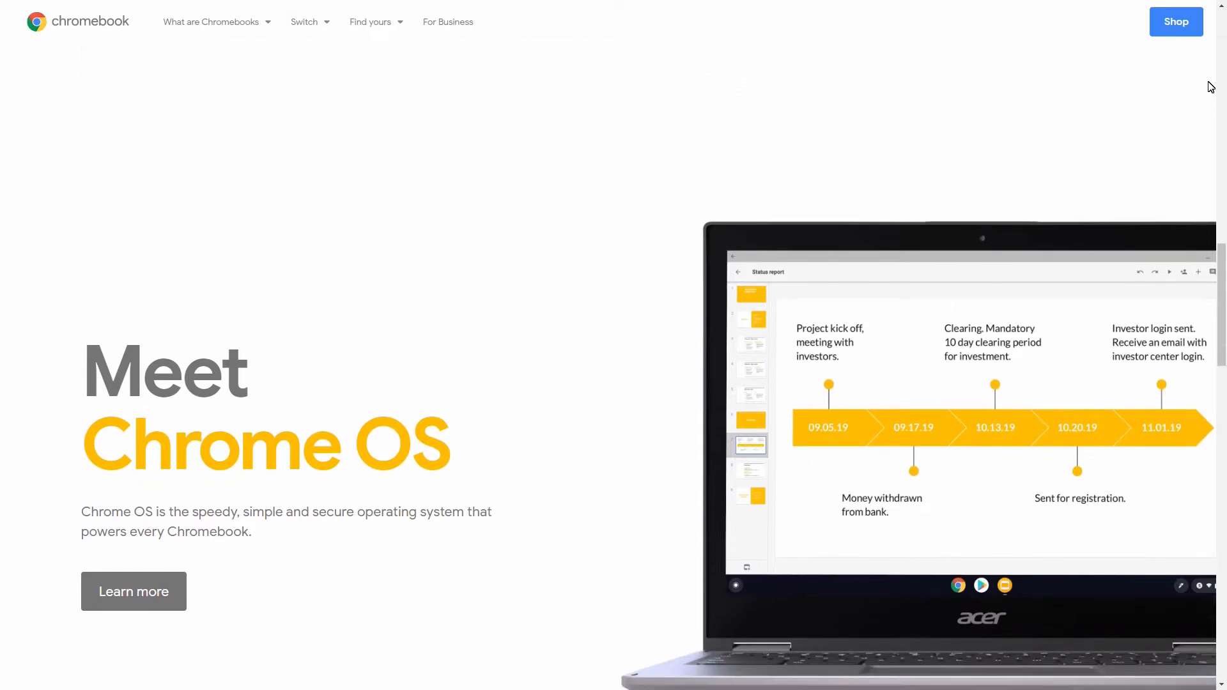
- Scroll the Chromebook website and glance at Quick Settings before returning to the desktop
scroll(down, 3)
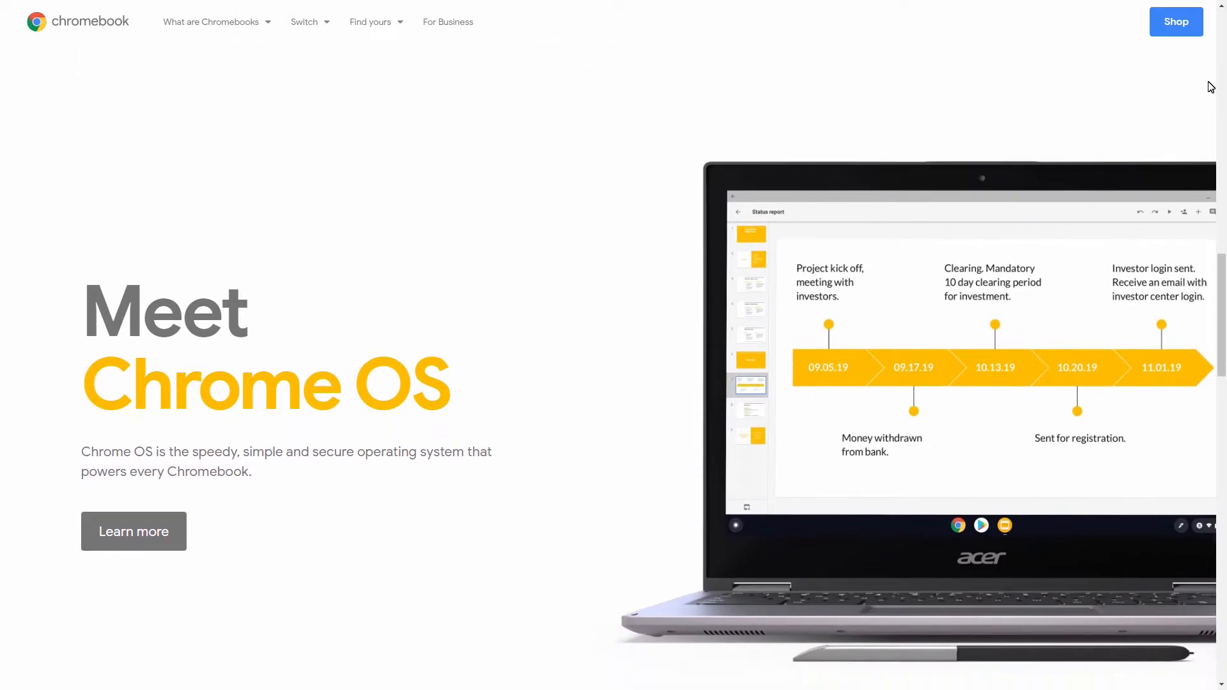
scroll(down, 3)
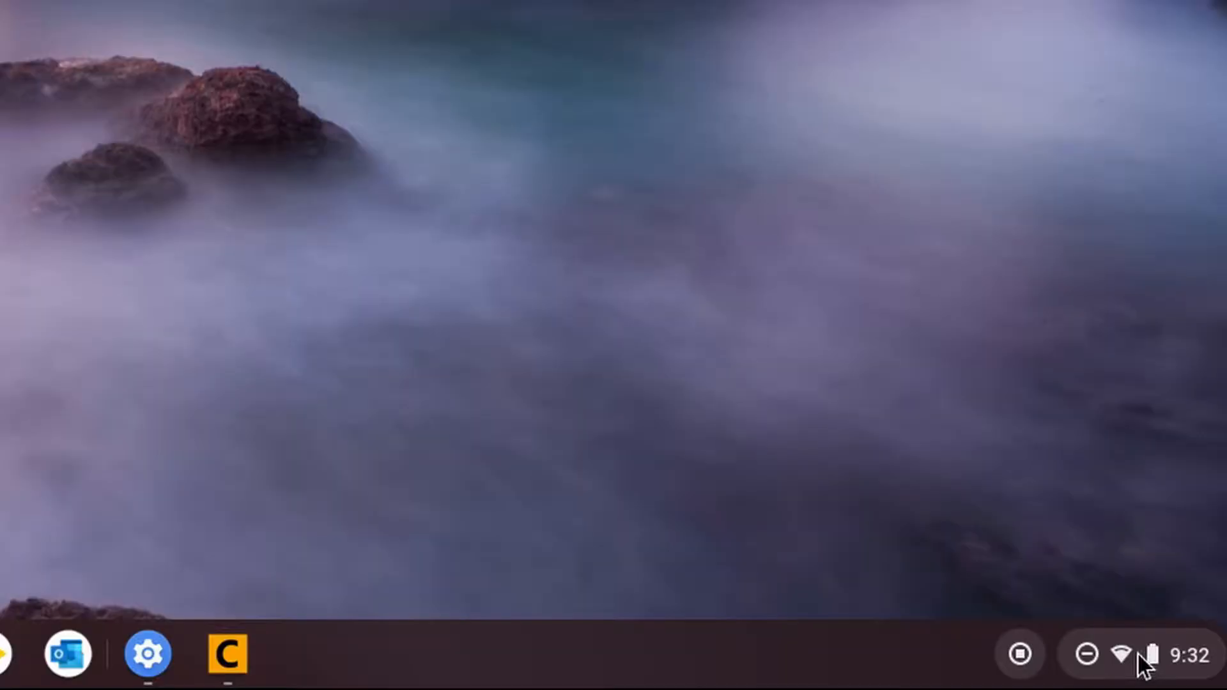
click(1143, 655)
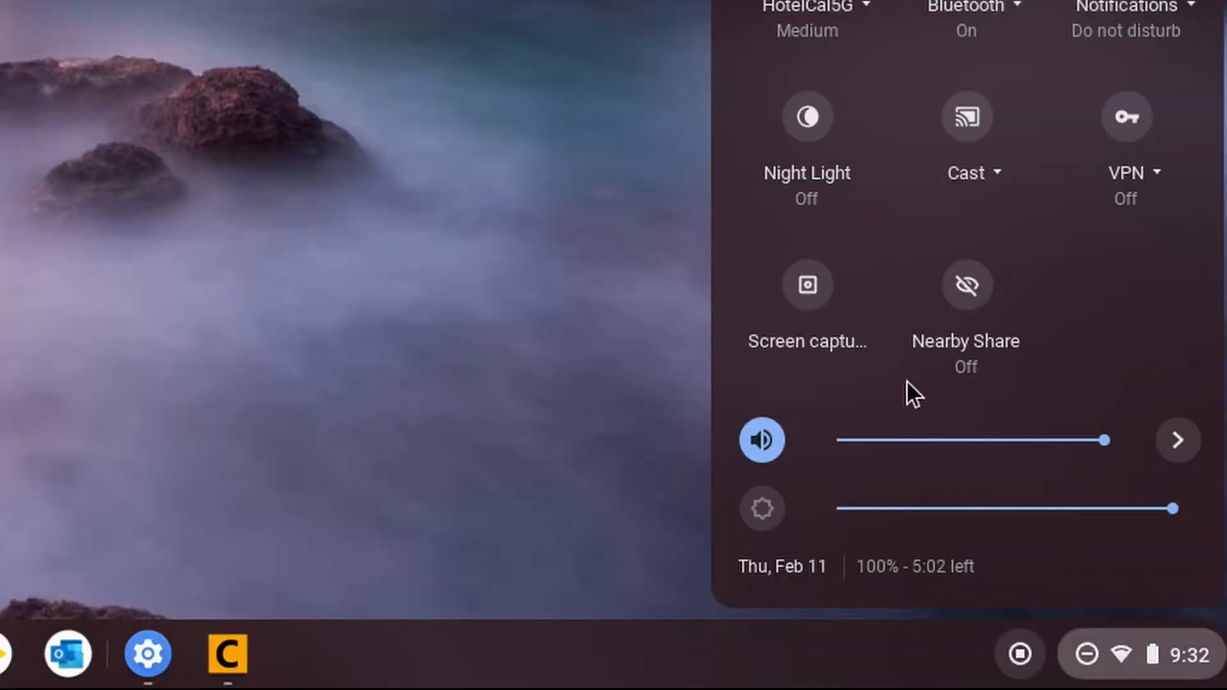
mouse_move(850, 337)
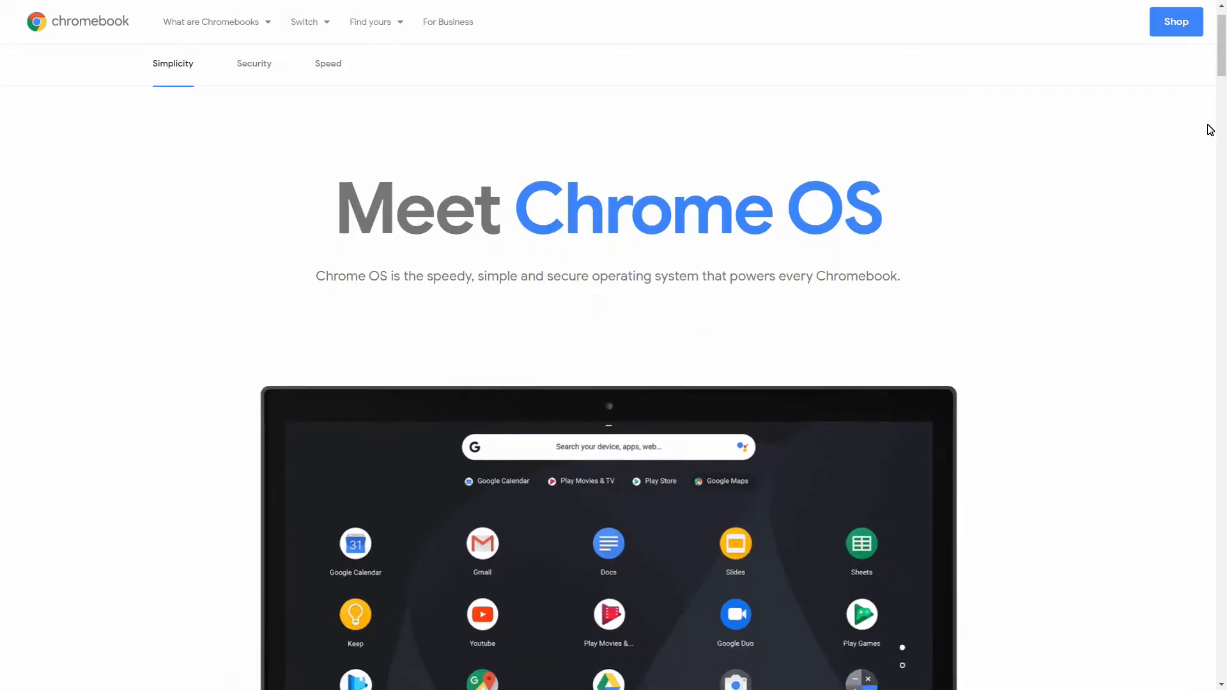
scroll(down, 3)
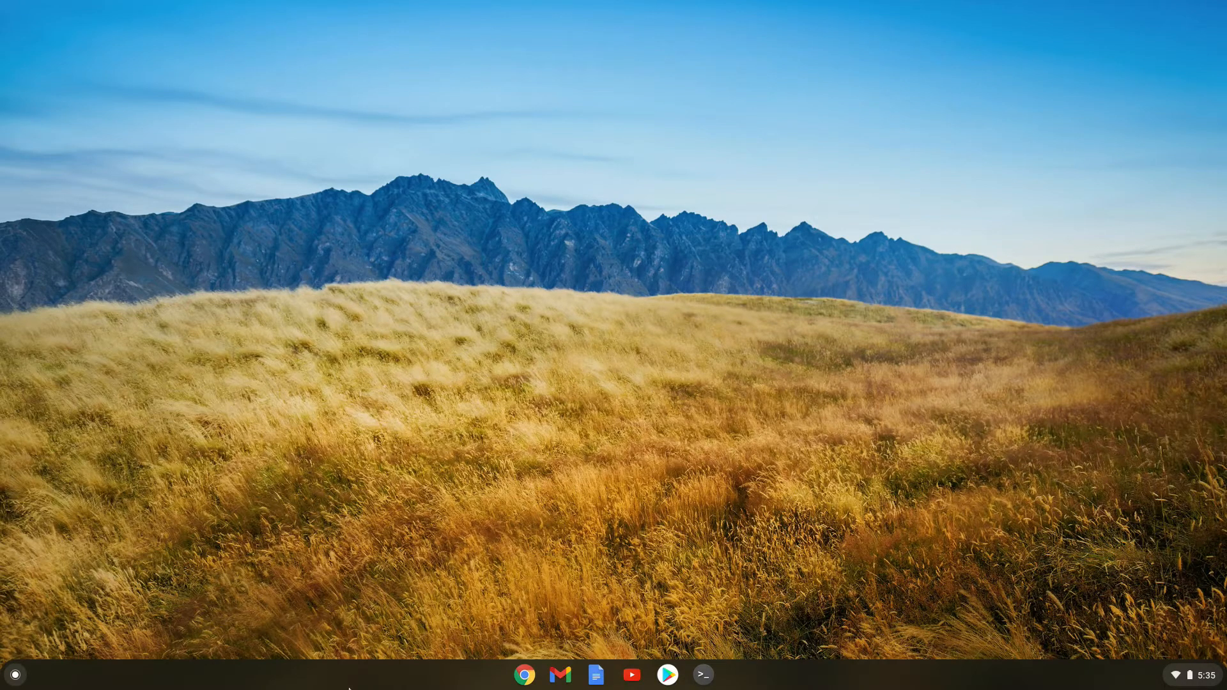
- Launch Chrome and go to chrome://flags via the address bar suggestions
click(524, 675)
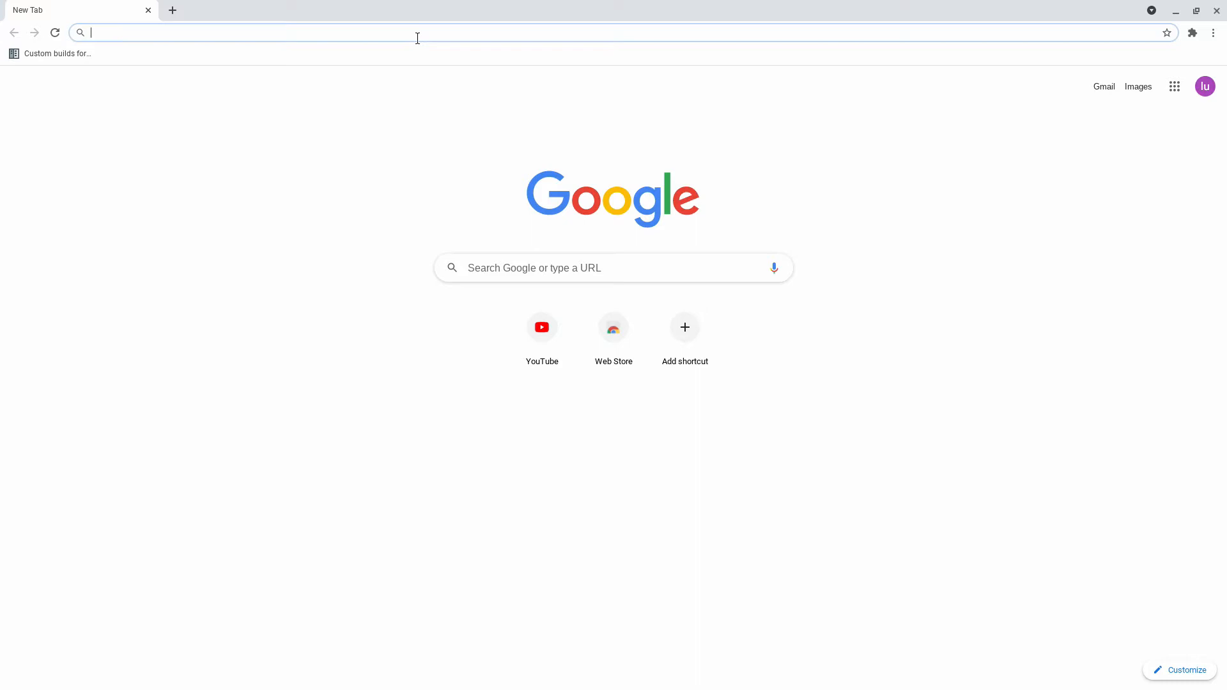
text(chrome://)
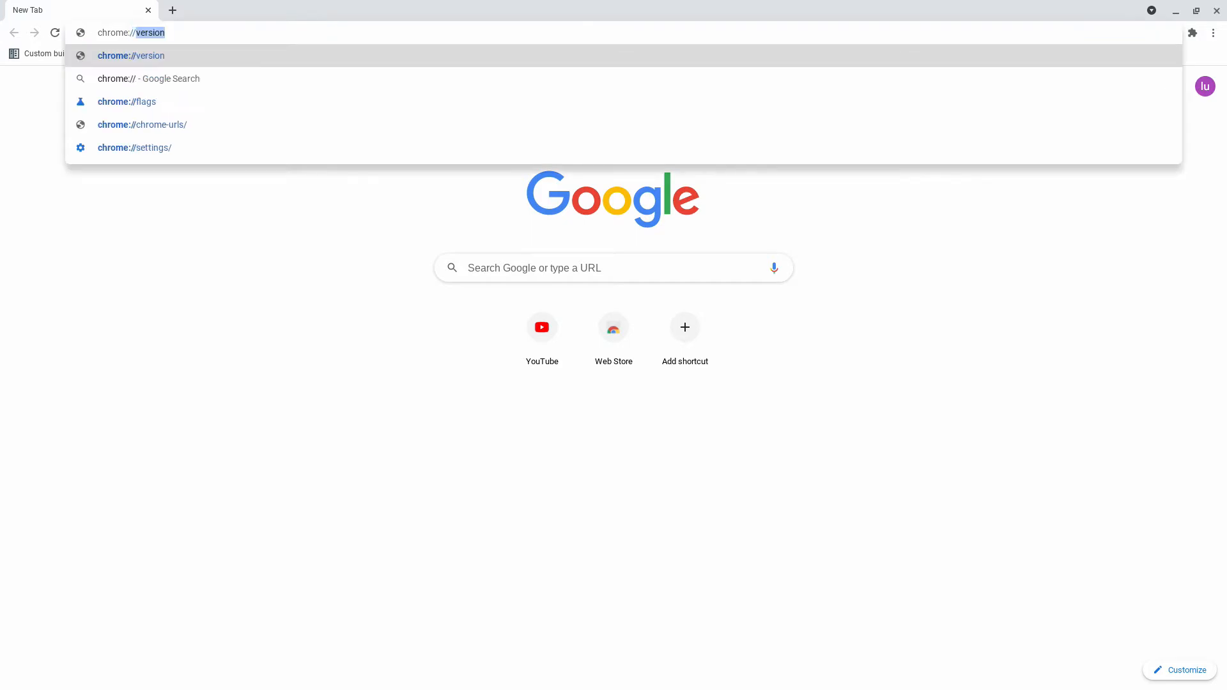
click(126, 101)
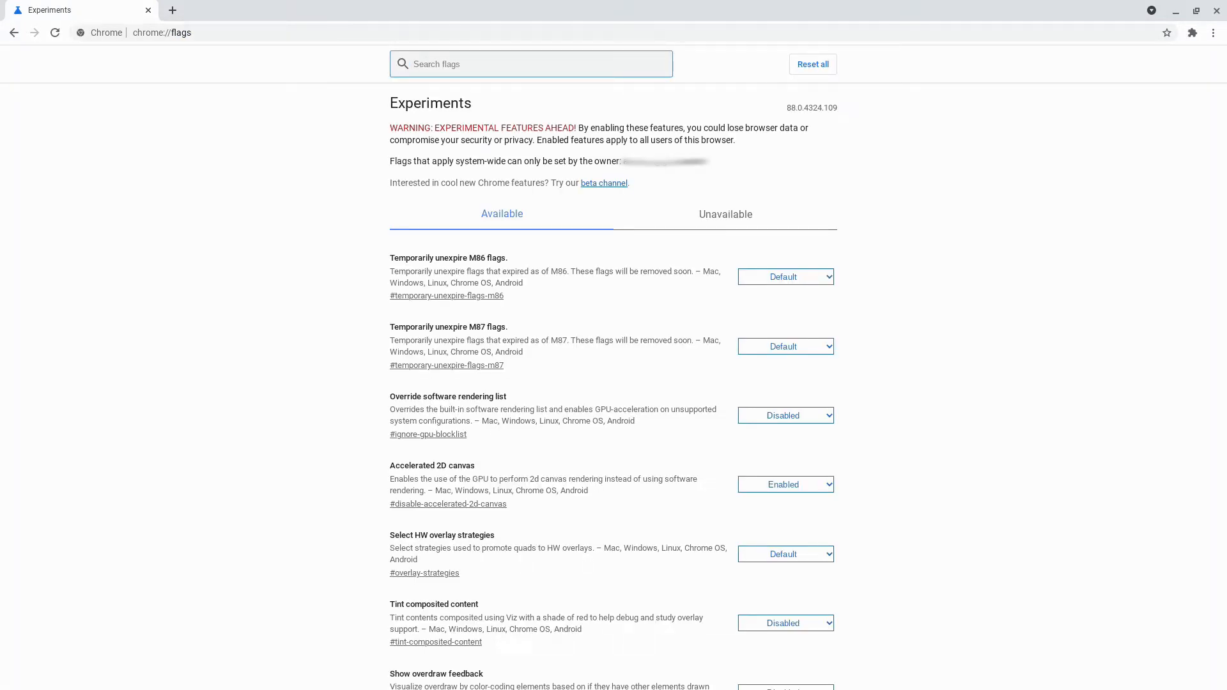
- Search flags for 'screen capture', enable Screen capture test, and restart Chrome
text(screen ca)
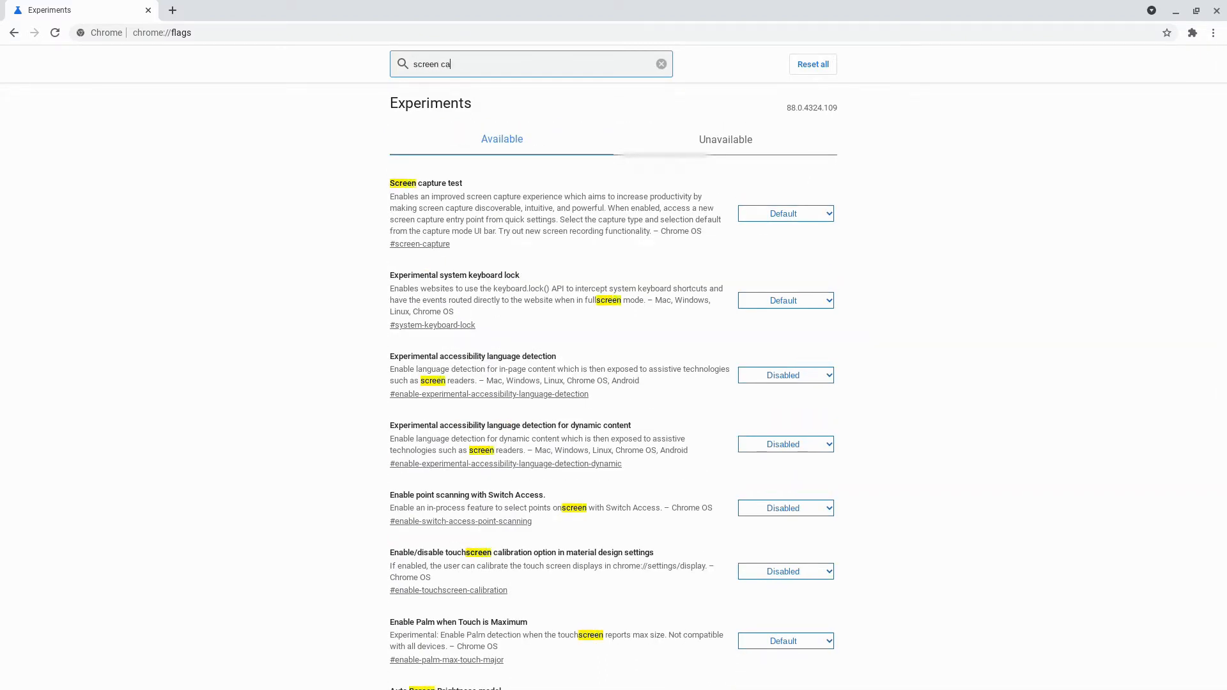
text(pture)
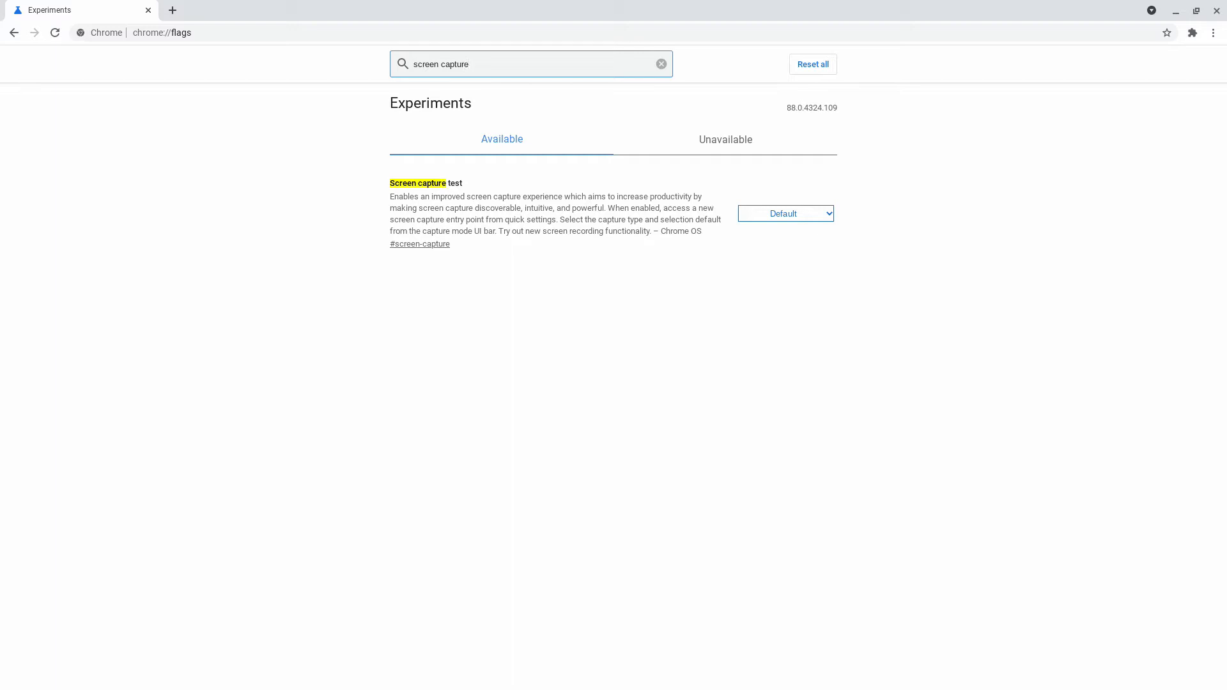
mouse_move(144, 126)
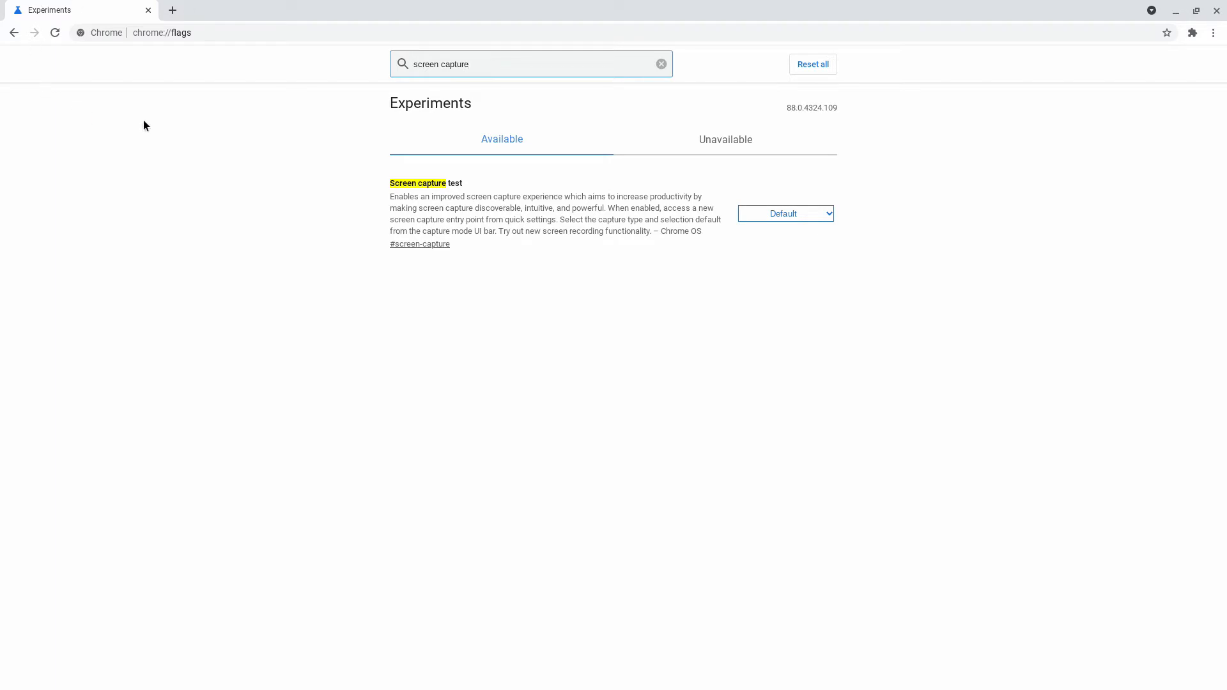
mouse_move(395, 180)
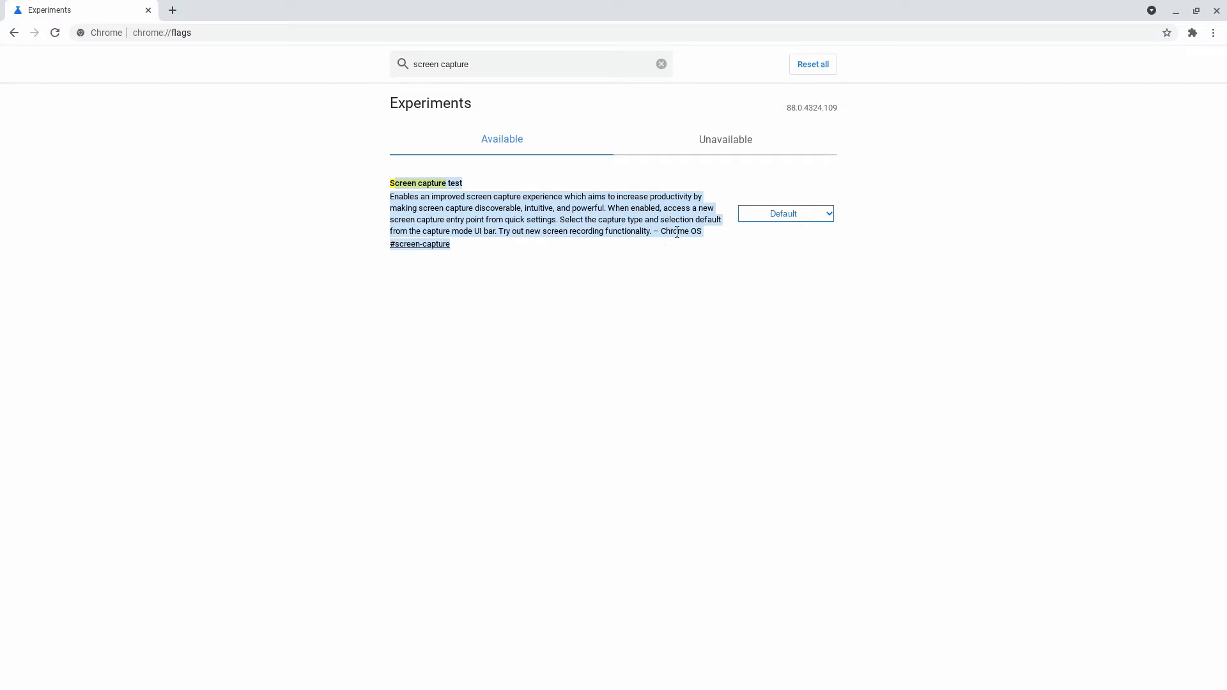
click(785, 213)
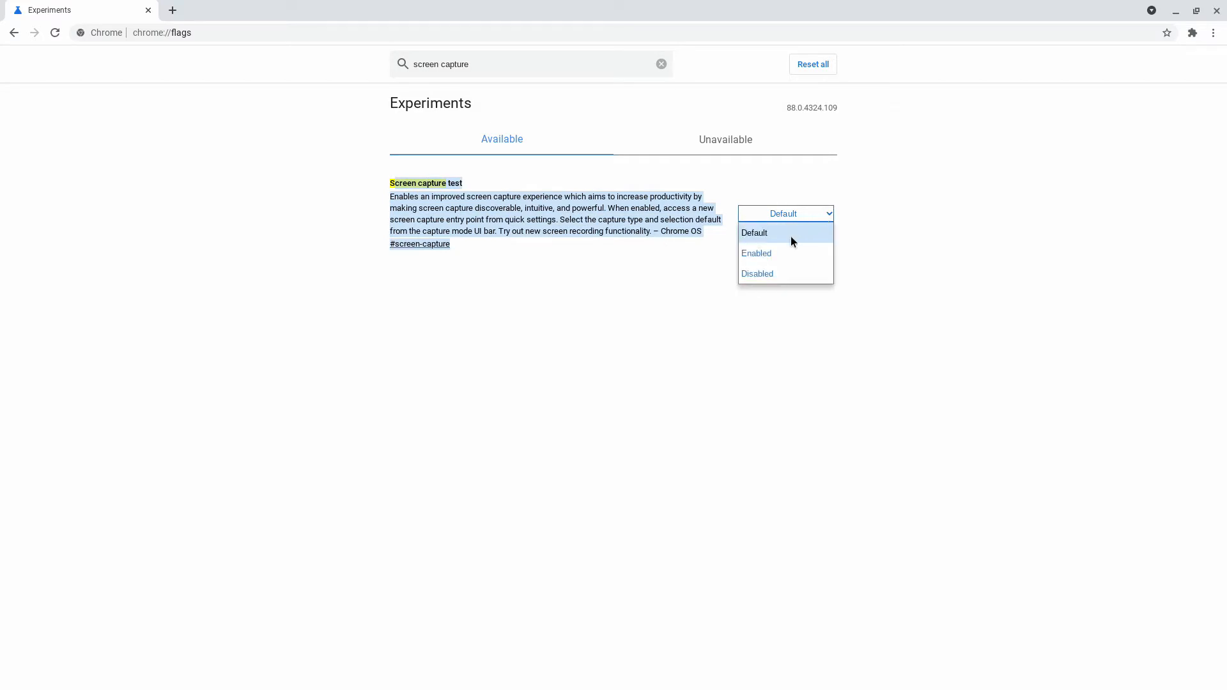
click(757, 253)
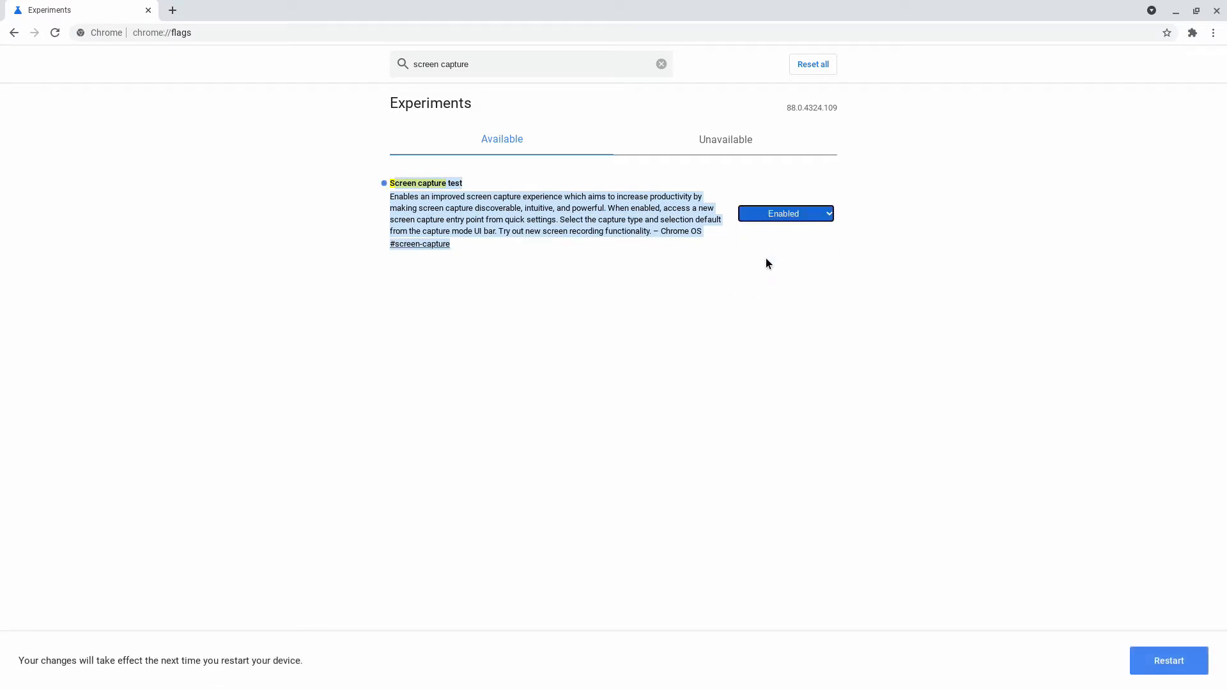
mouse_move(1118, 613)
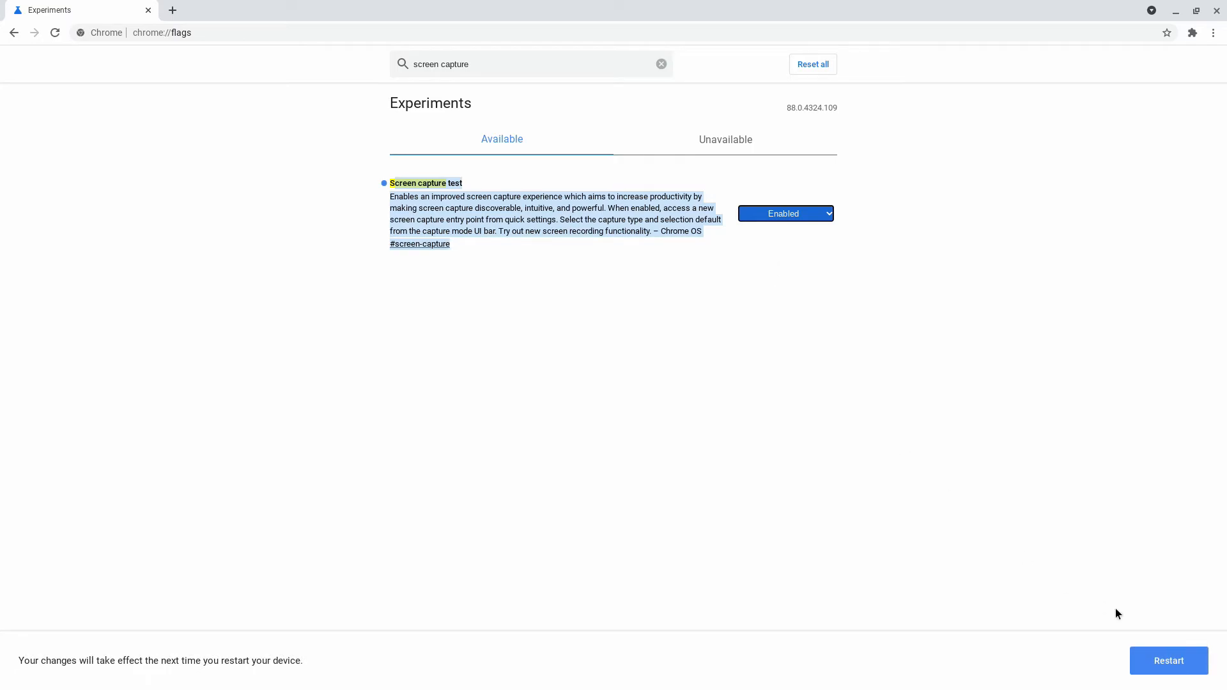
click(660, 64)
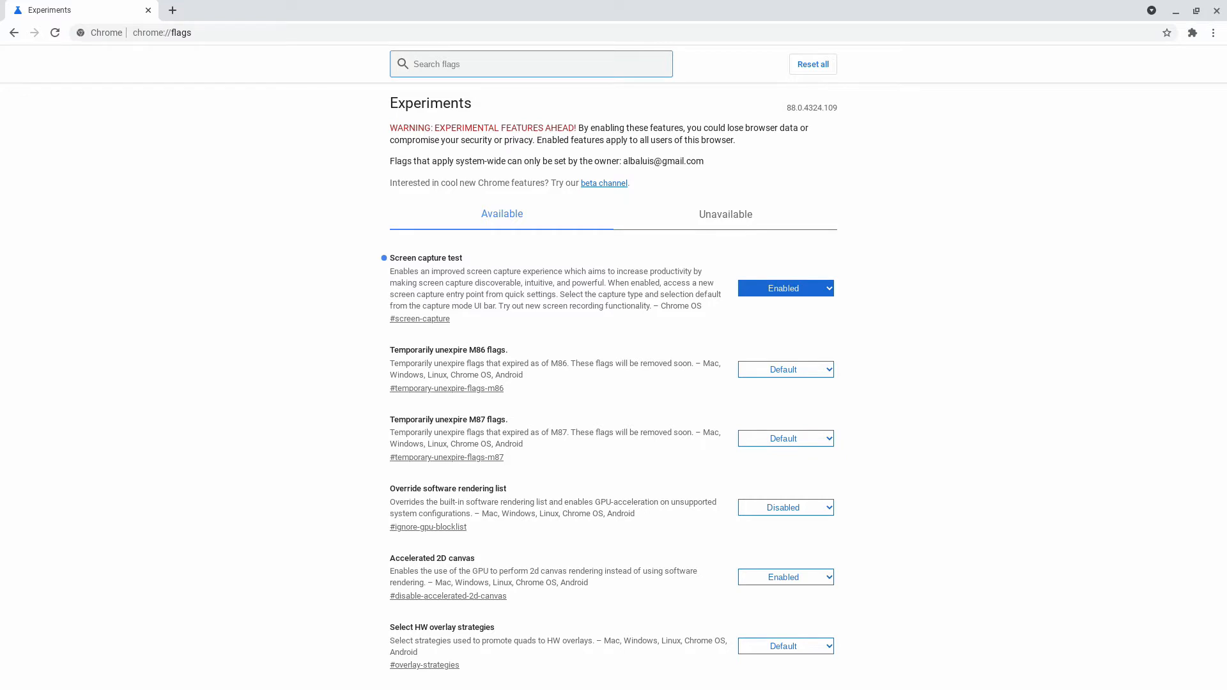
mouse_move(1216, 13)
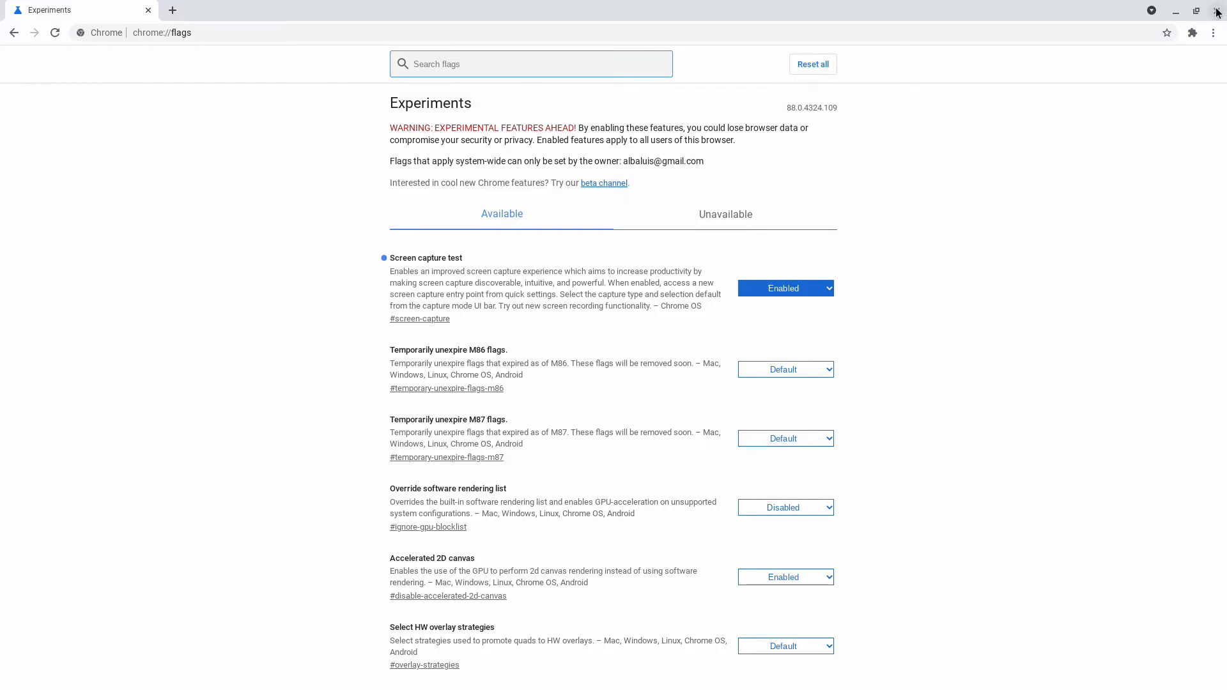
- Close the Chrome window and show Quick Settings from the status area
click(1218, 11)
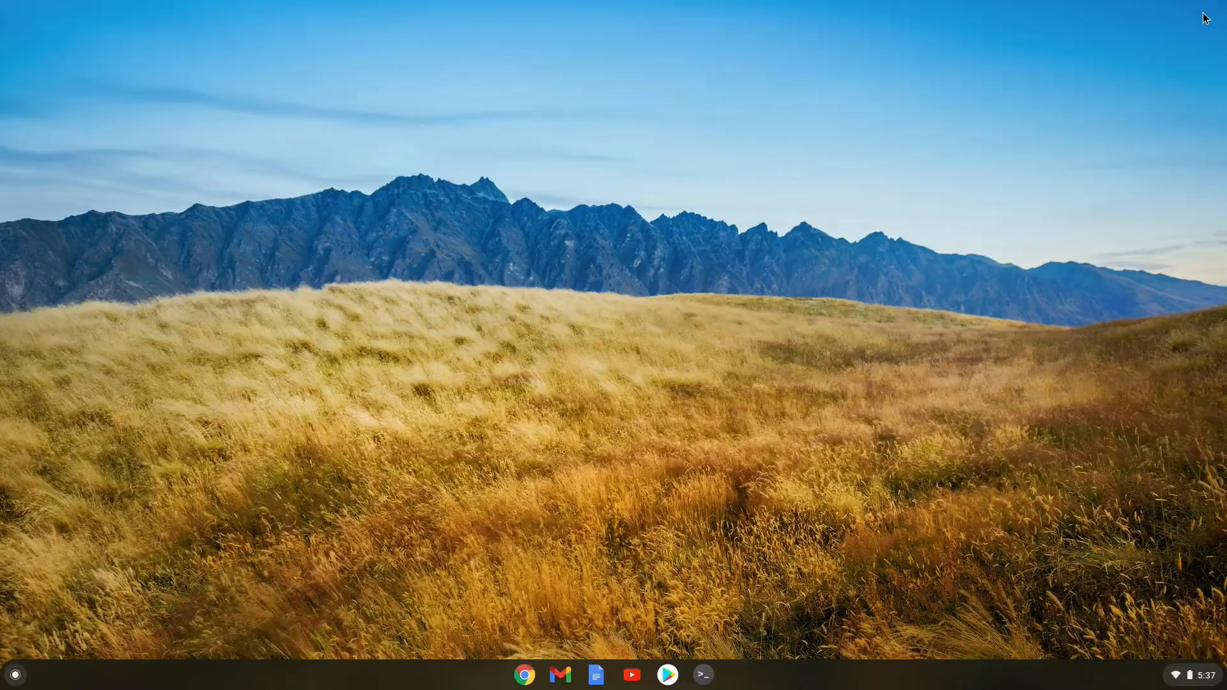
mouse_move(1224, 28)
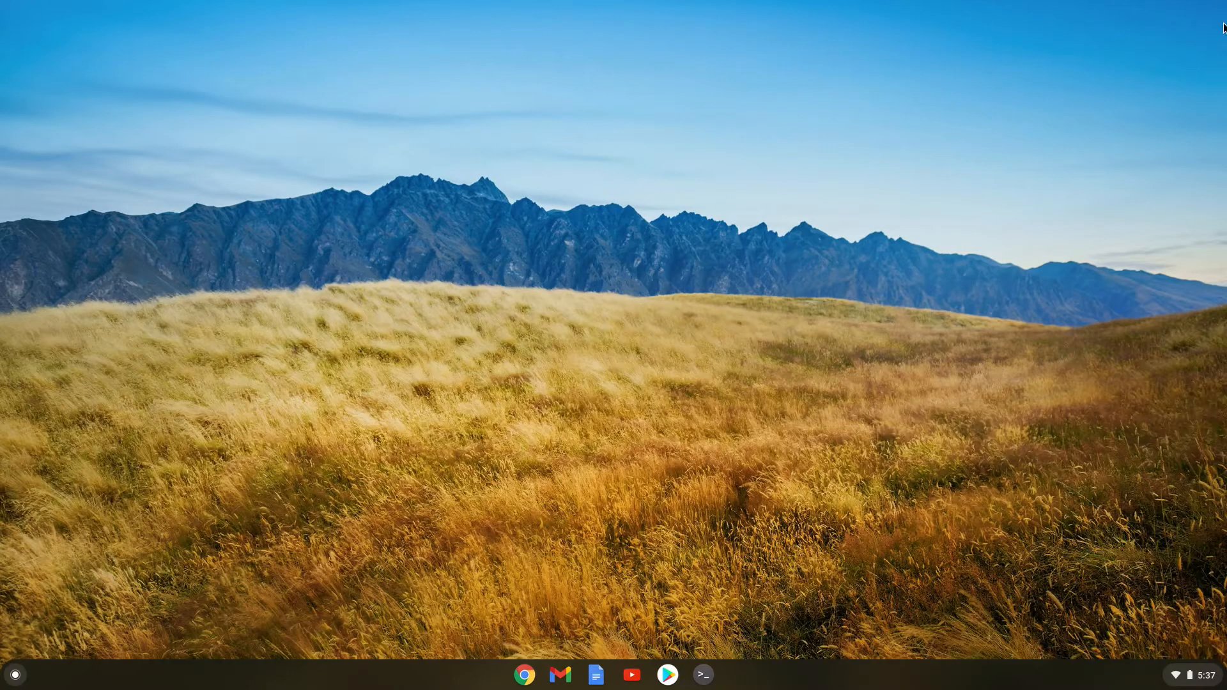
mouse_move(1188, 676)
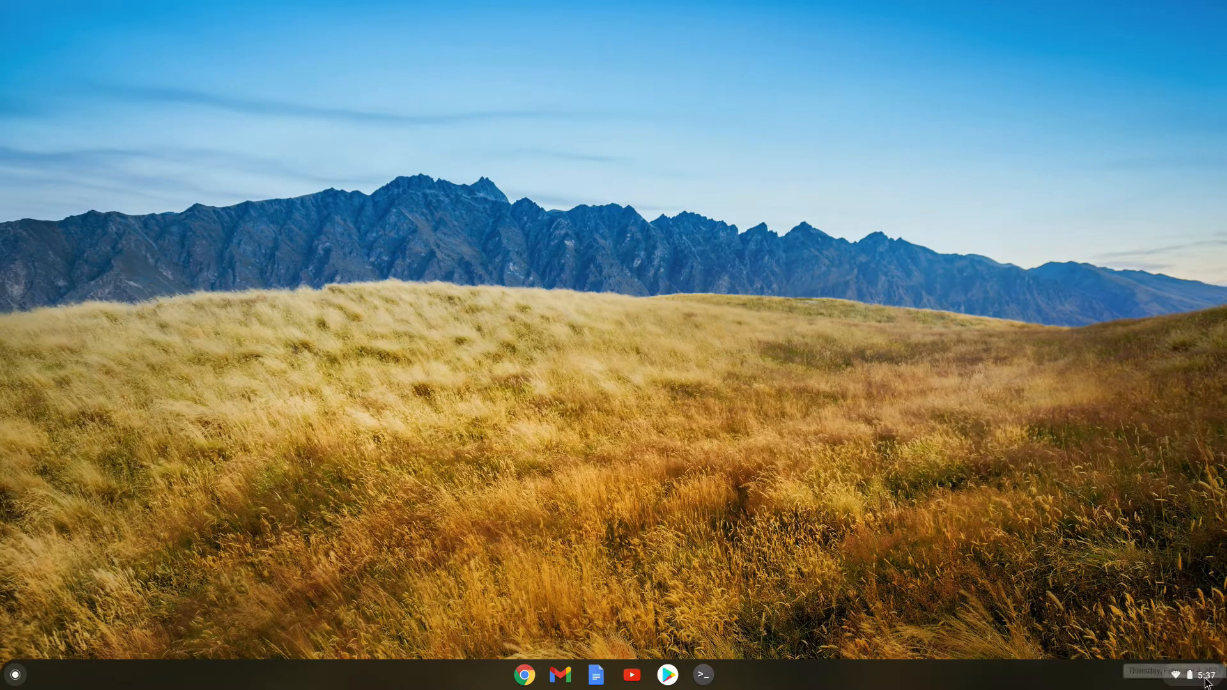
click(1184, 673)
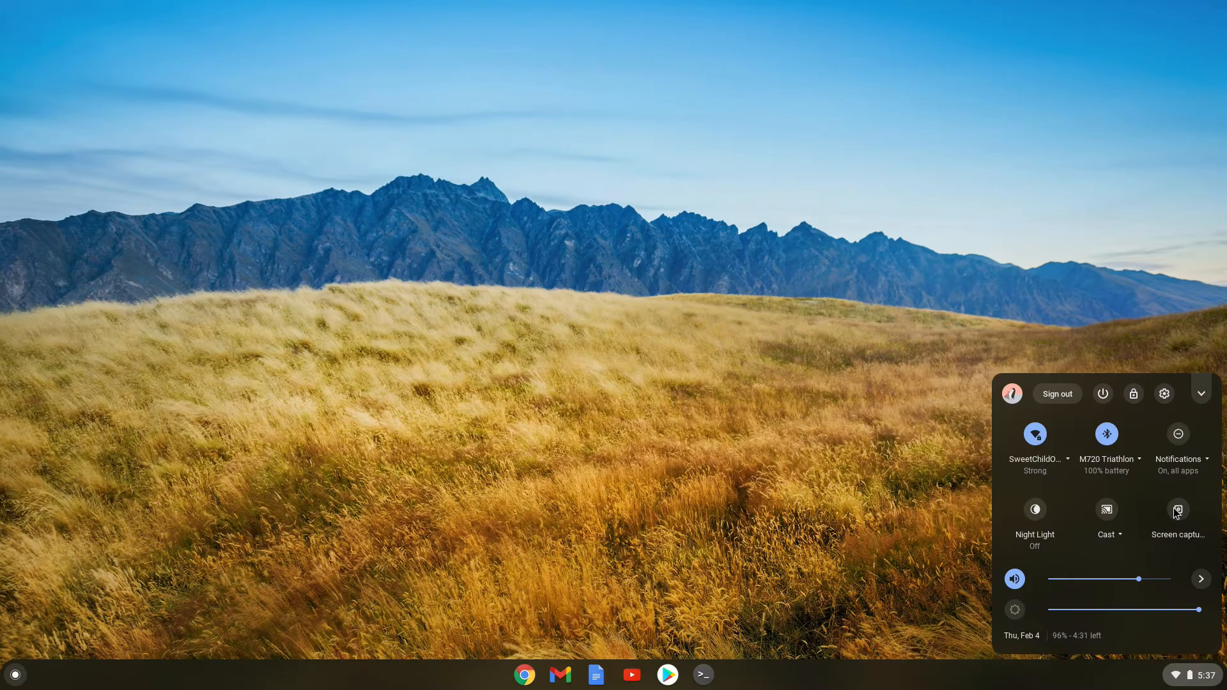
- Start screen capture mode from the Screen capture tile in Quick Settings
click(1178, 509)
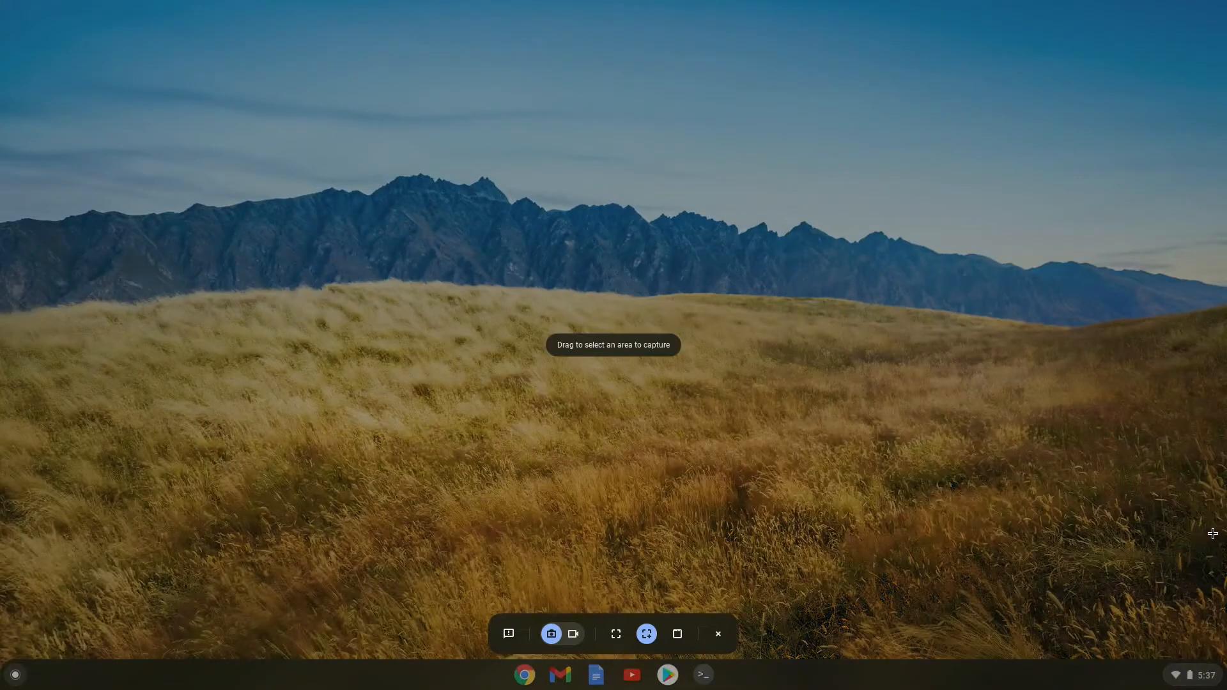
mouse_move(475, 621)
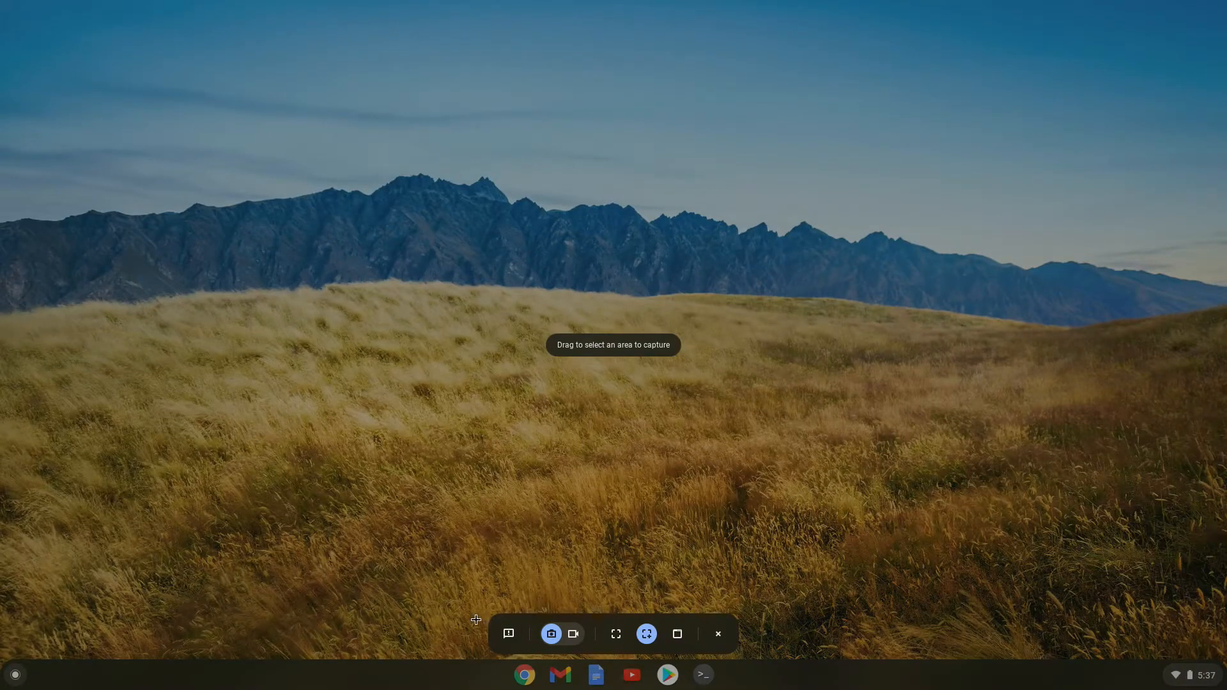
mouse_move(652, 556)
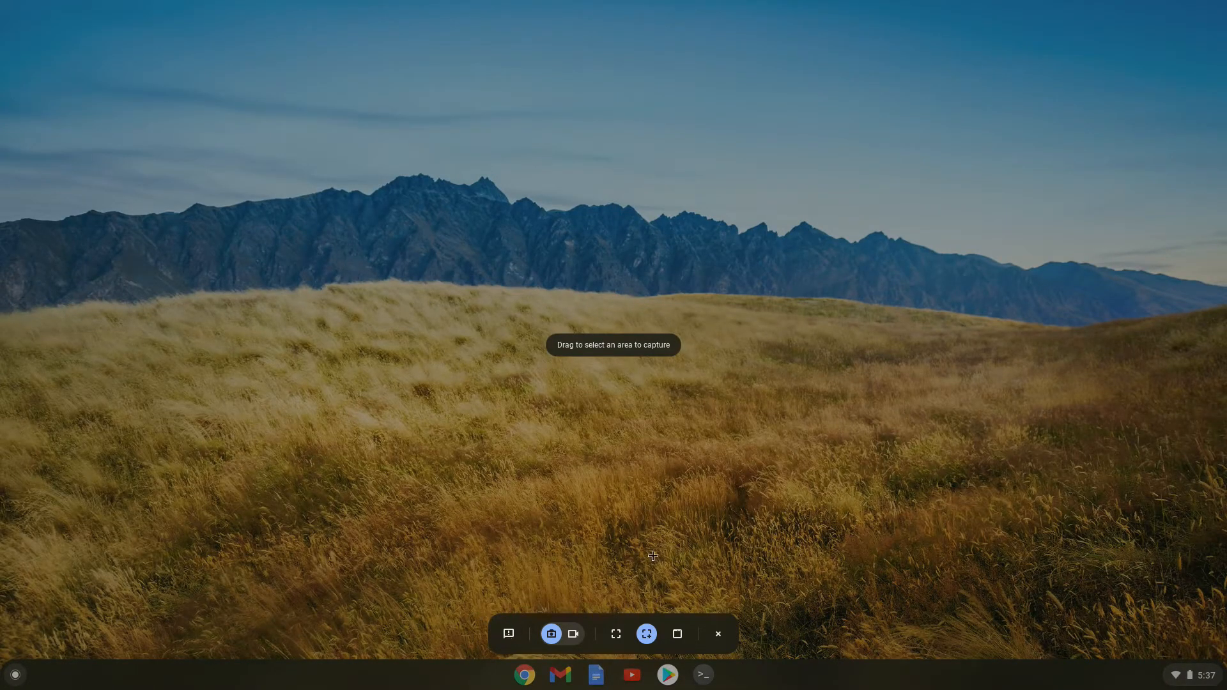
mouse_move(651, 566)
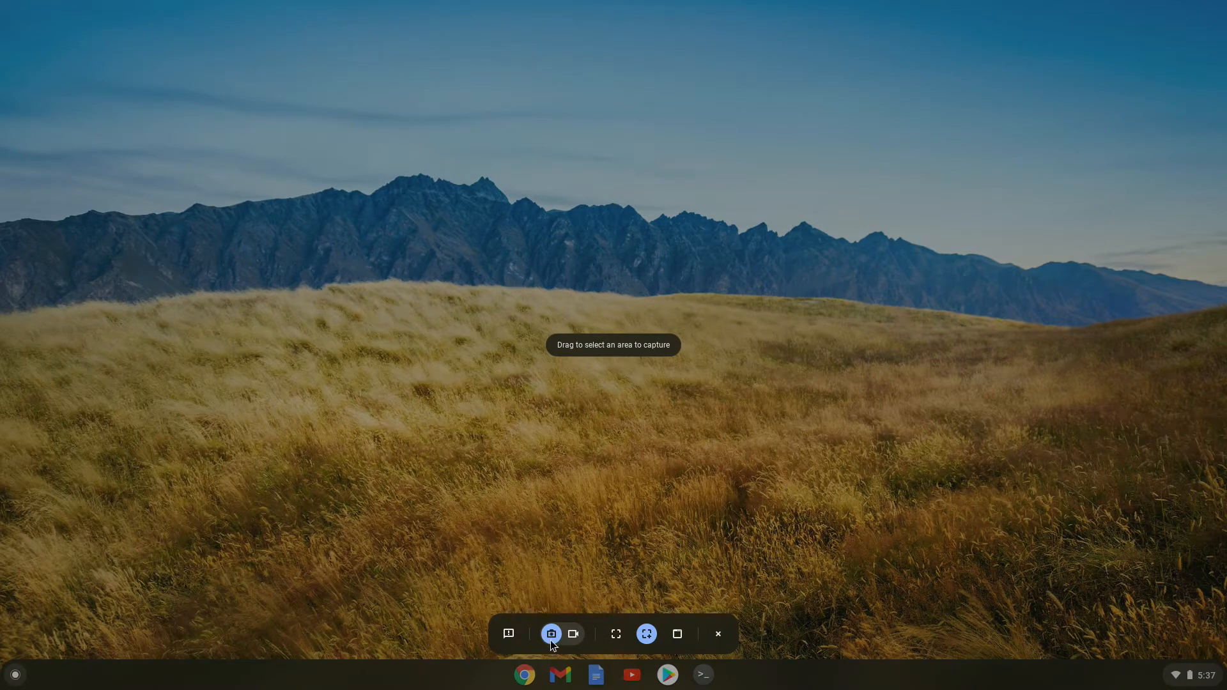
mouse_move(552, 634)
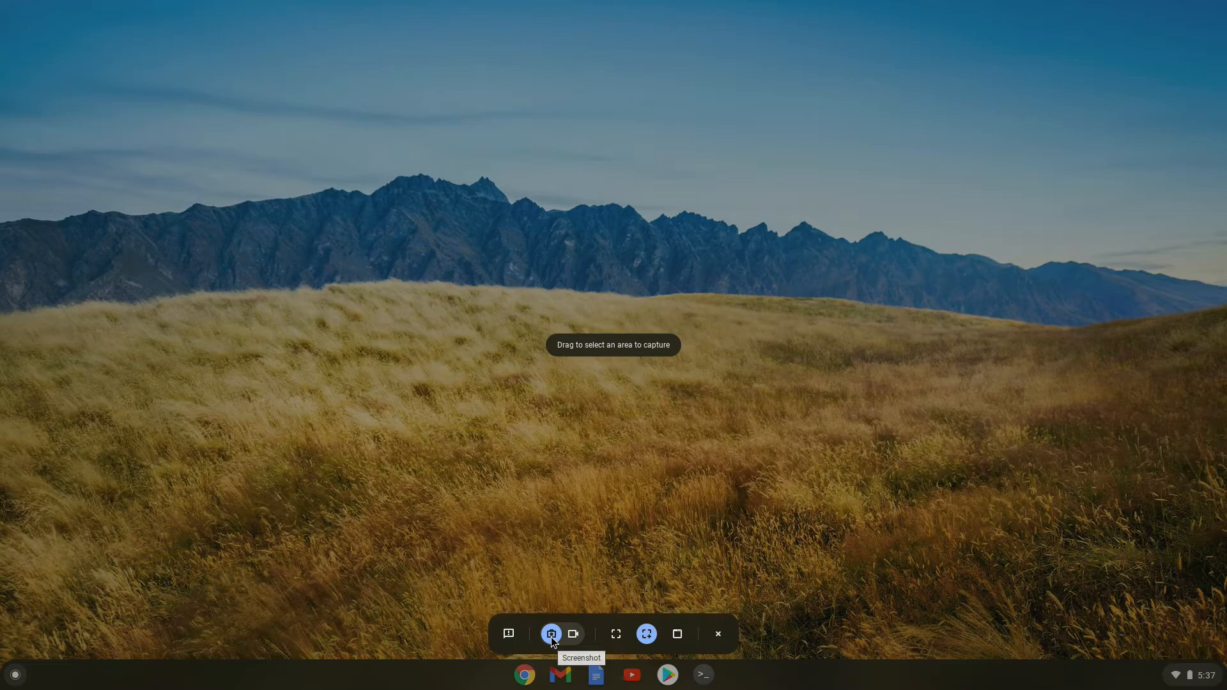
mouse_move(573, 635)
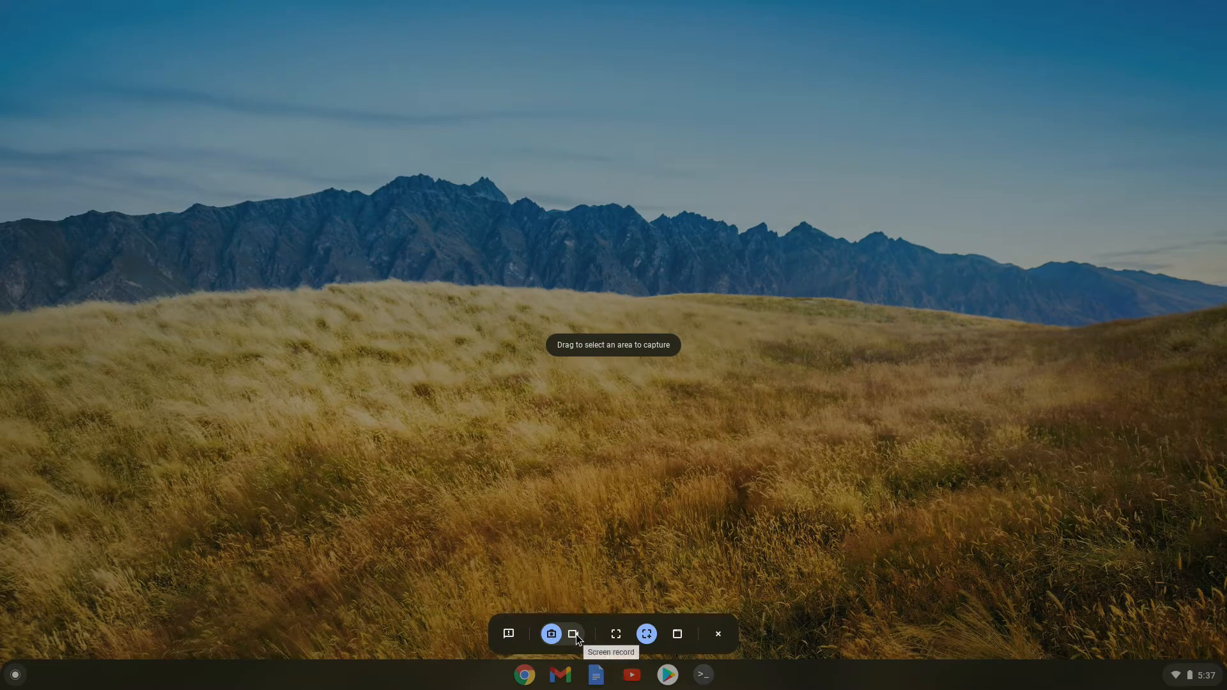
mouse_move(616, 635)
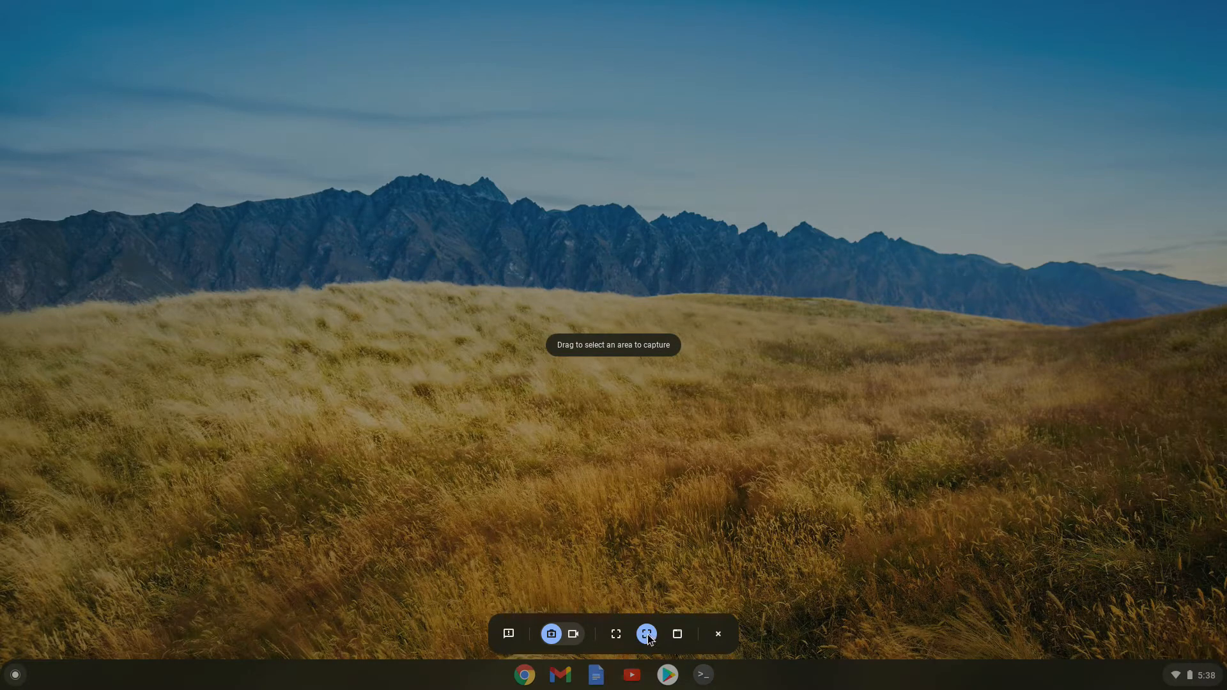
mouse_move(646, 634)
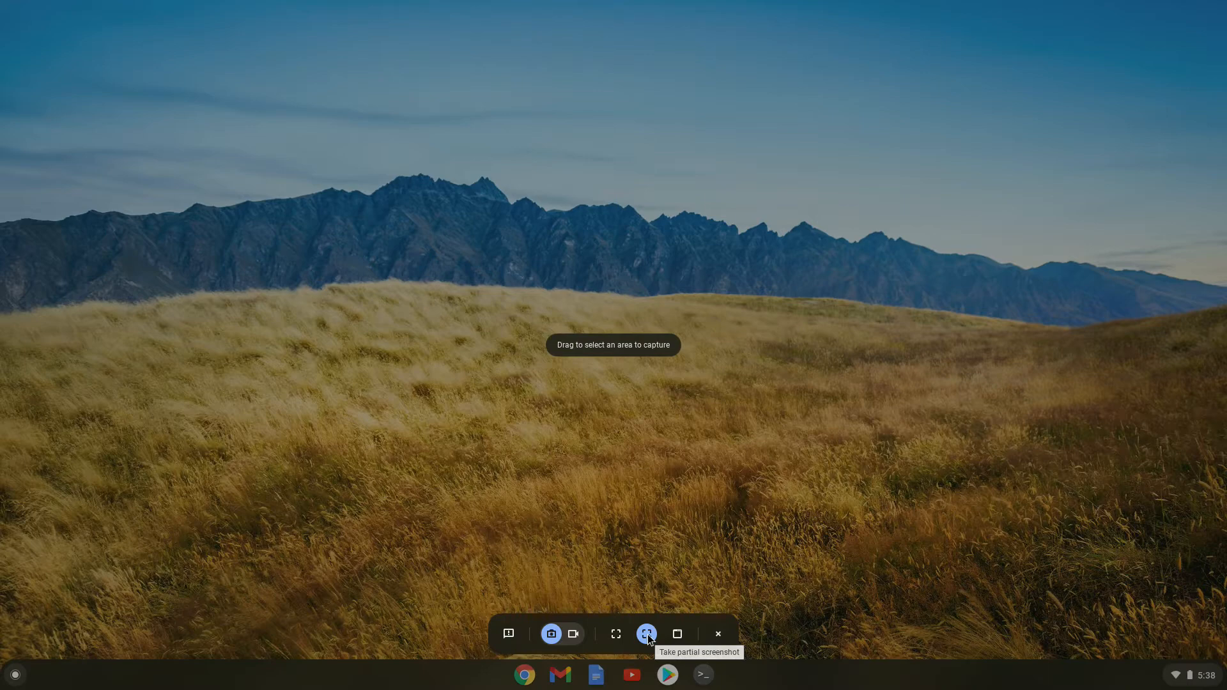
mouse_move(677, 634)
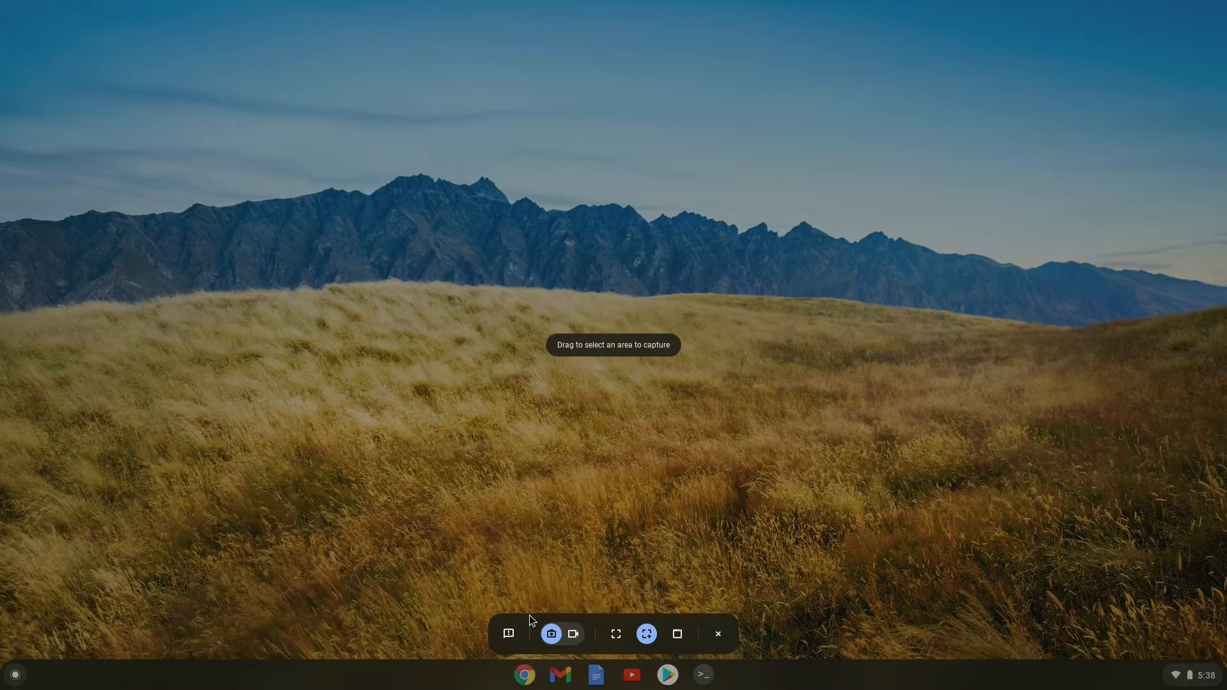
mouse_move(551, 634)
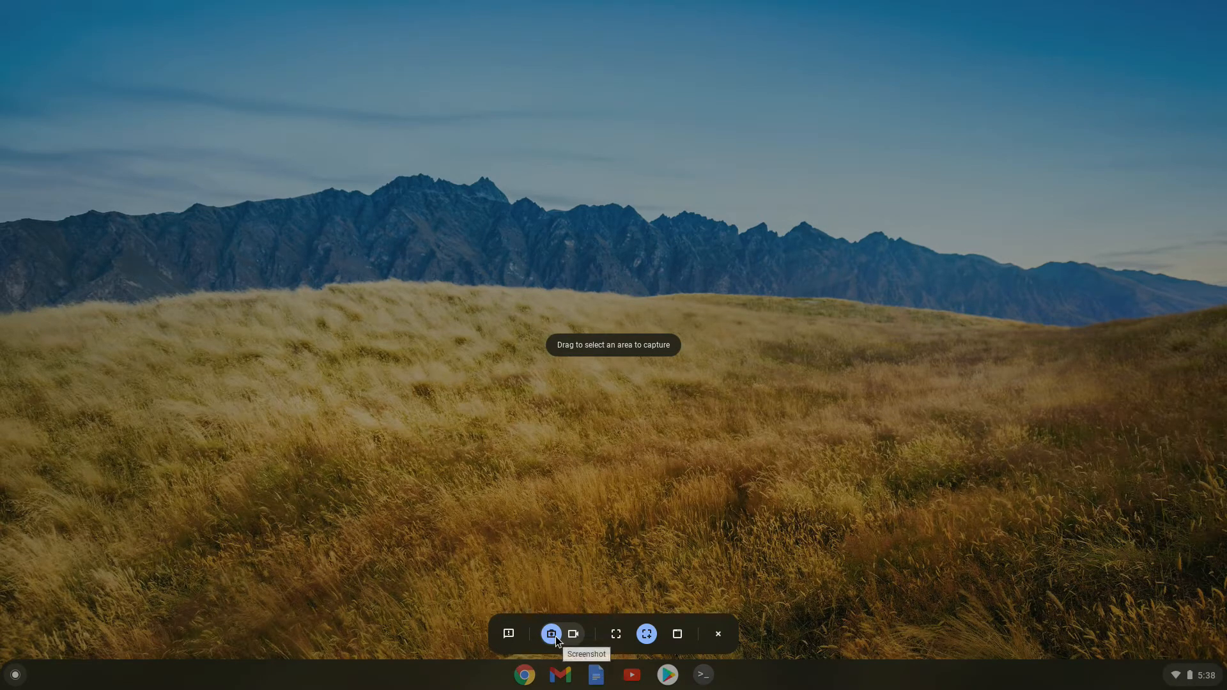
mouse_move(617, 634)
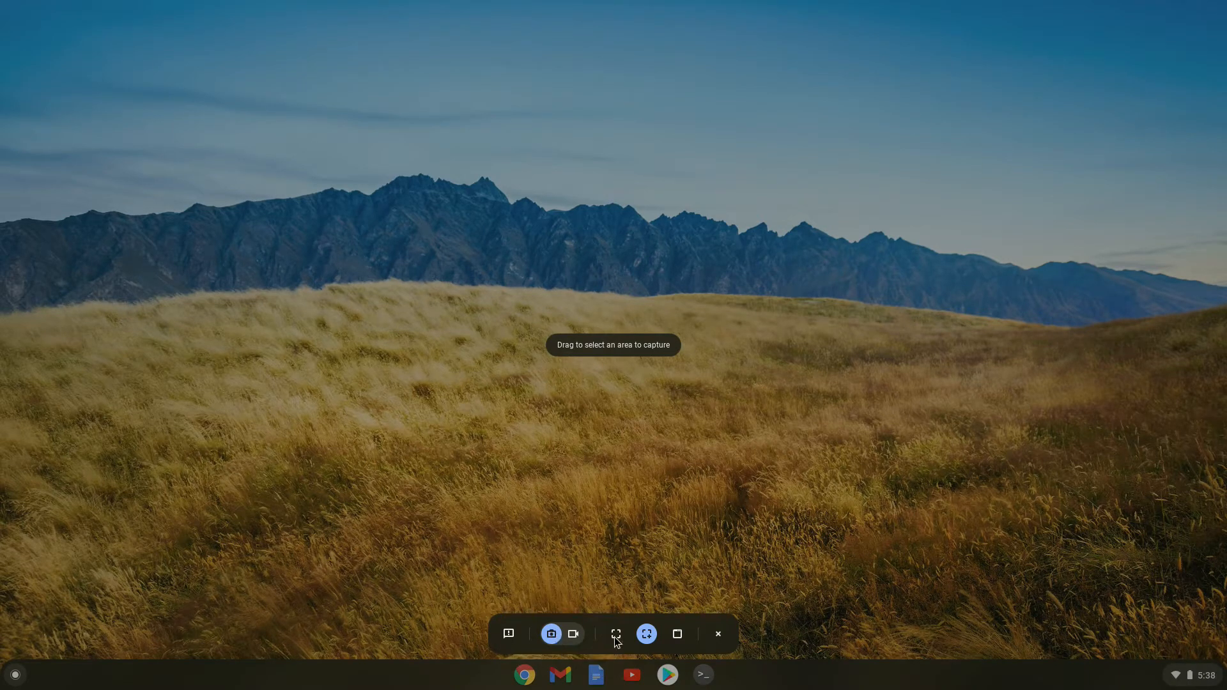
- Take a full-screen screenshot, then bring Quick Settings back up
click(615, 634)
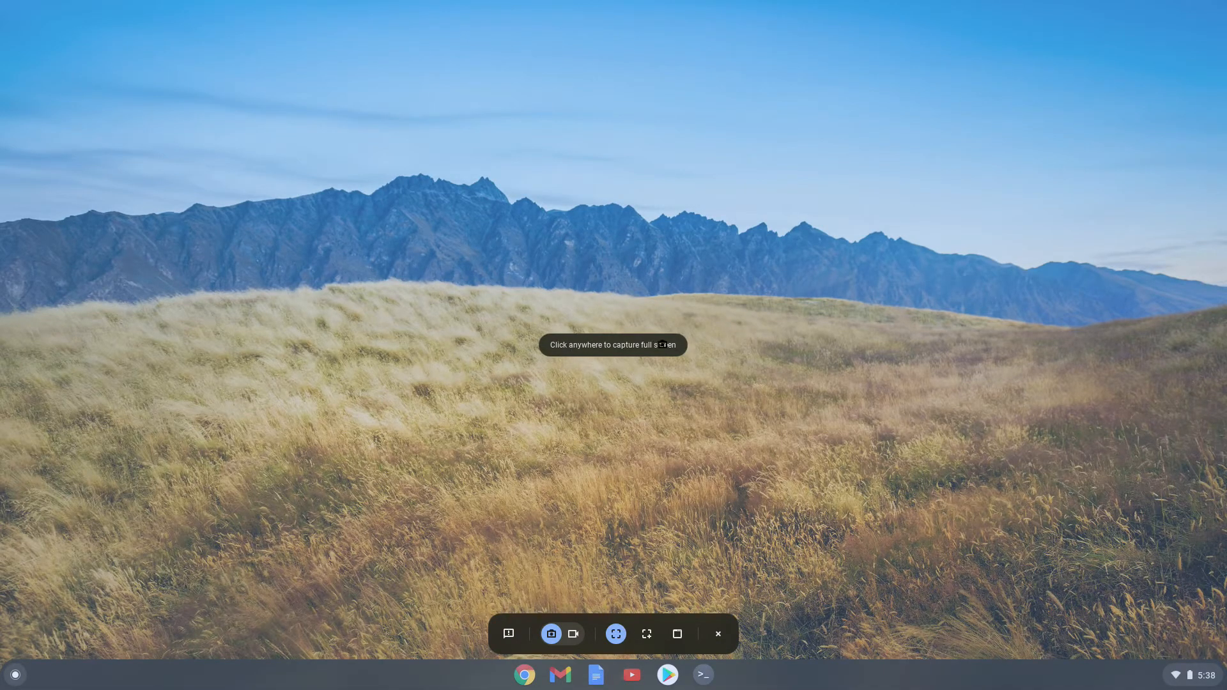
mouse_move(707, 352)
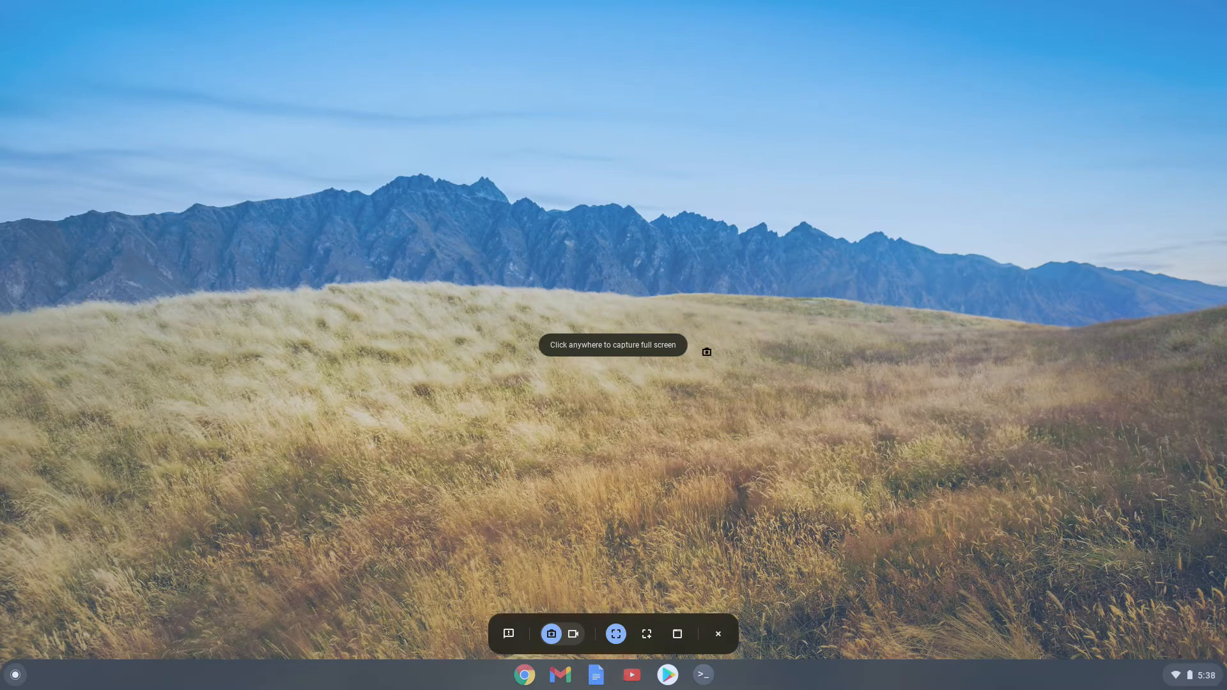
click(550, 229)
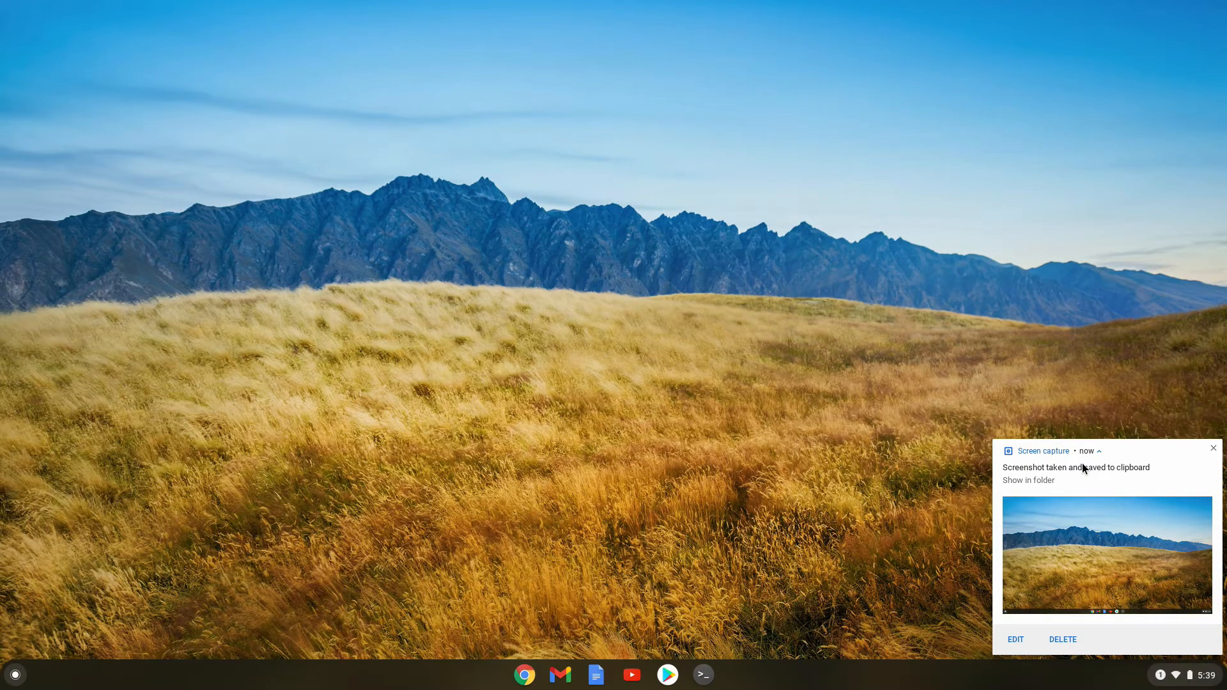
click(1185, 675)
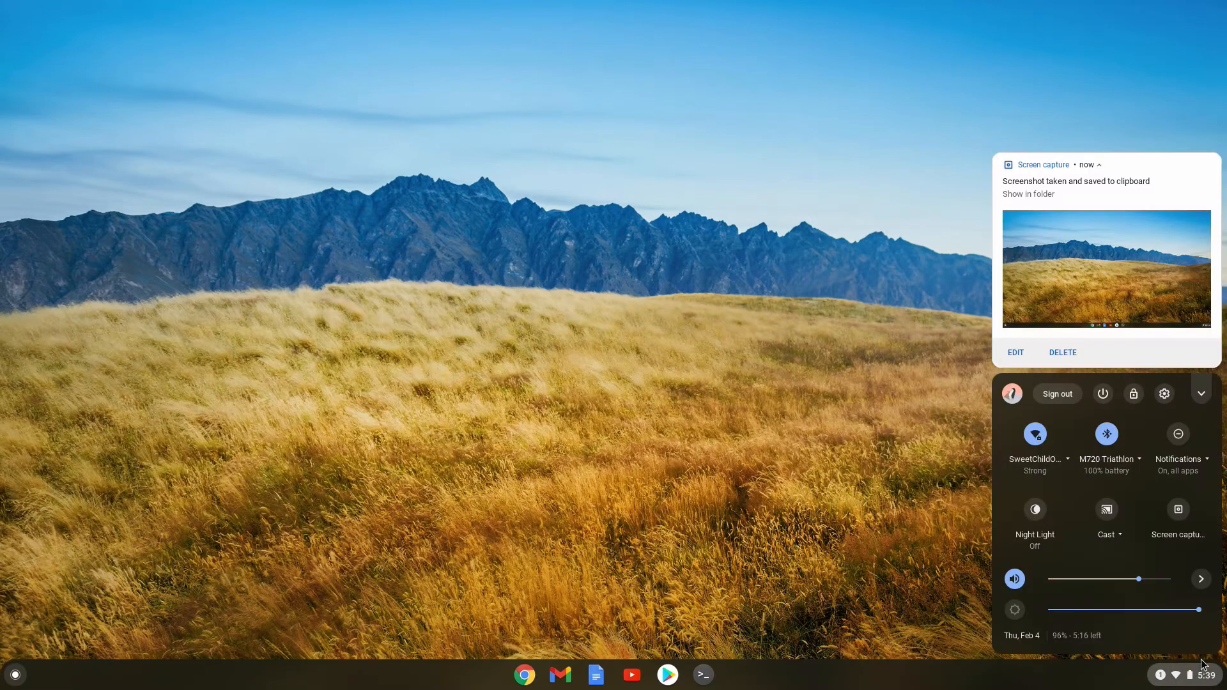
- Capture a partial screenshot of the left-hand mountains and grassland area
click(1180, 512)
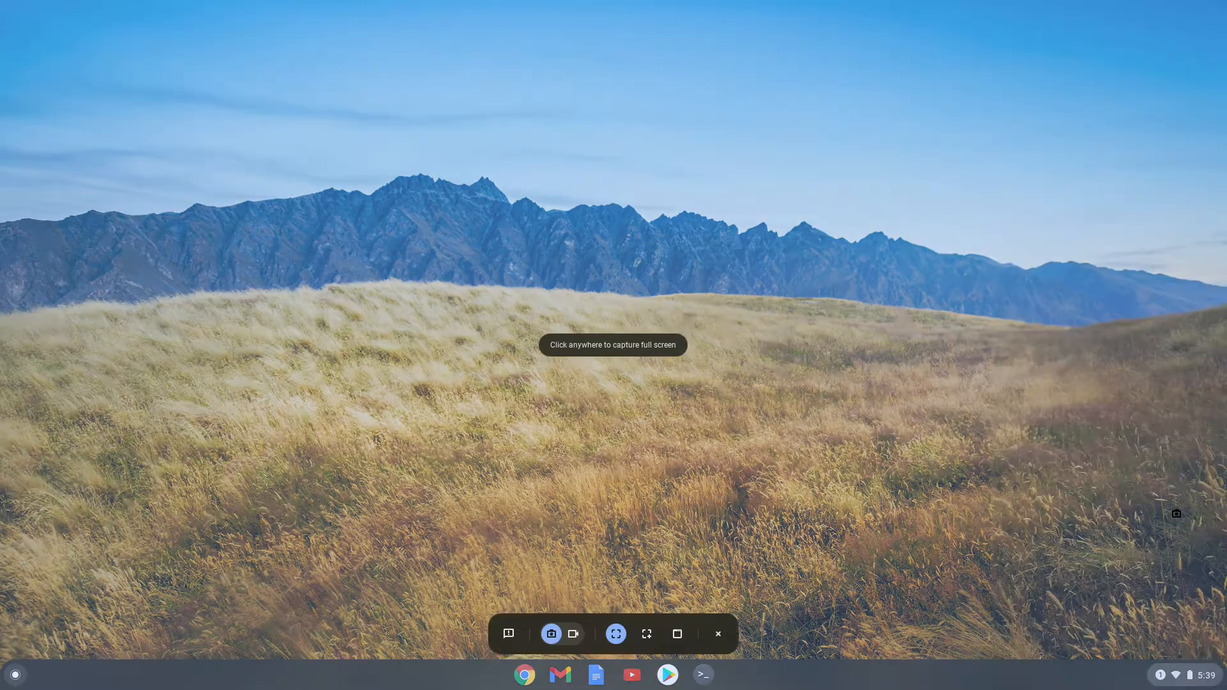
mouse_move(646, 634)
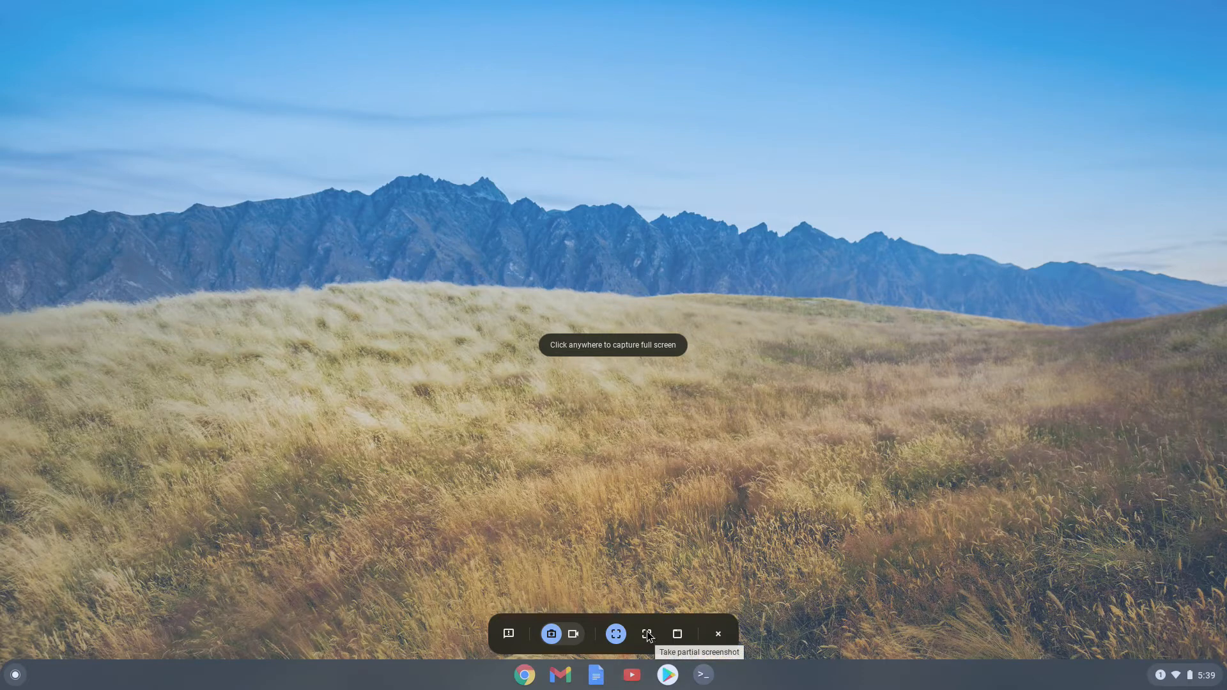
click(646, 634)
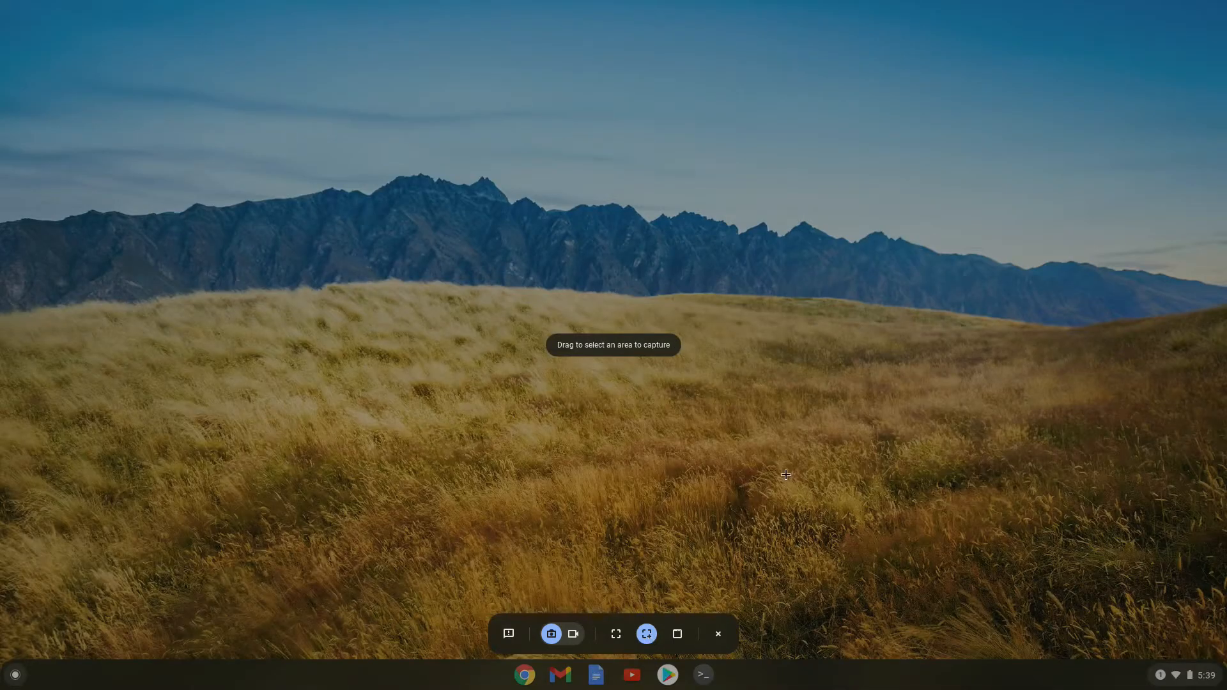
mouse_move(1032, 116)
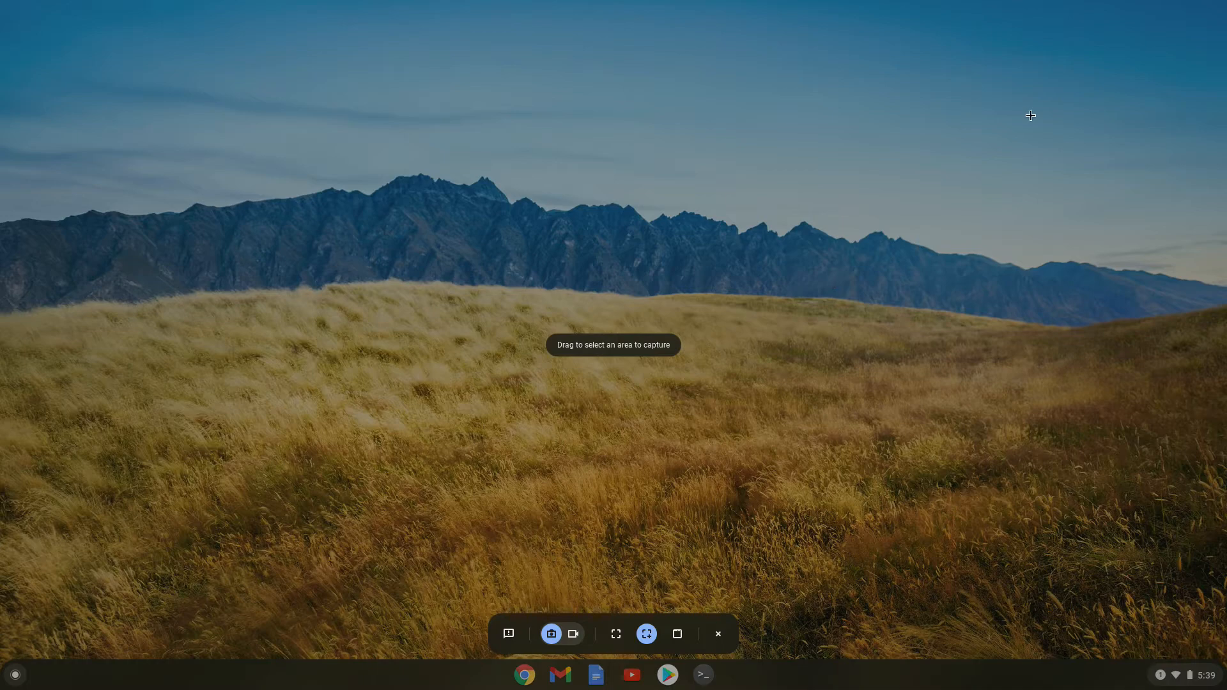
mouse_move(1021, 138)
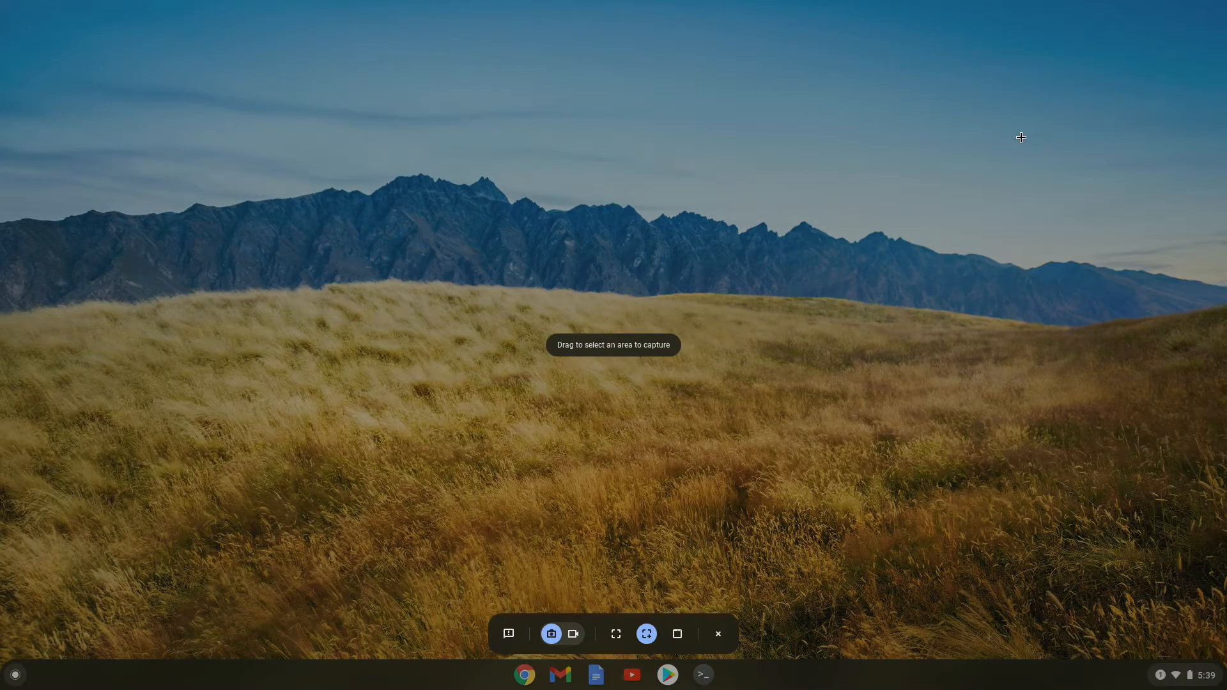
mouse_move(1059, 122)
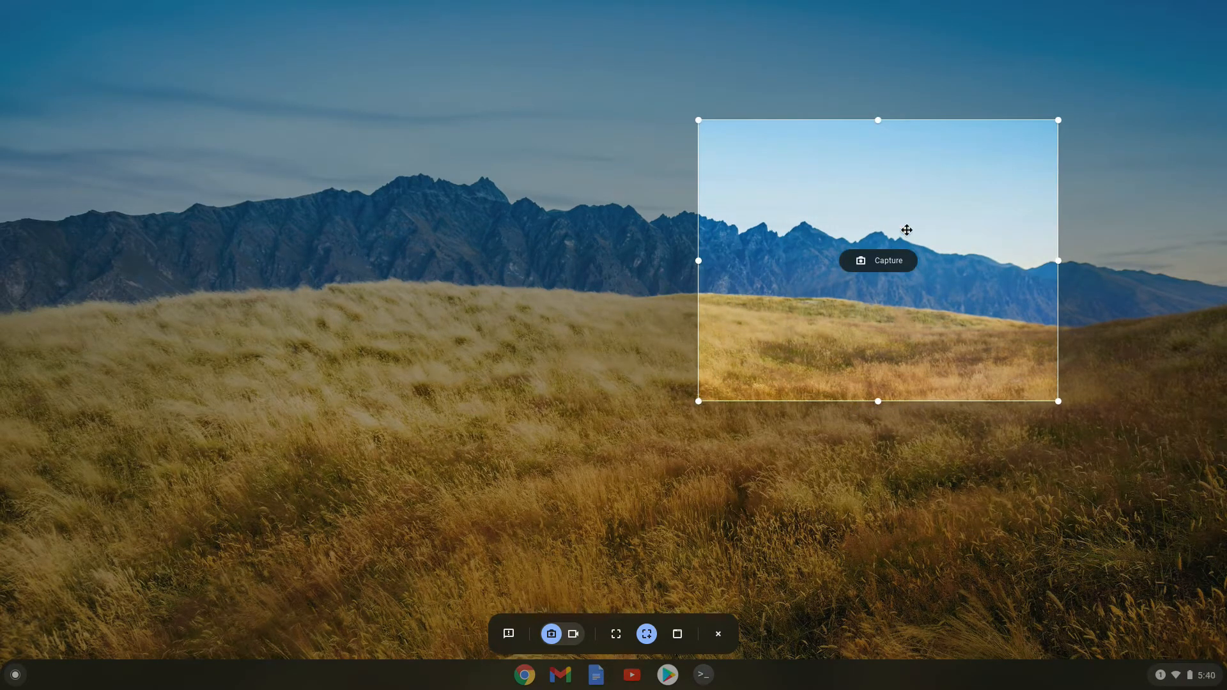
mouse_move(888, 267)
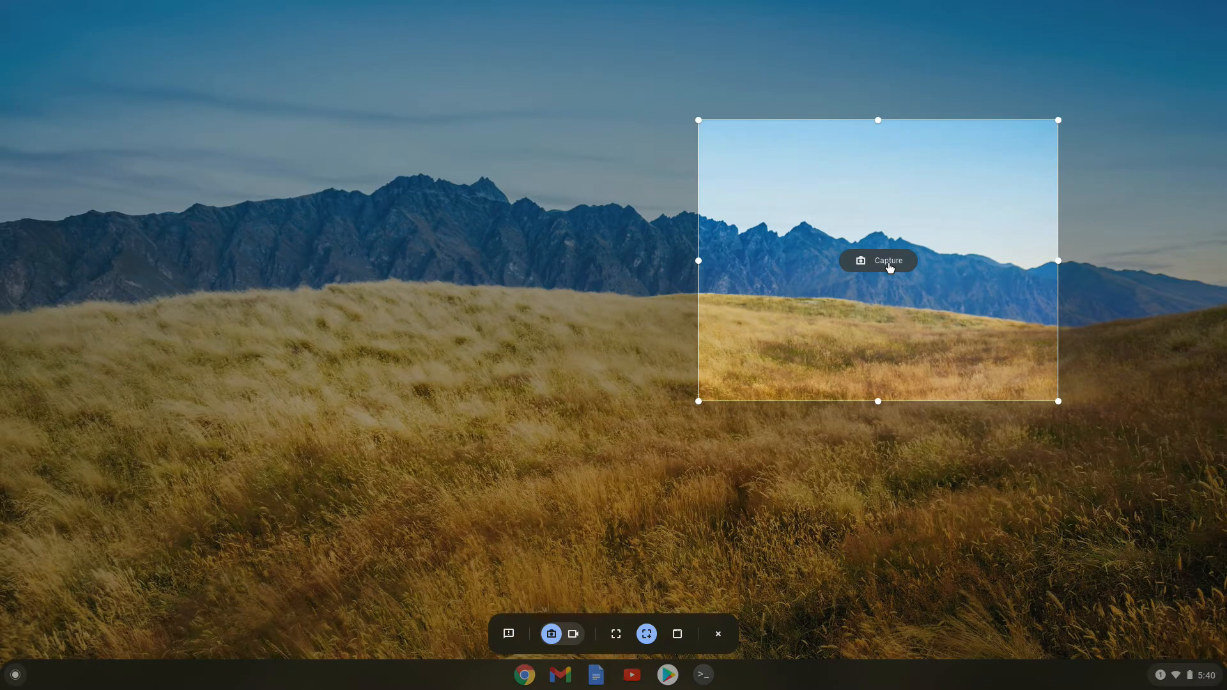
mouse_move(855, 241)
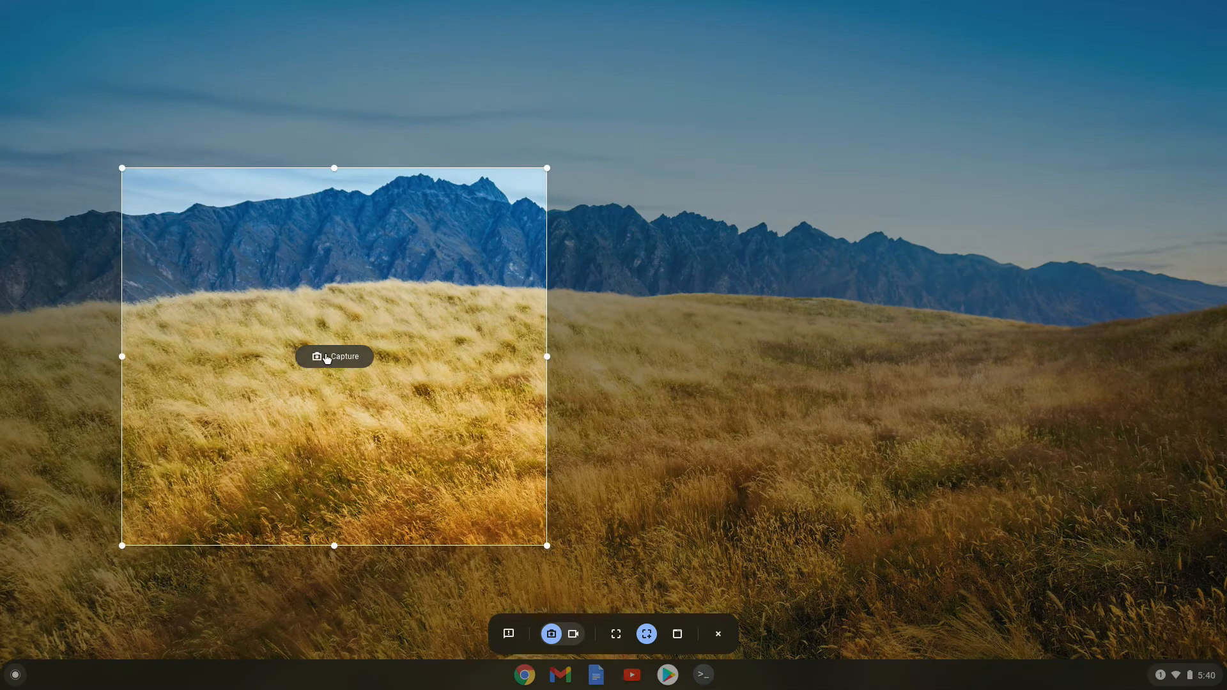
click(335, 357)
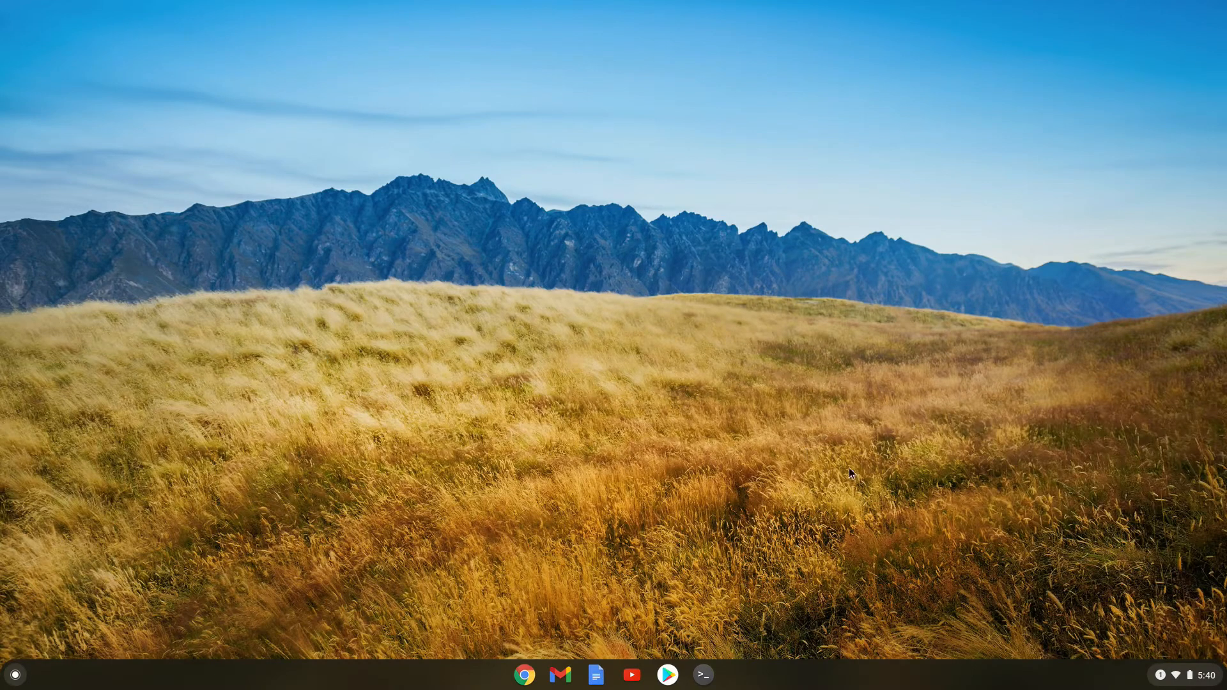
- Start and leave screen capture, then search 'files' and launch the Files app
click(1182, 673)
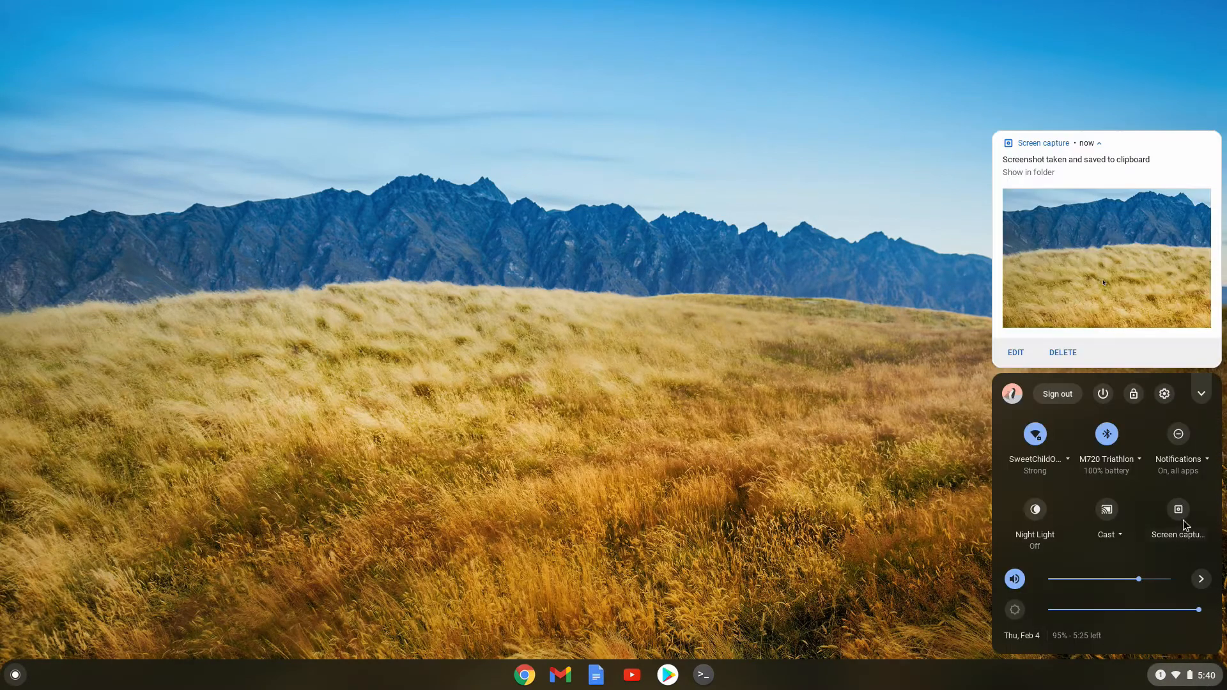
click(1179, 508)
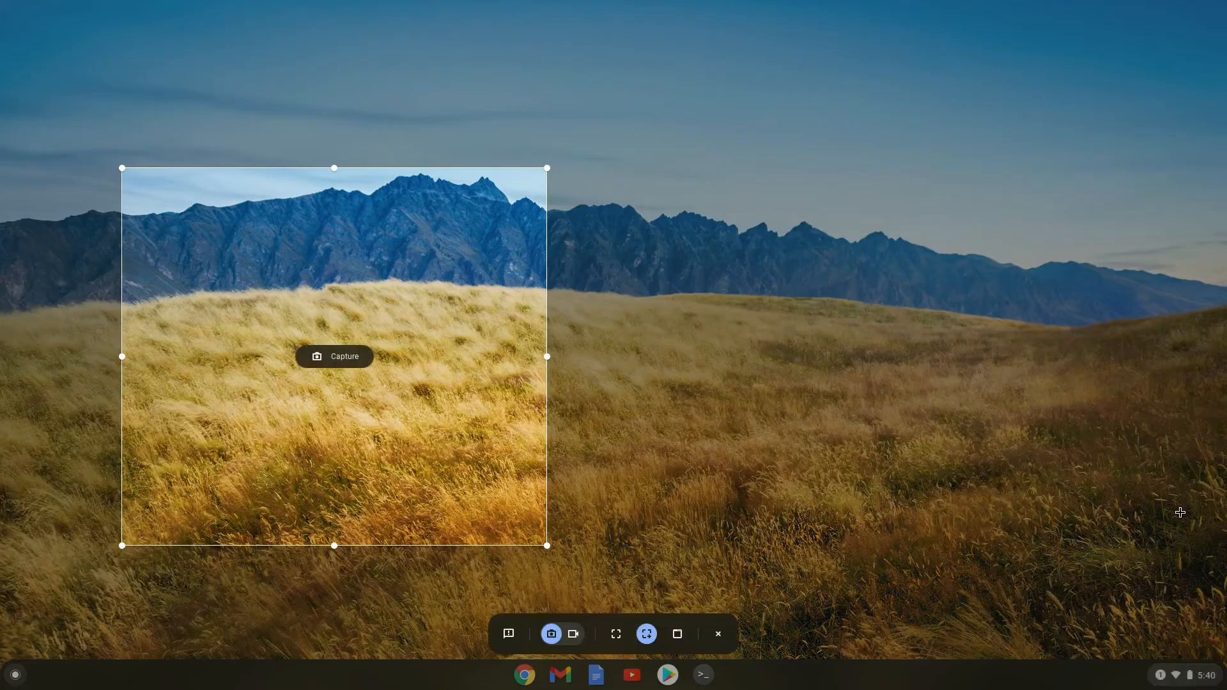
mouse_move(899, 459)
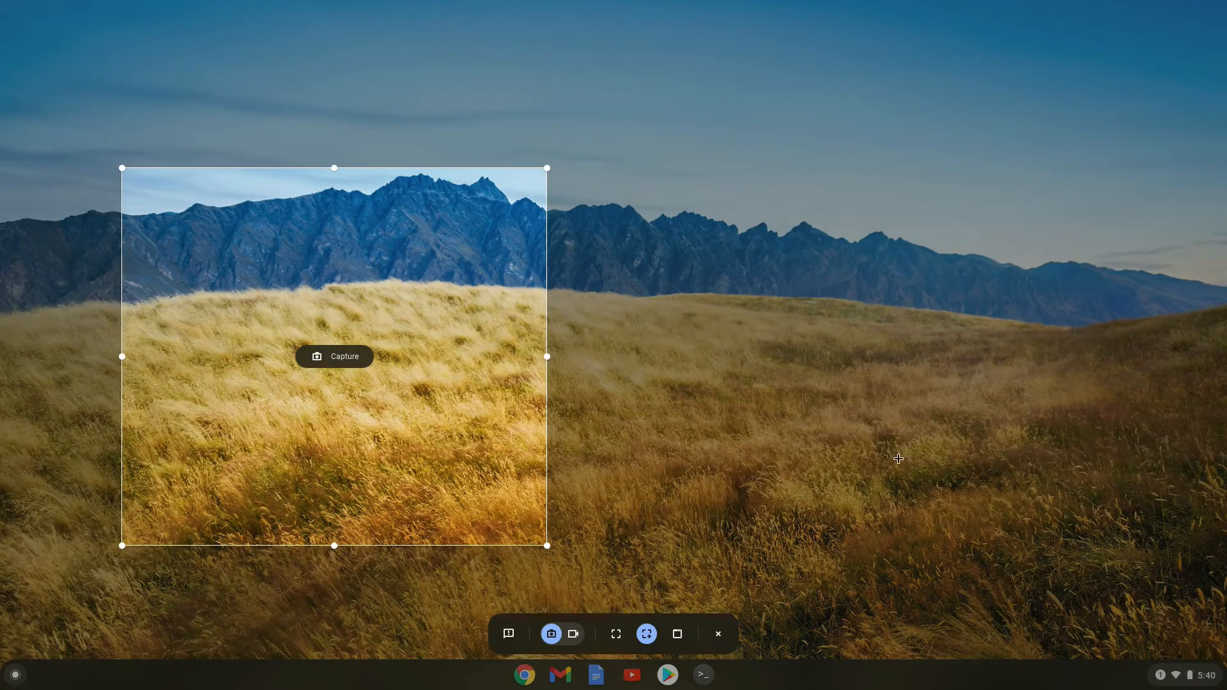
click(716, 634)
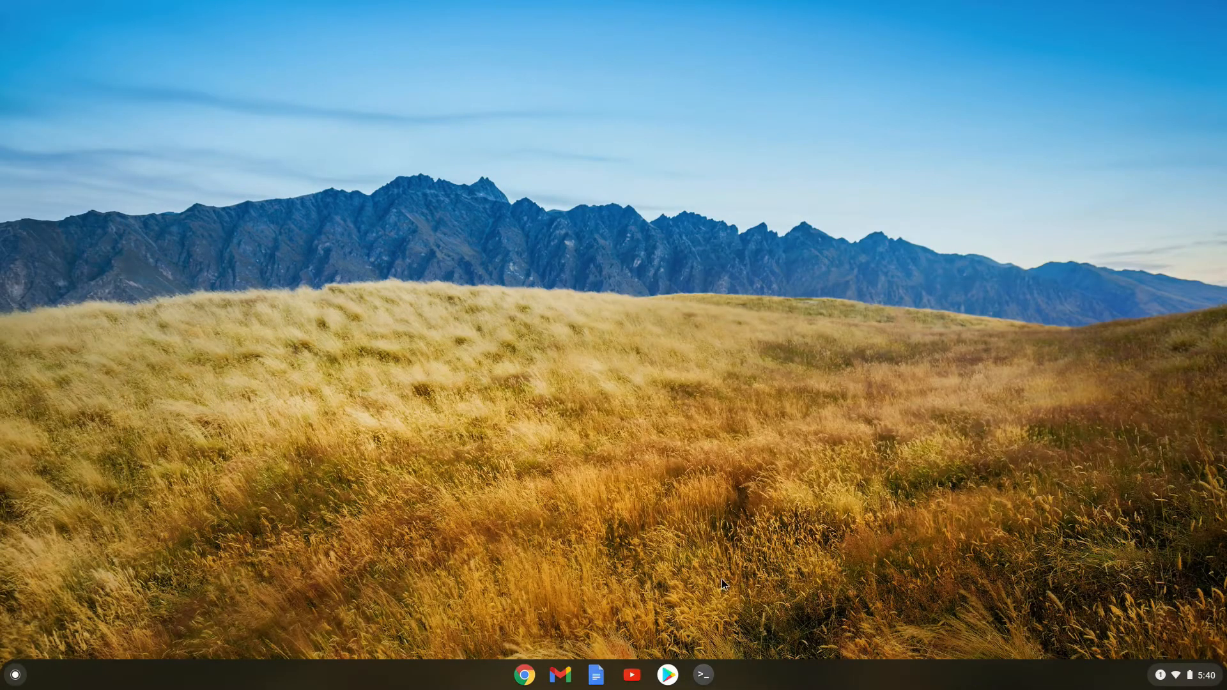
text(files)
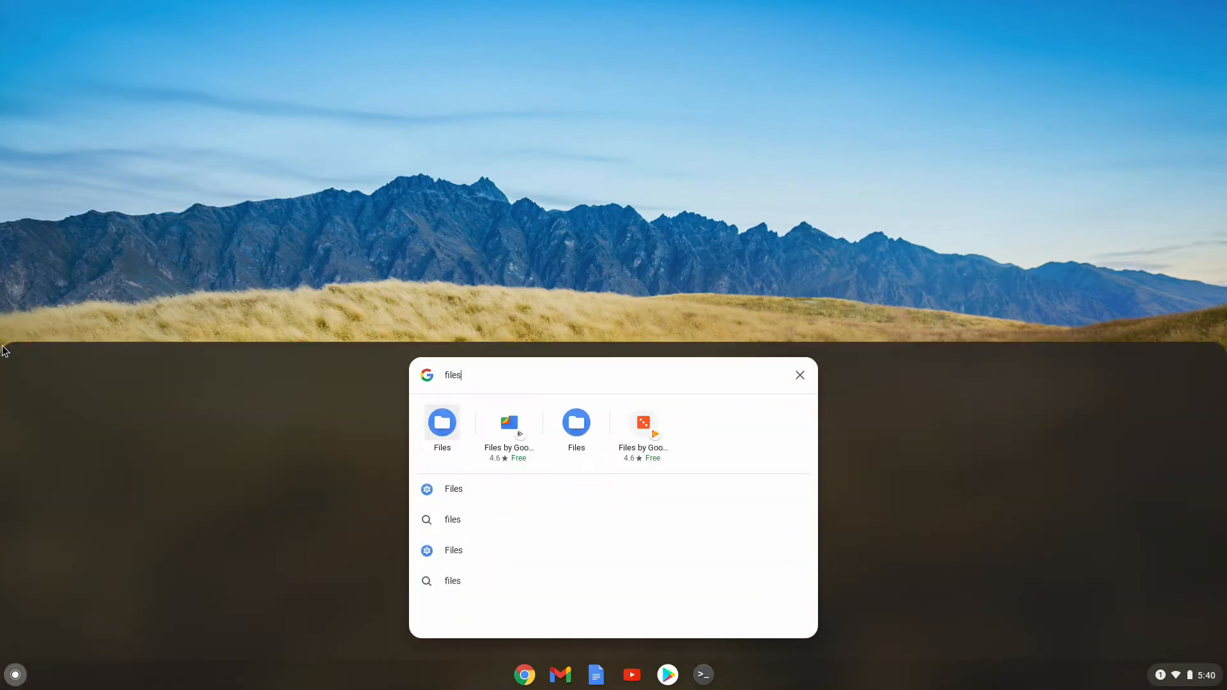
click(442, 423)
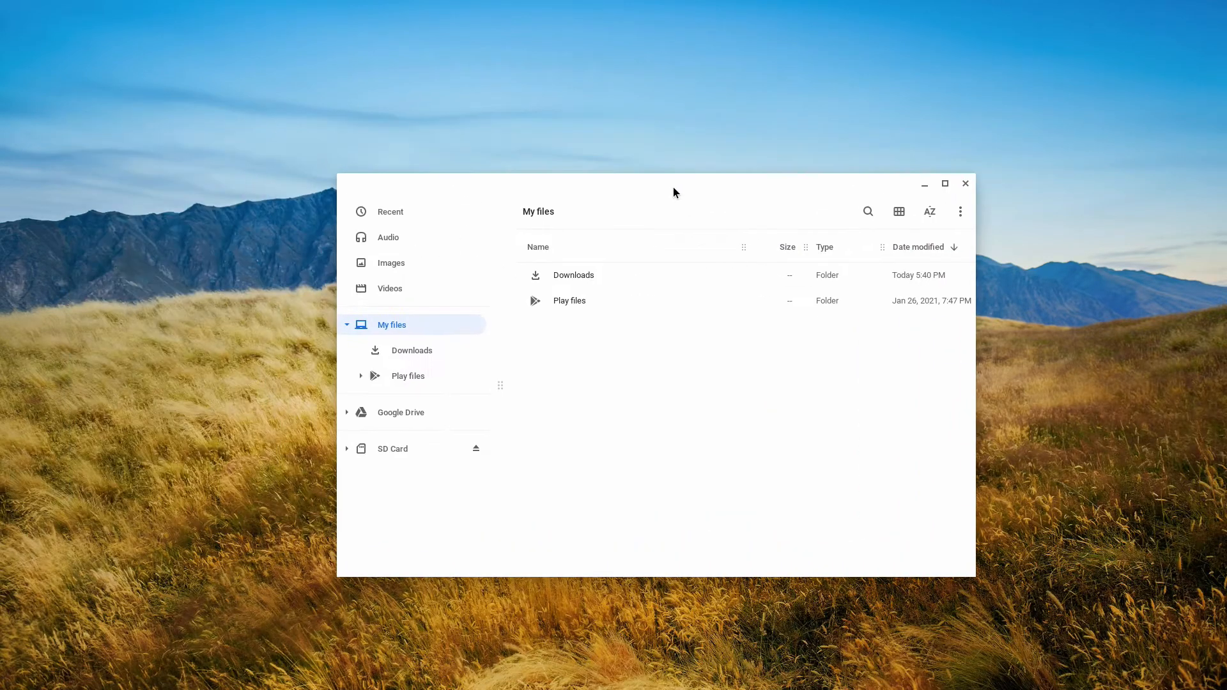
mouse_move(1174, 683)
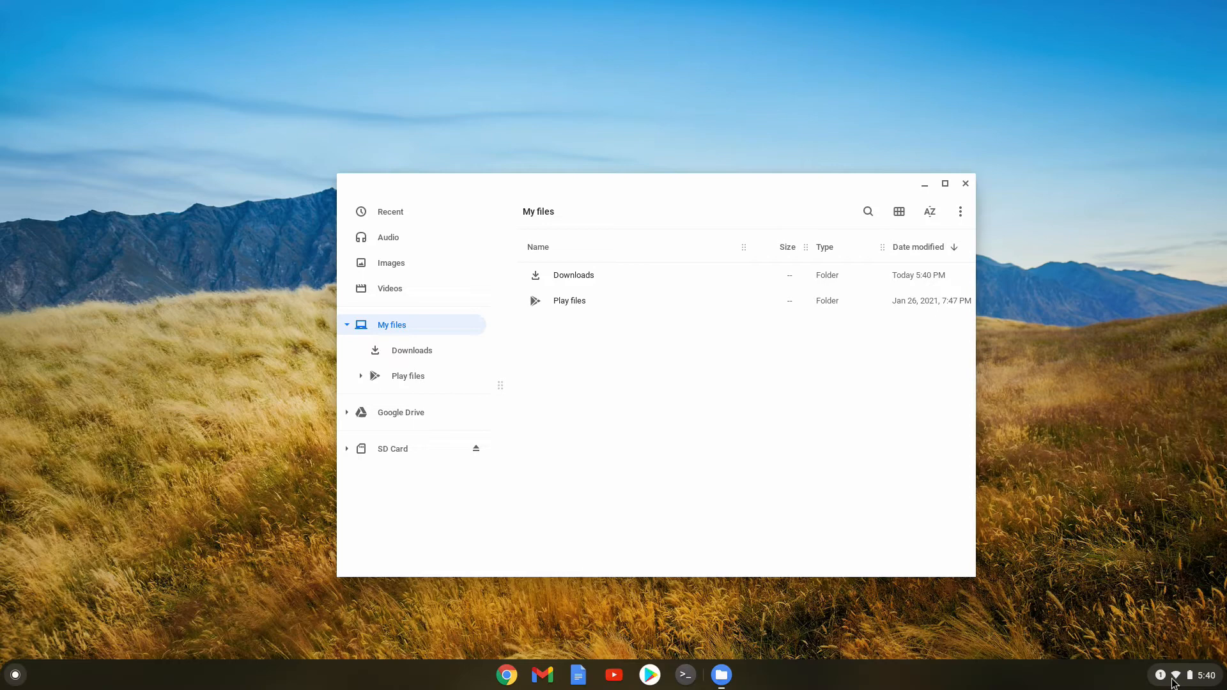
- Start screen capture from Quick Settings and switch to window screenshot mode
click(1175, 674)
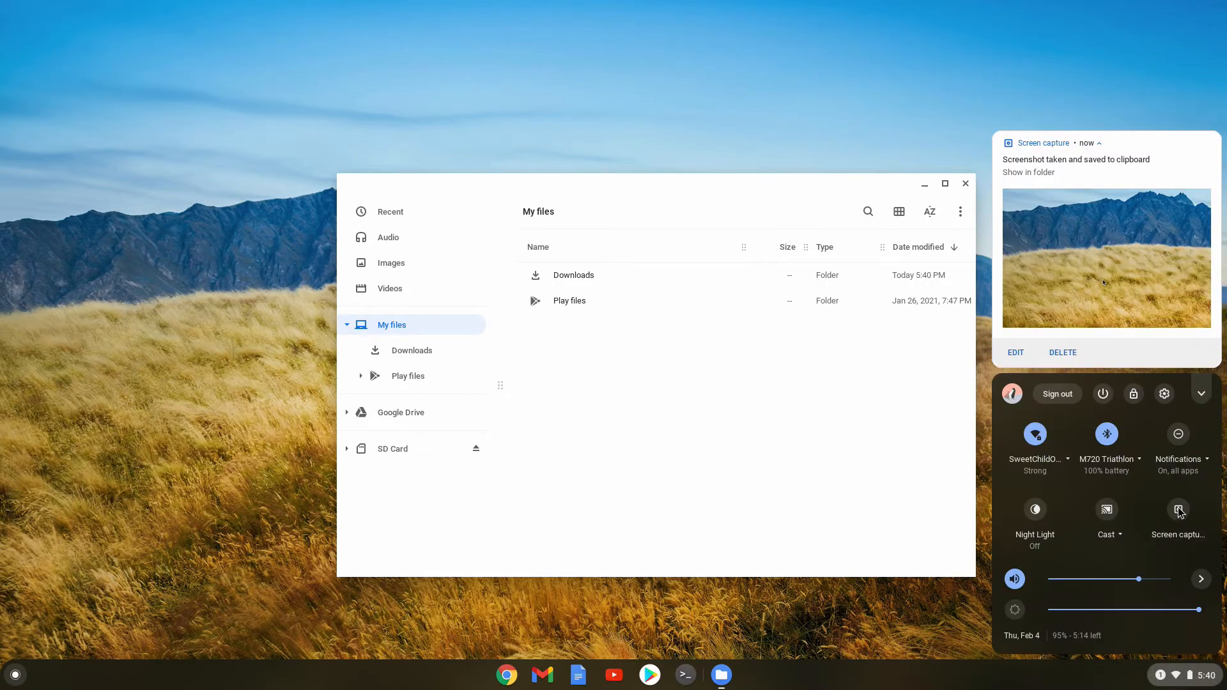
click(1179, 508)
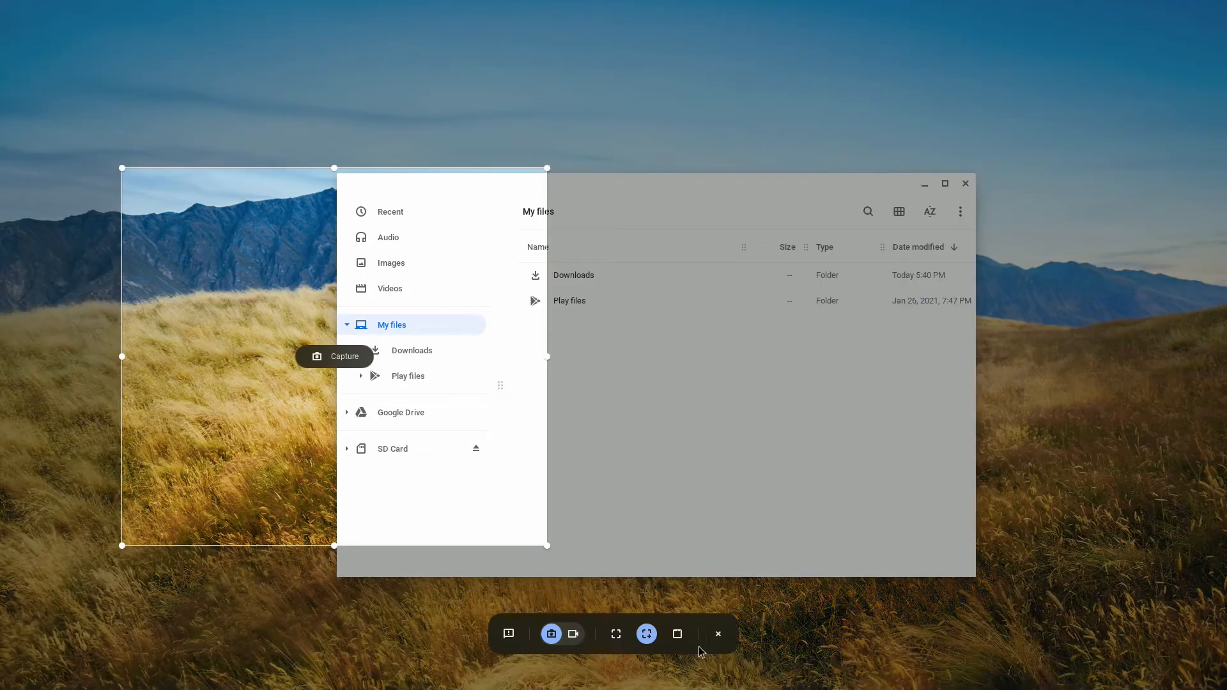
mouse_move(678, 635)
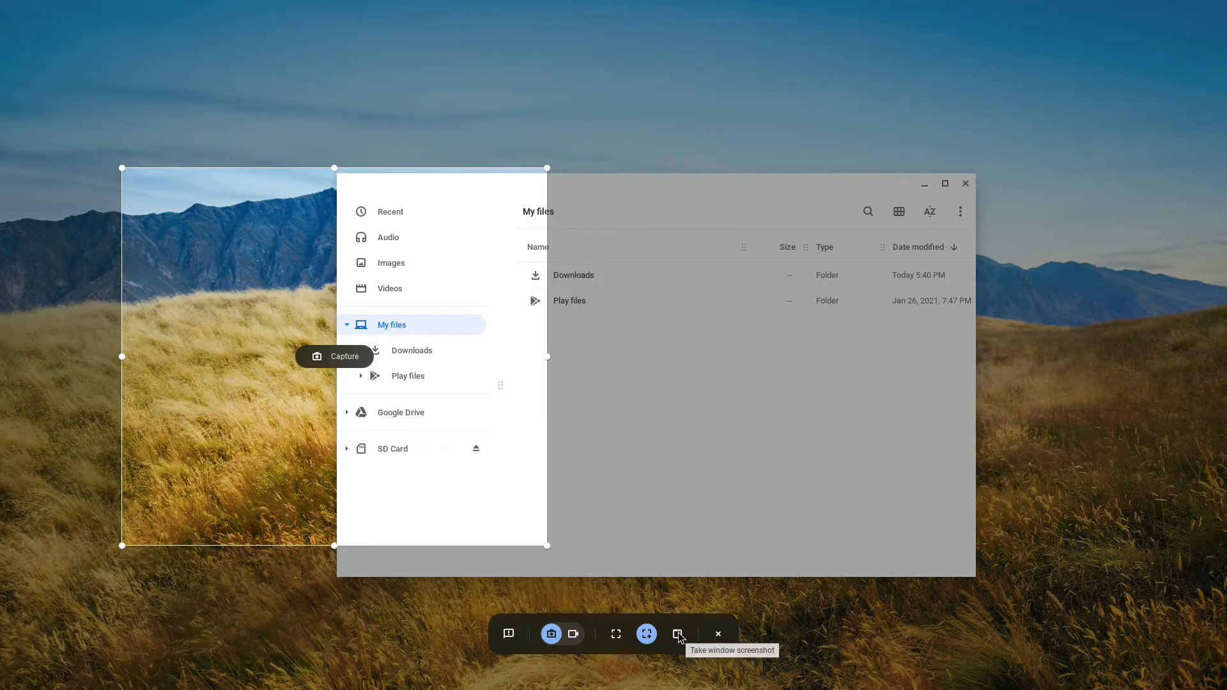
click(676, 634)
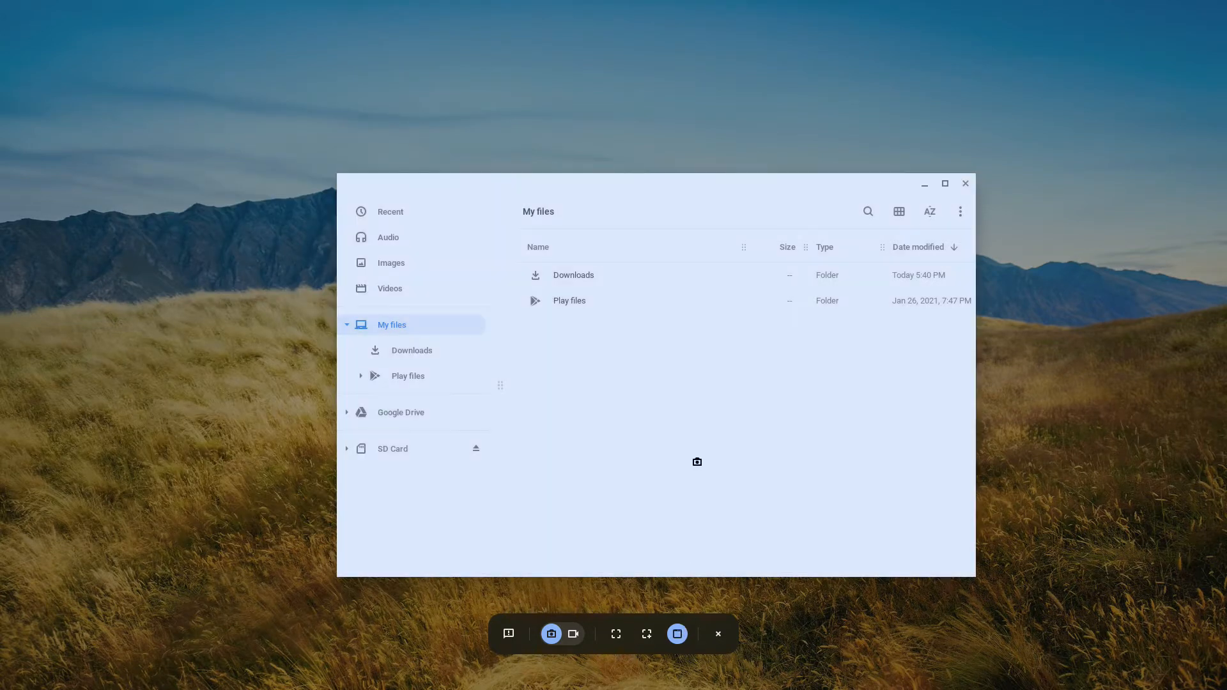
mouse_move(676, 428)
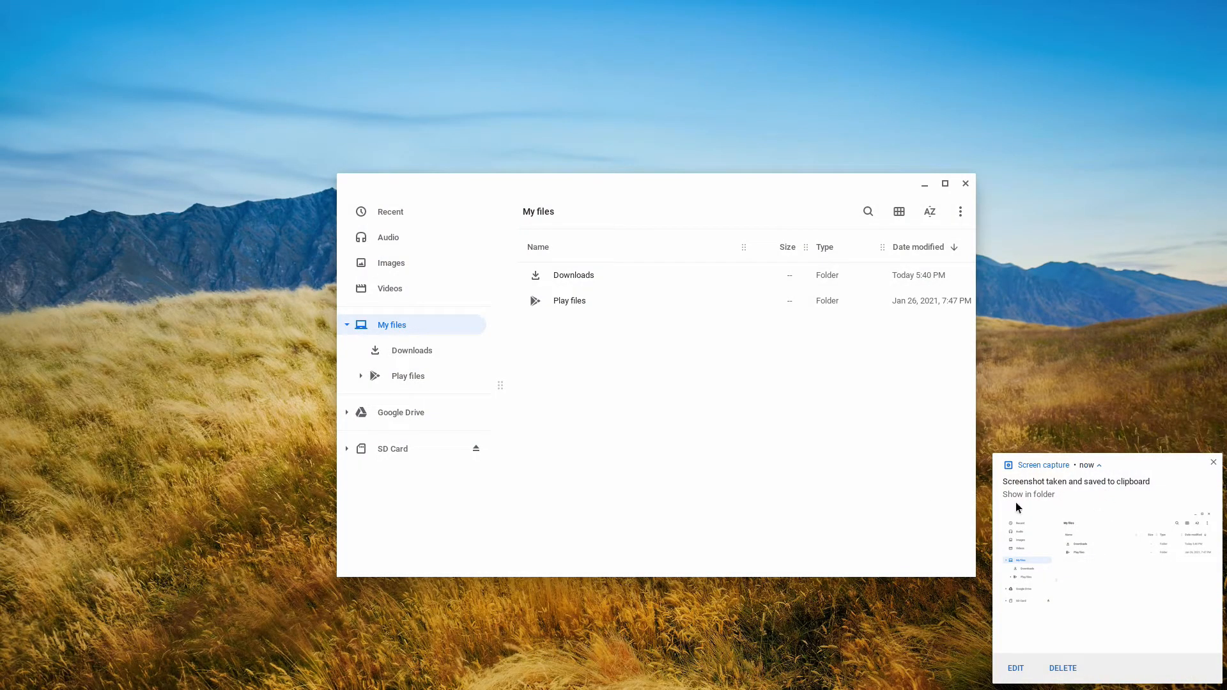
mouse_move(1040, 563)
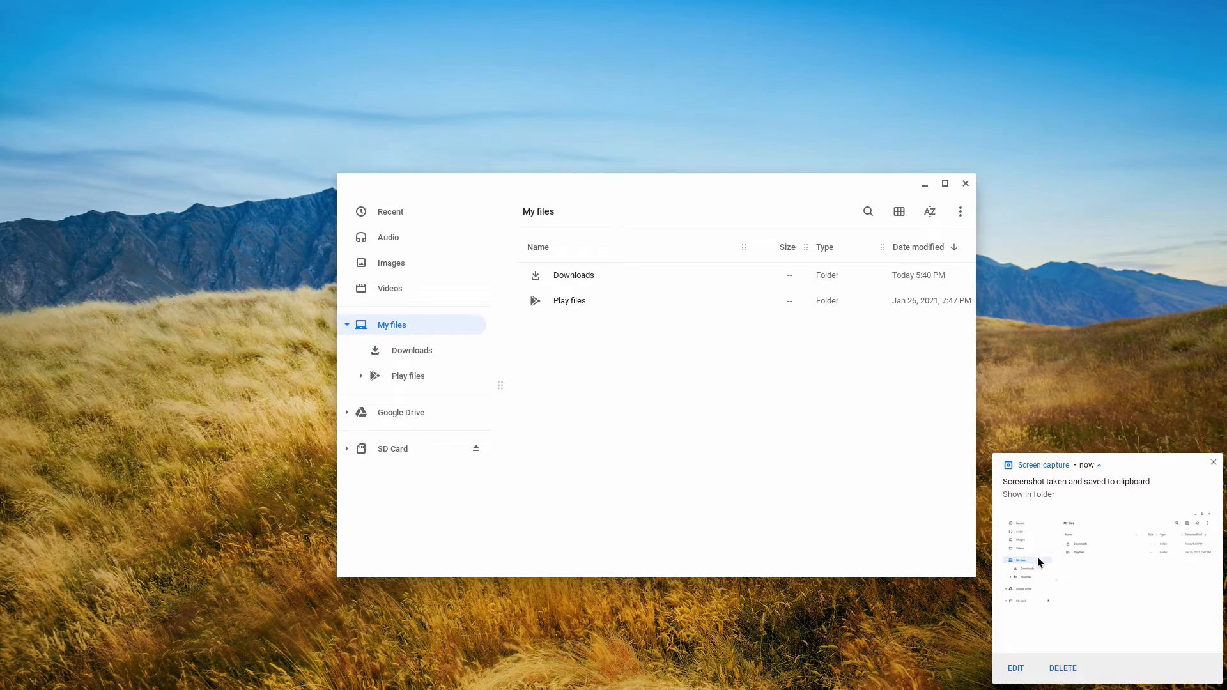
mouse_move(1154, 495)
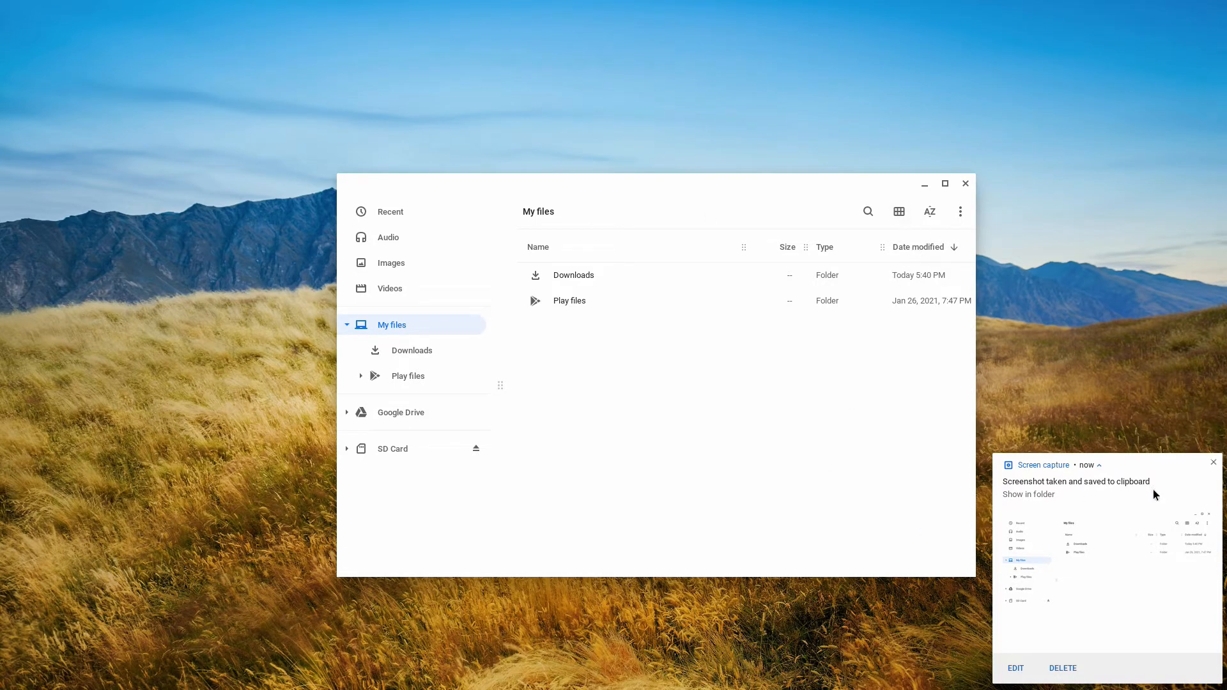
- Dismiss the notification, open Downloads, and view the full-screen screenshot
click(1214, 461)
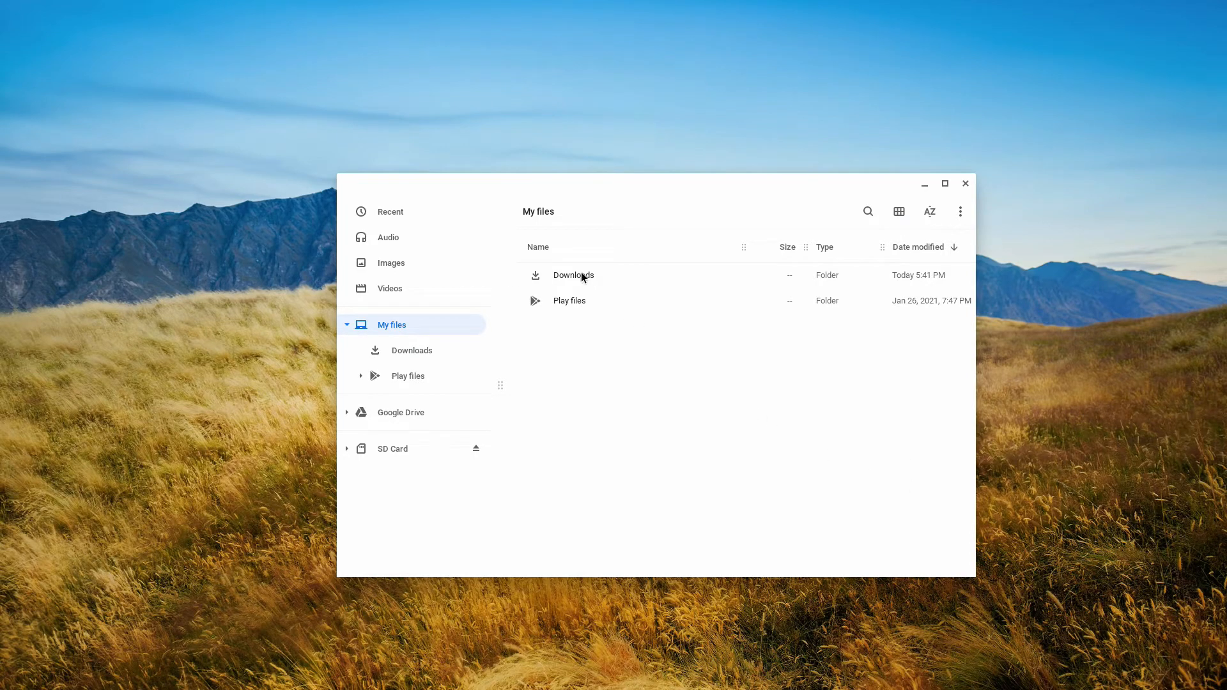
double_click(572, 275)
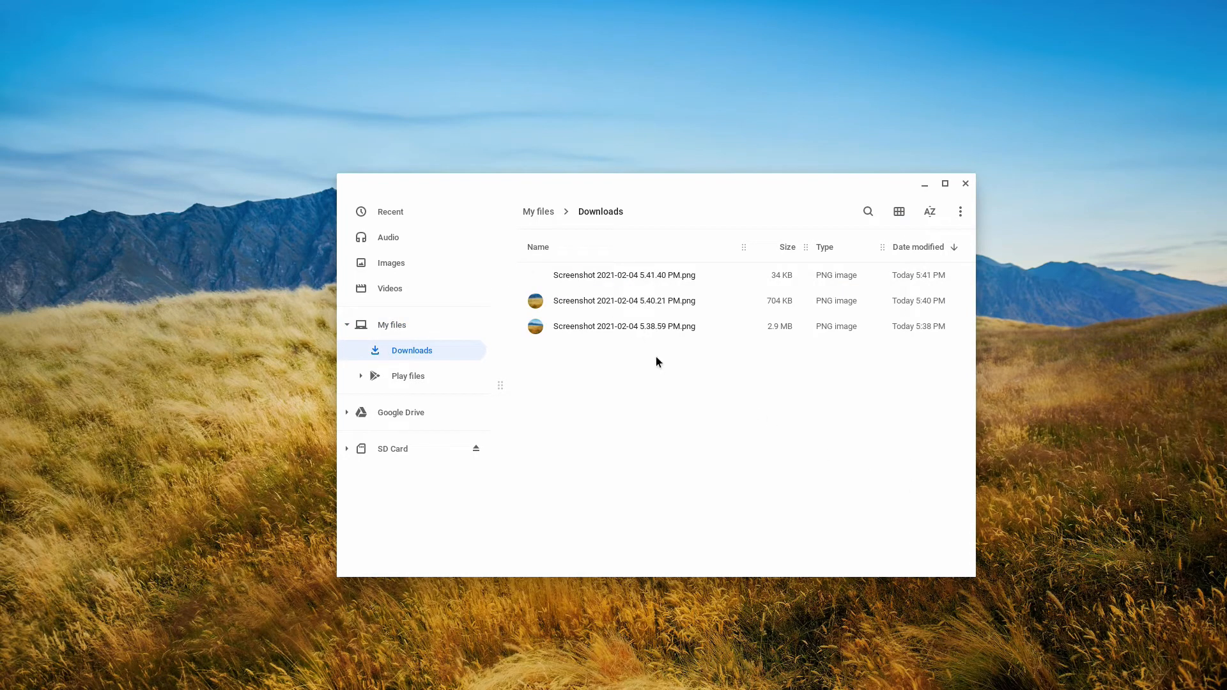
click(624, 327)
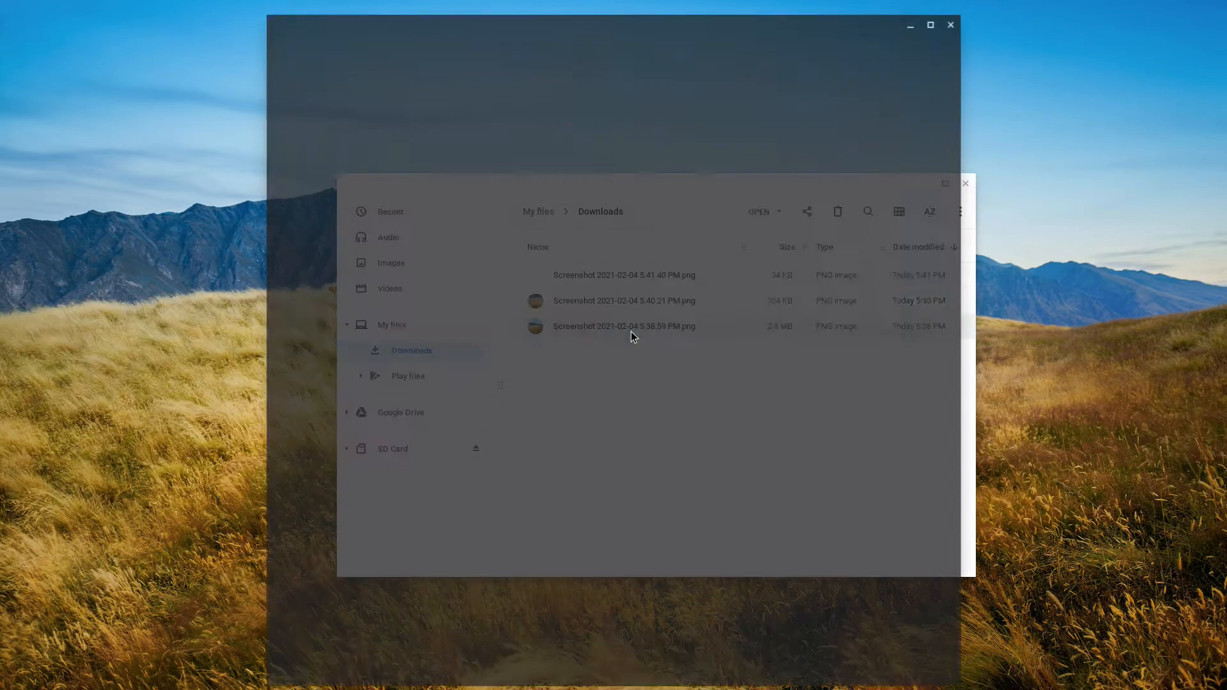
double_click(624, 326)
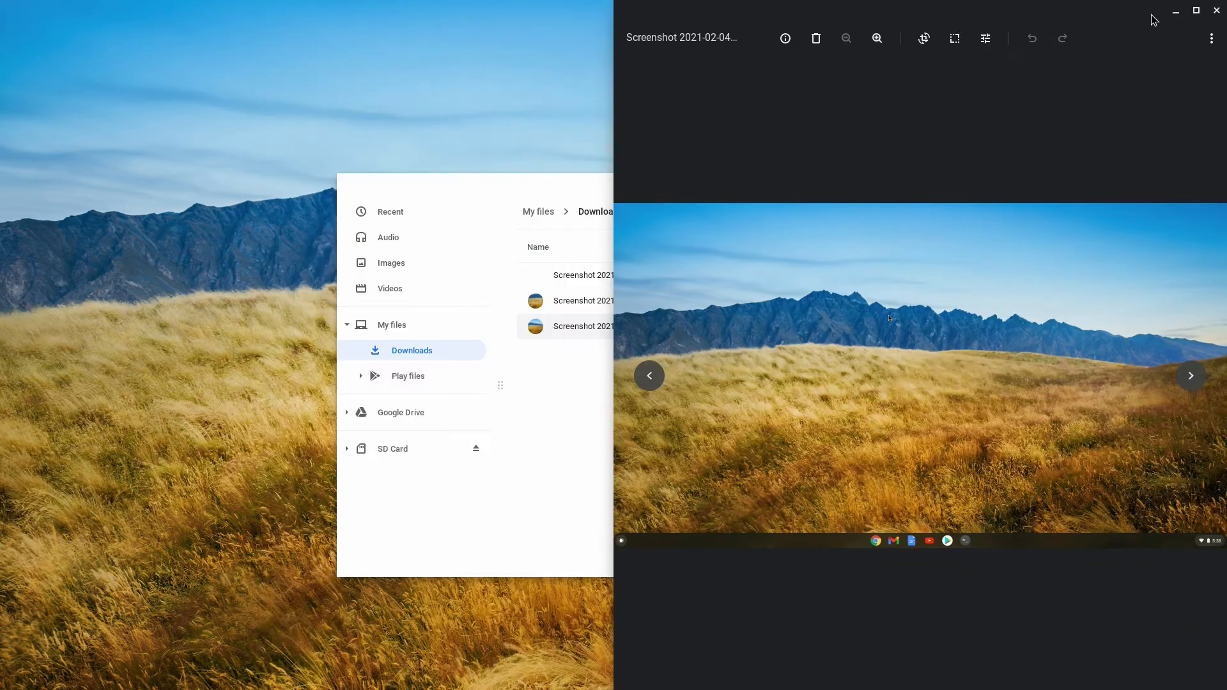
click(1217, 10)
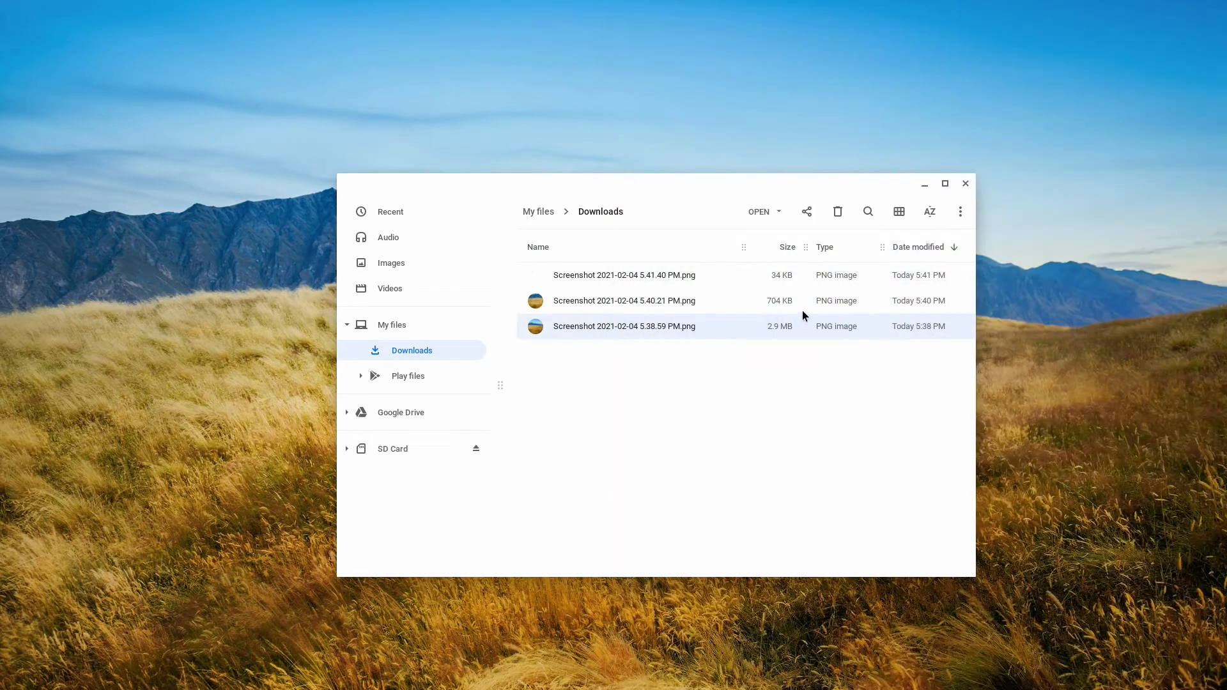
- View the partial landscape screenshot and the Files window screenshot, closing each
double_click(624, 327)
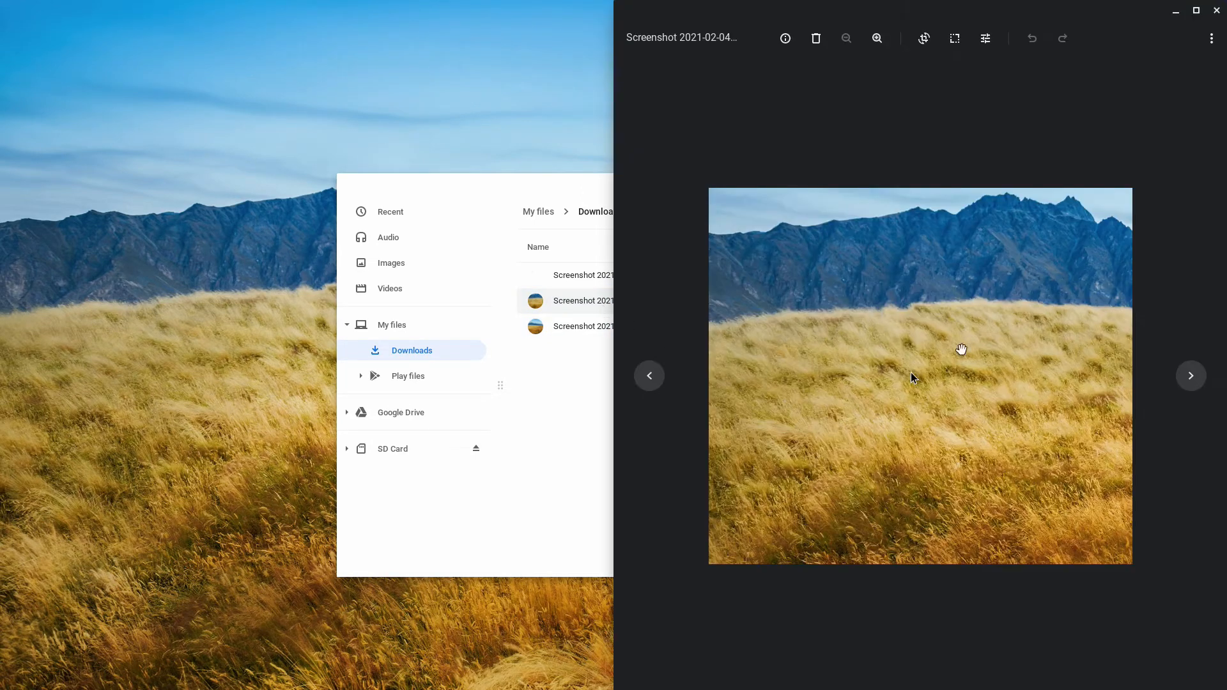
mouse_move(1217, 10)
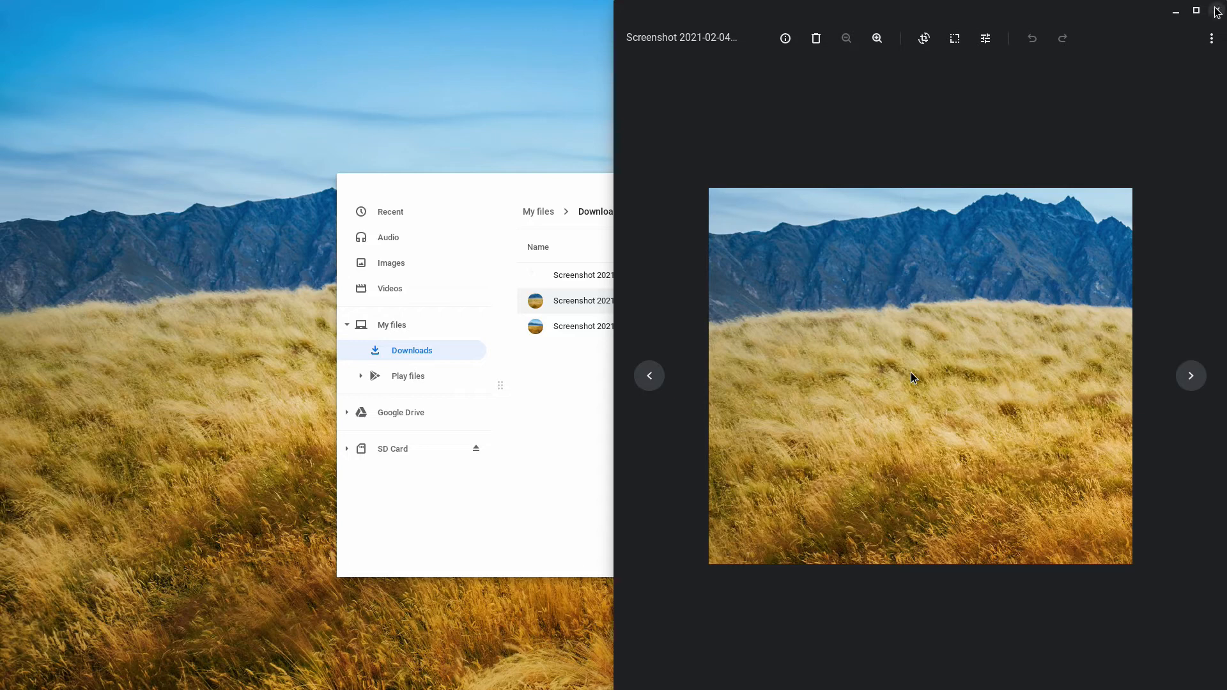
click(1213, 11)
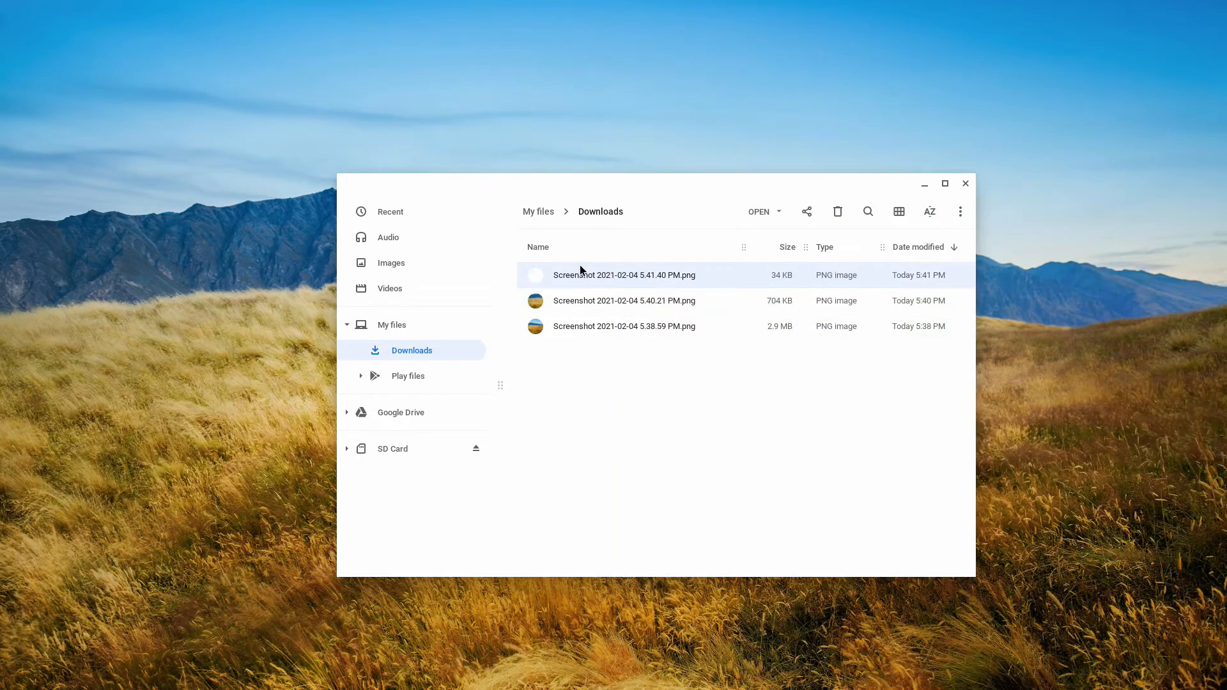
double_click(624, 275)
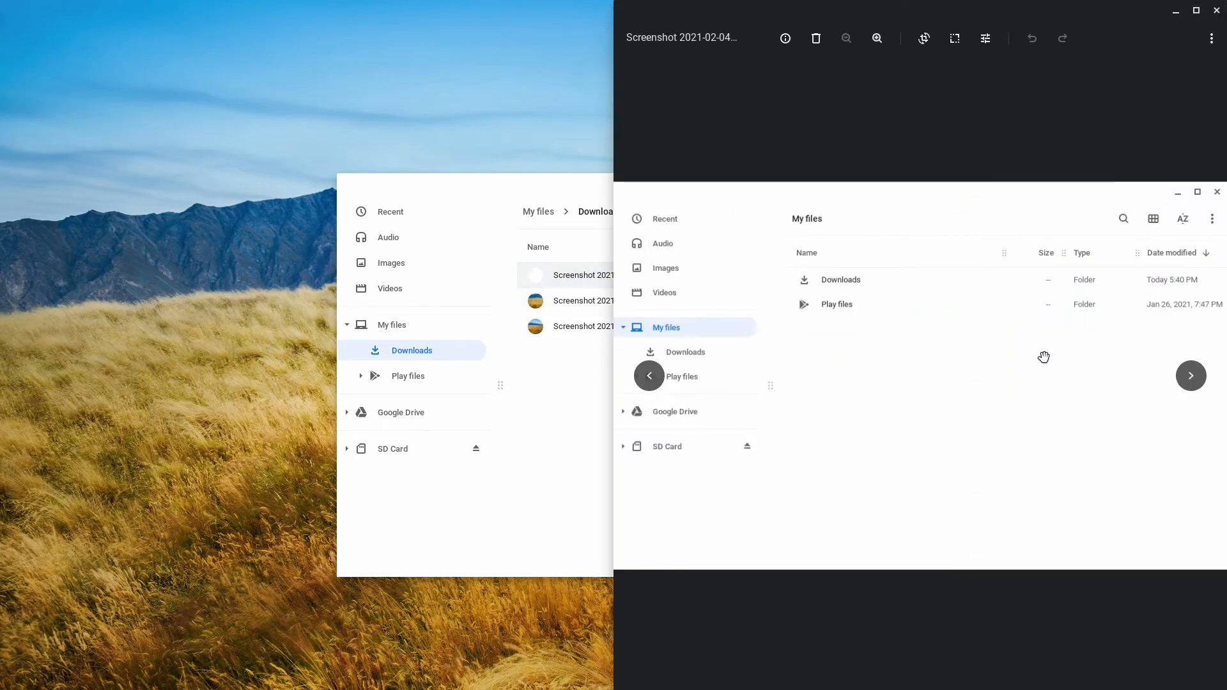
click(1217, 10)
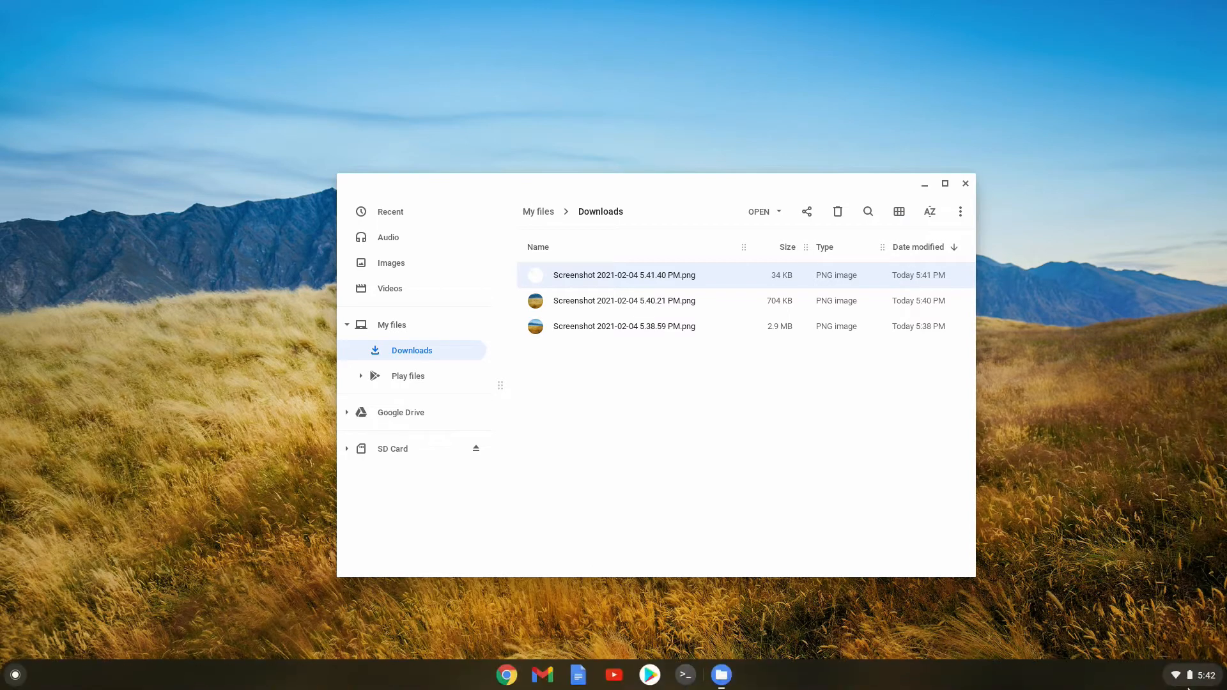
- Start a full-screen recording from the Quick Settings screen capture tool
click(1185, 674)
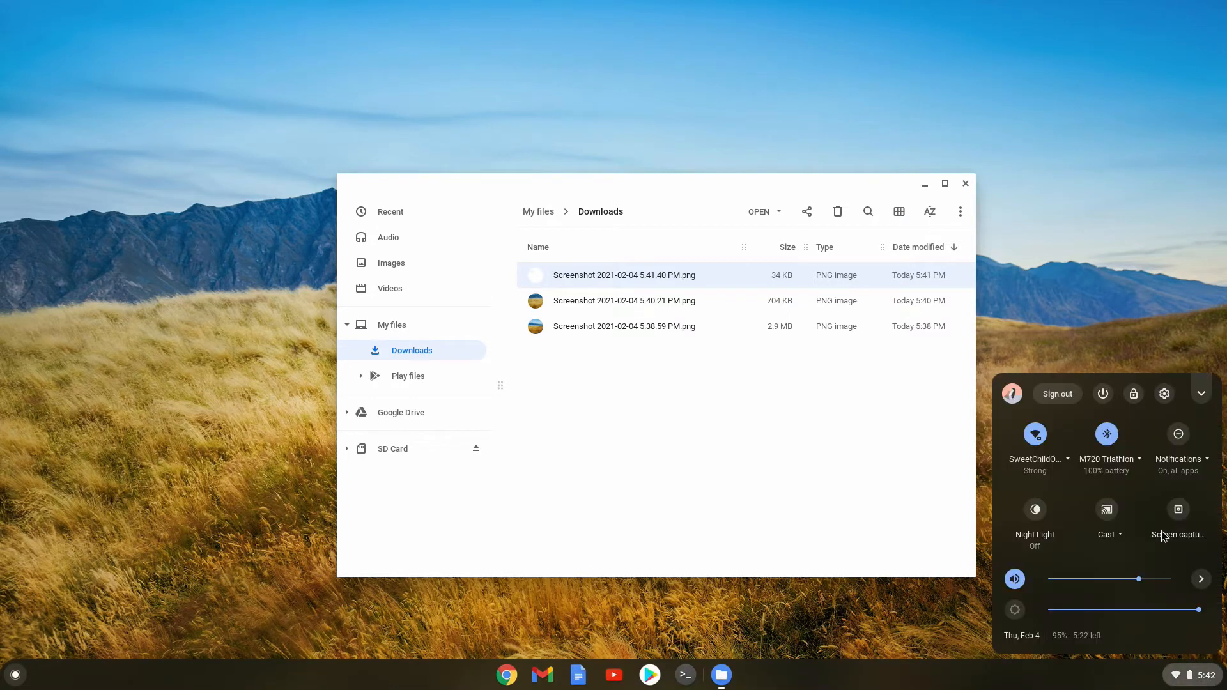
click(1177, 509)
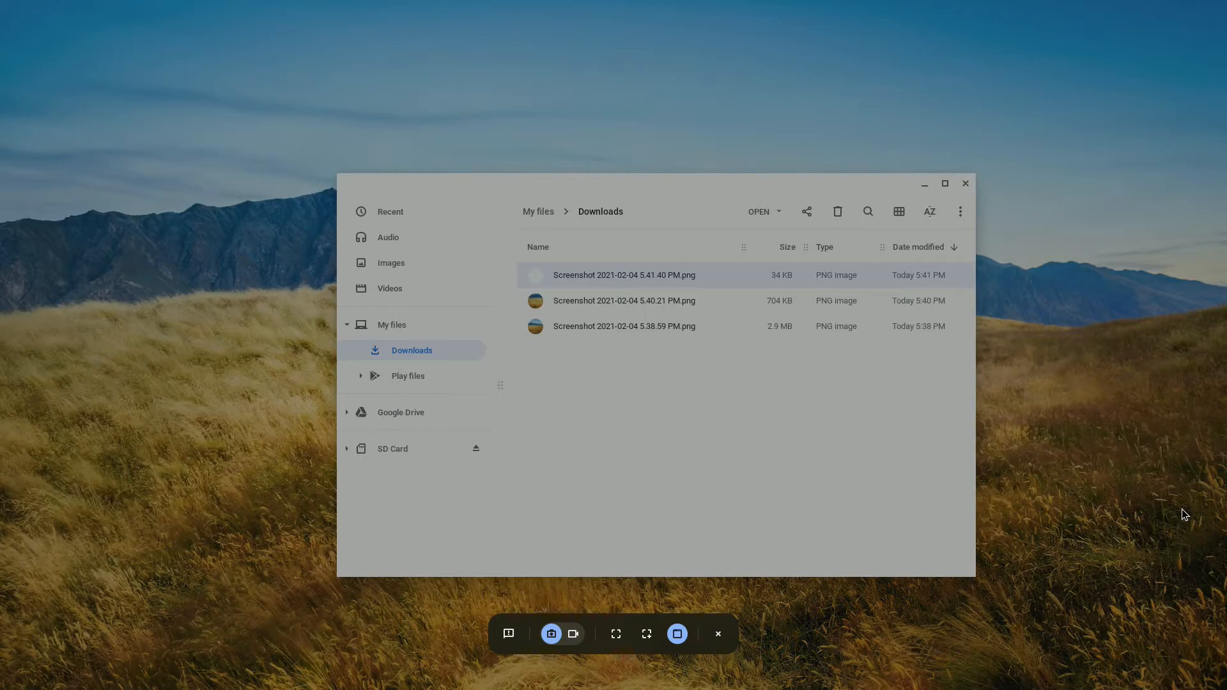
mouse_move(551, 634)
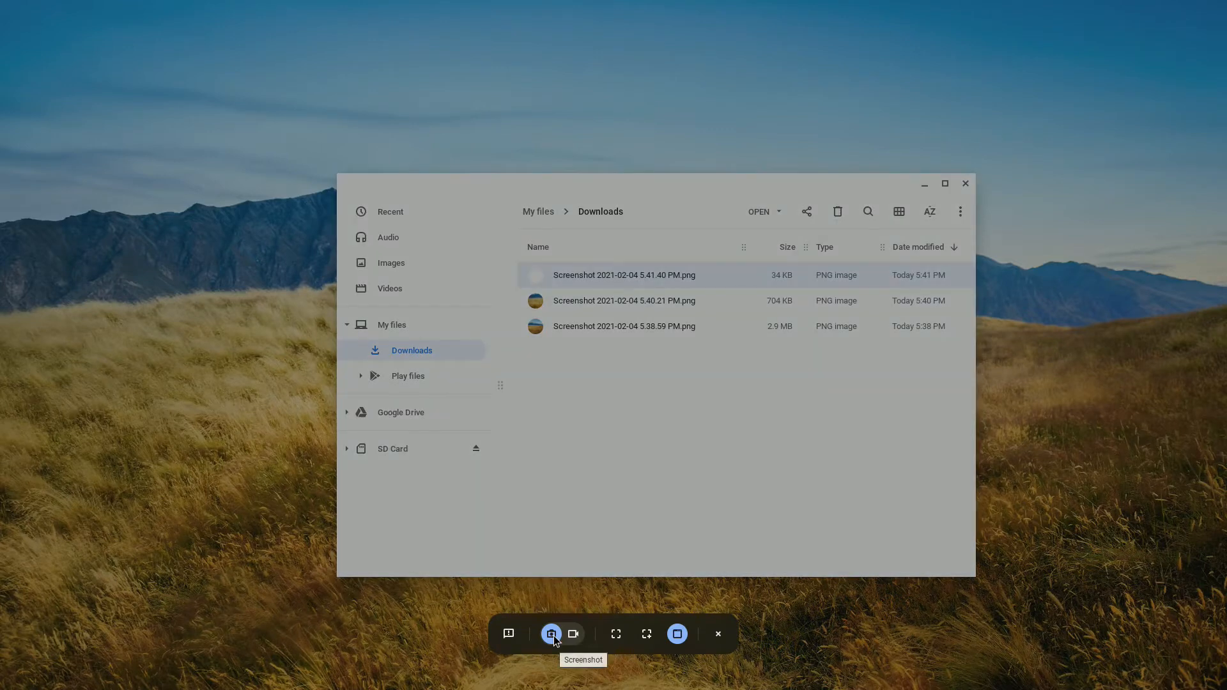
mouse_move(572, 634)
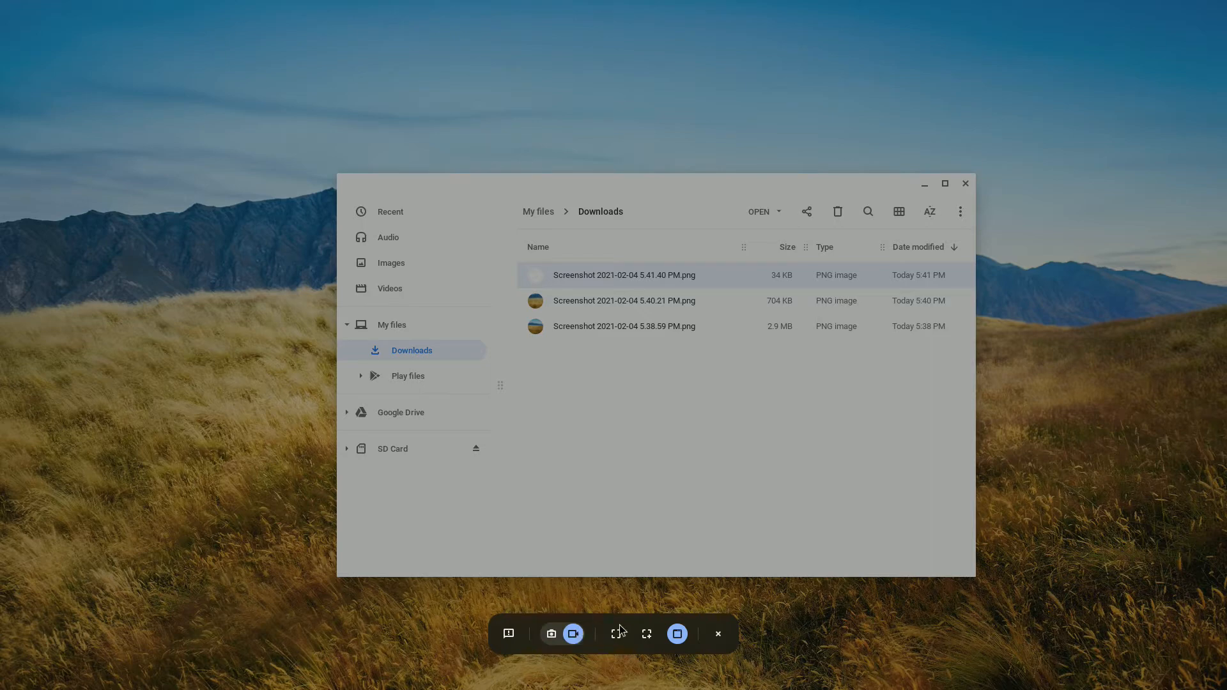
mouse_move(572, 633)
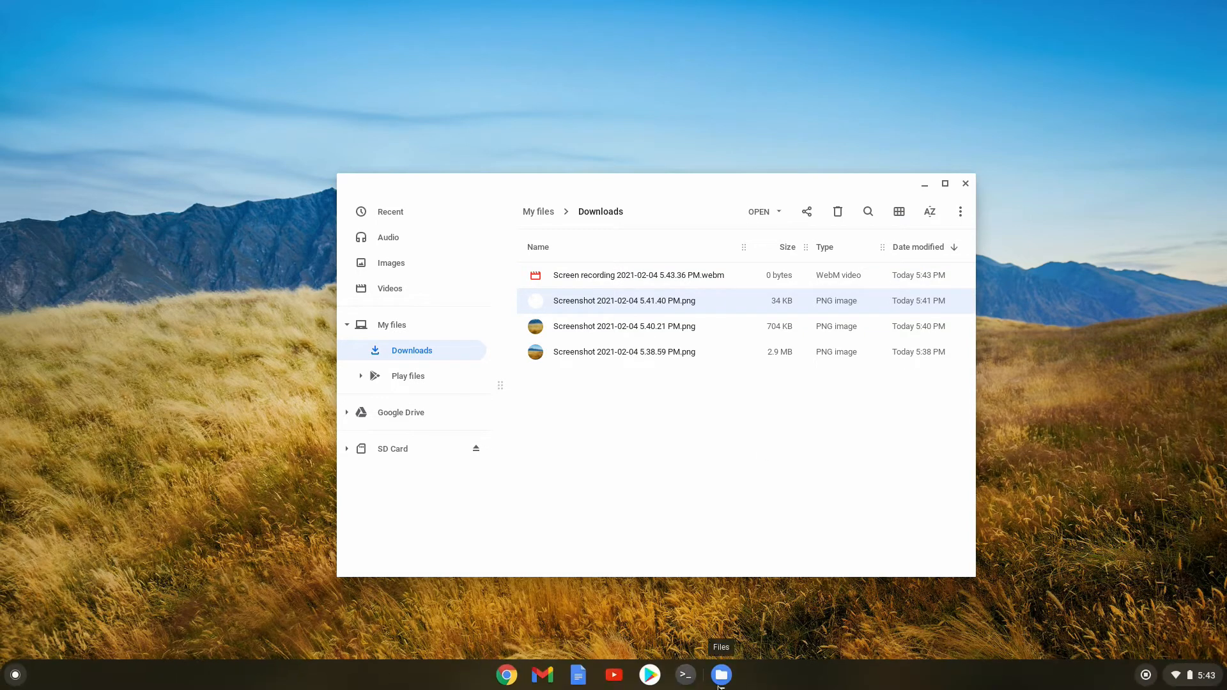
- Open Chrome and play the YouTube video on controlling monitor brightness
click(614, 673)
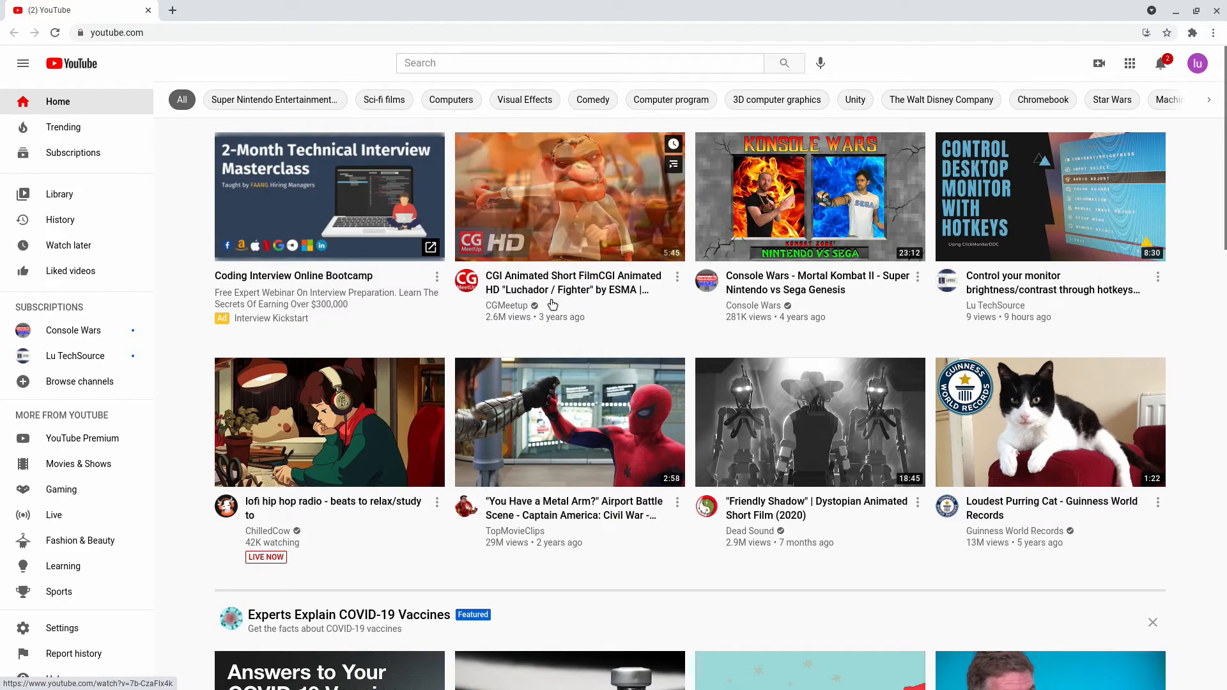
click(569, 196)
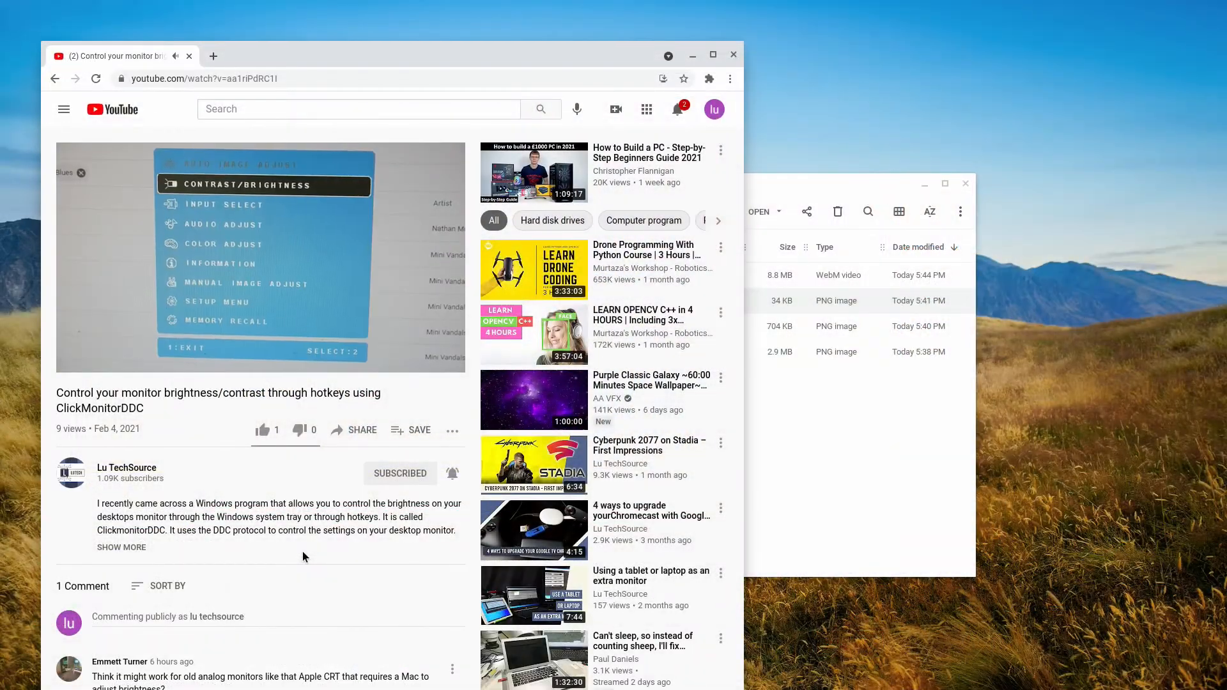
- Record a partial screen area drawn over the YouTube video, then stop recording
click(1189, 675)
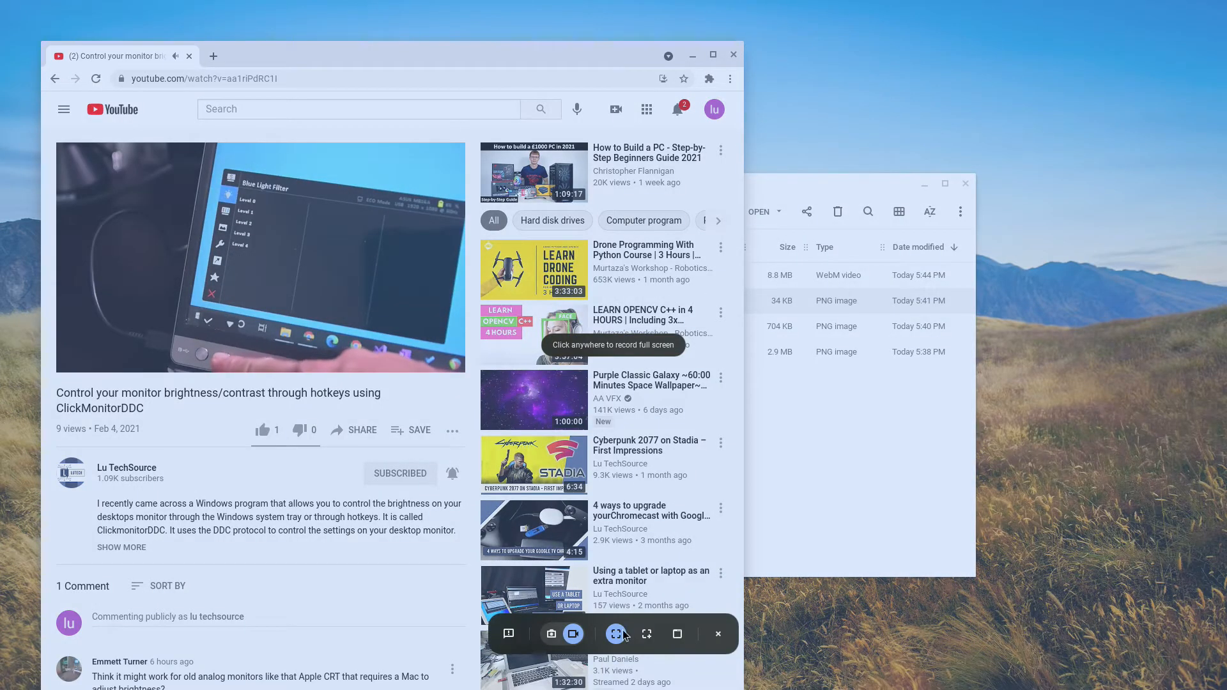
click(647, 634)
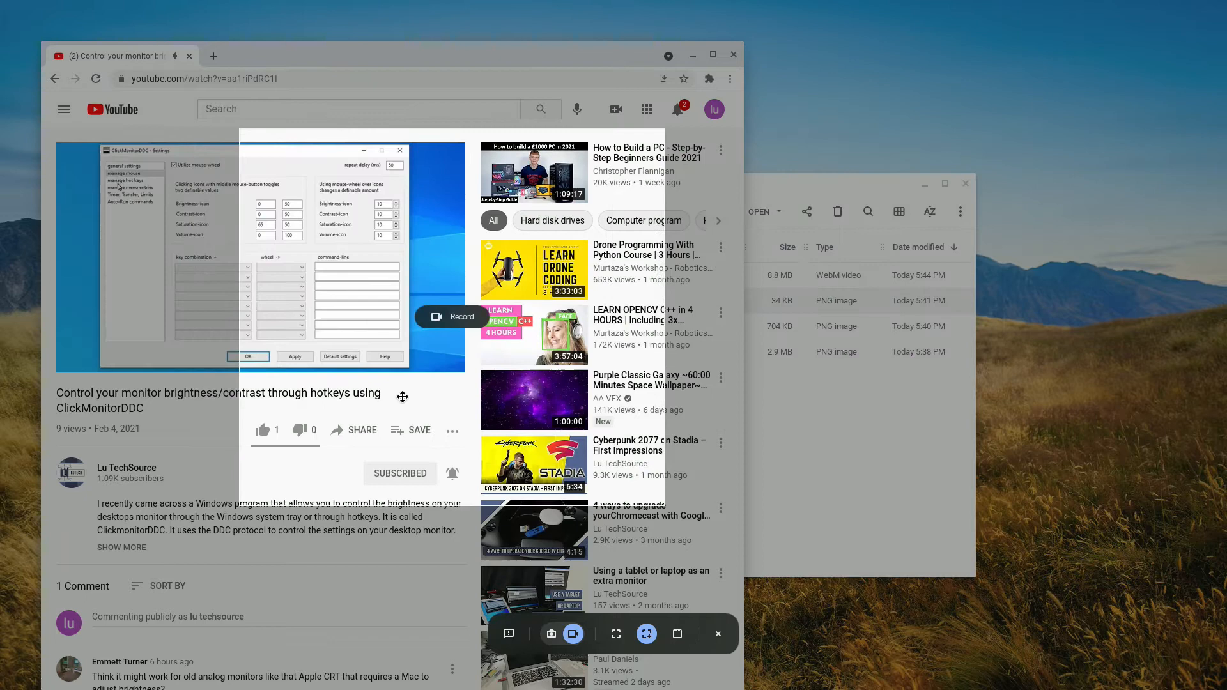
click(125, 181)
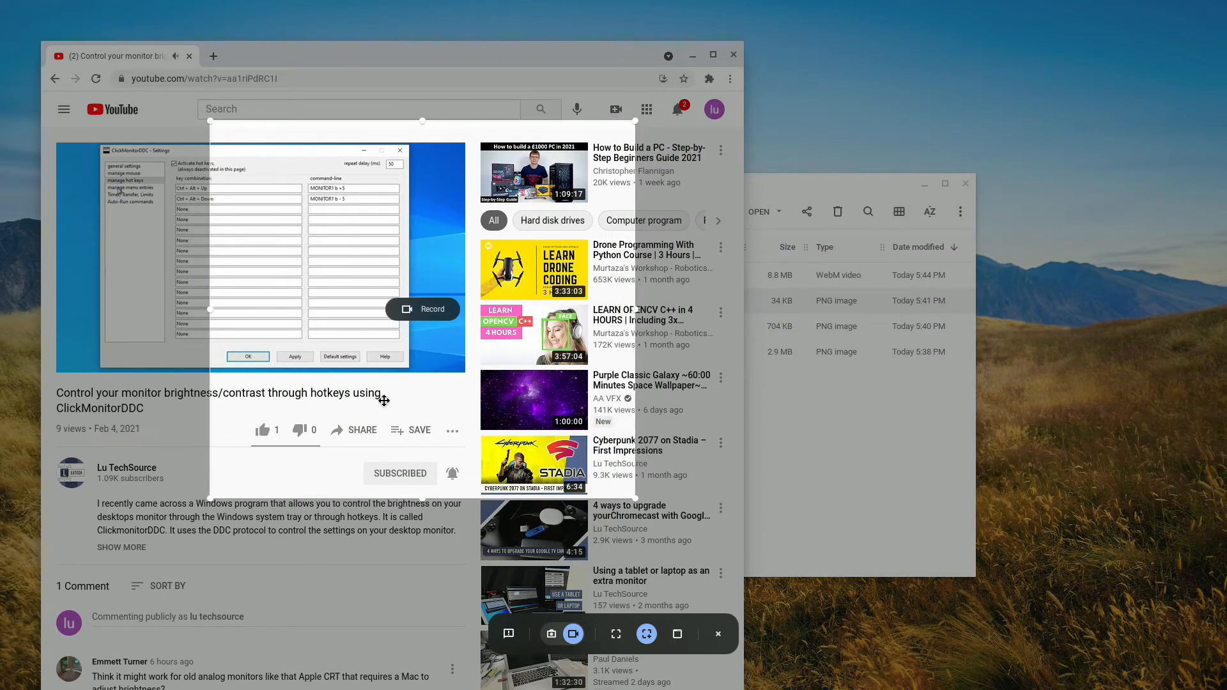
click(131, 192)
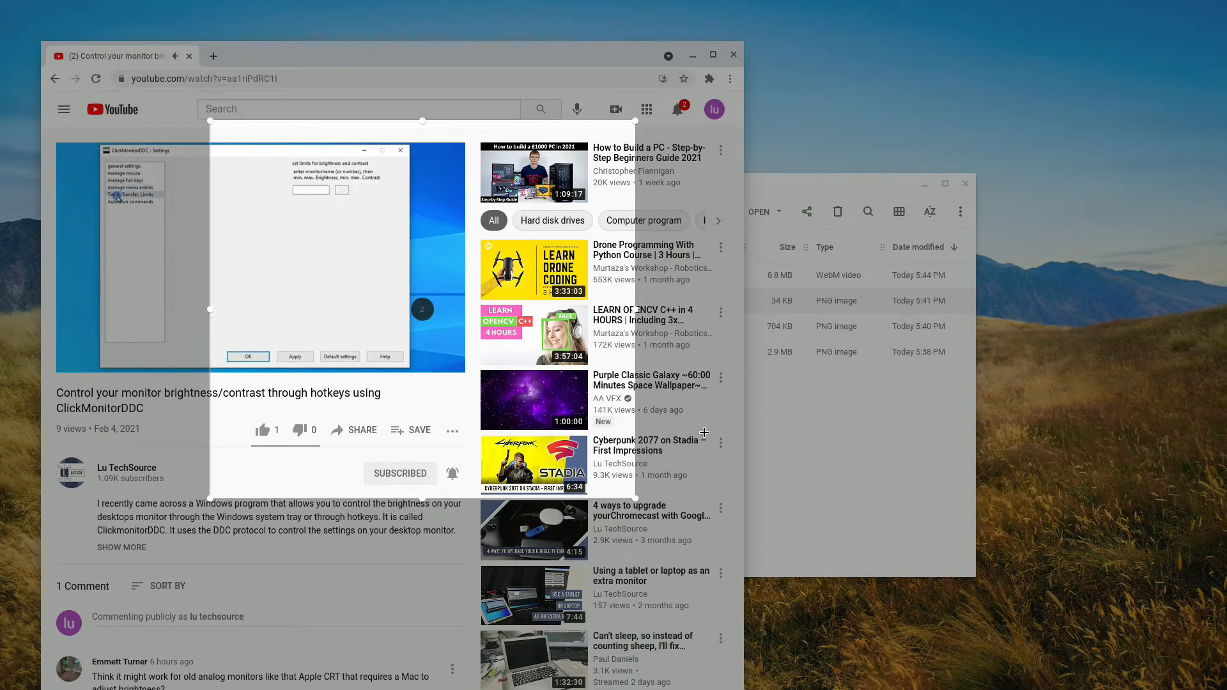
click(128, 201)
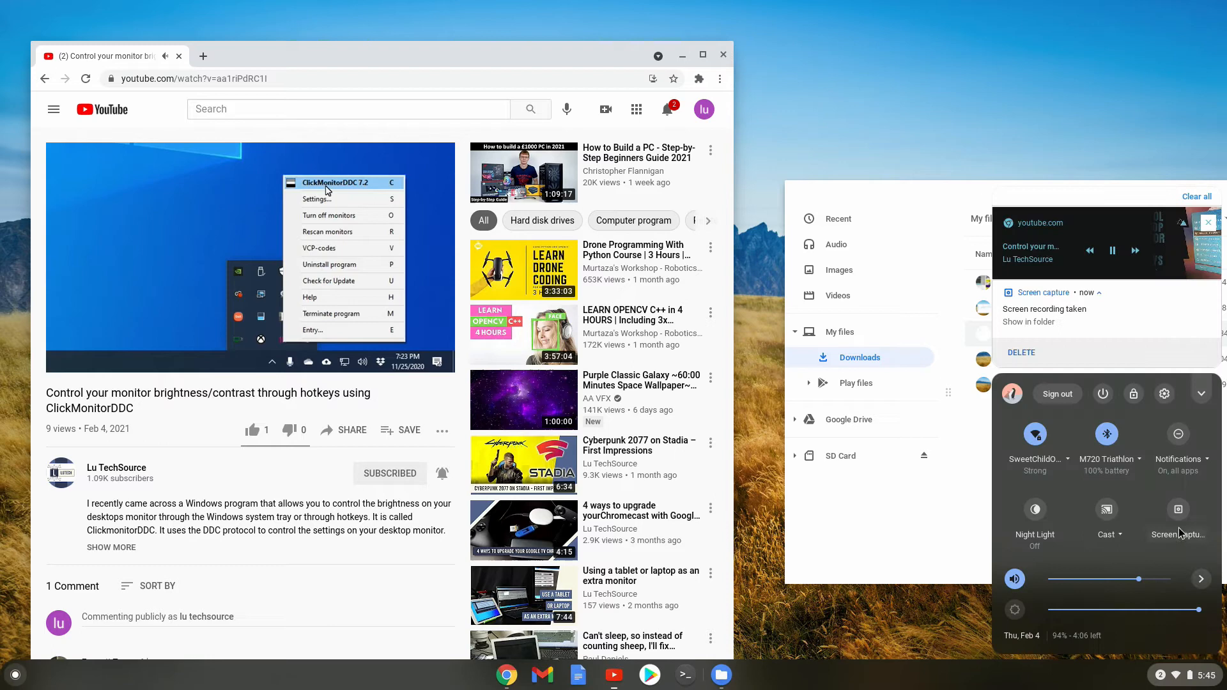
- Record the Chrome YouTube window using Screen capture's Record window mode
click(1178, 509)
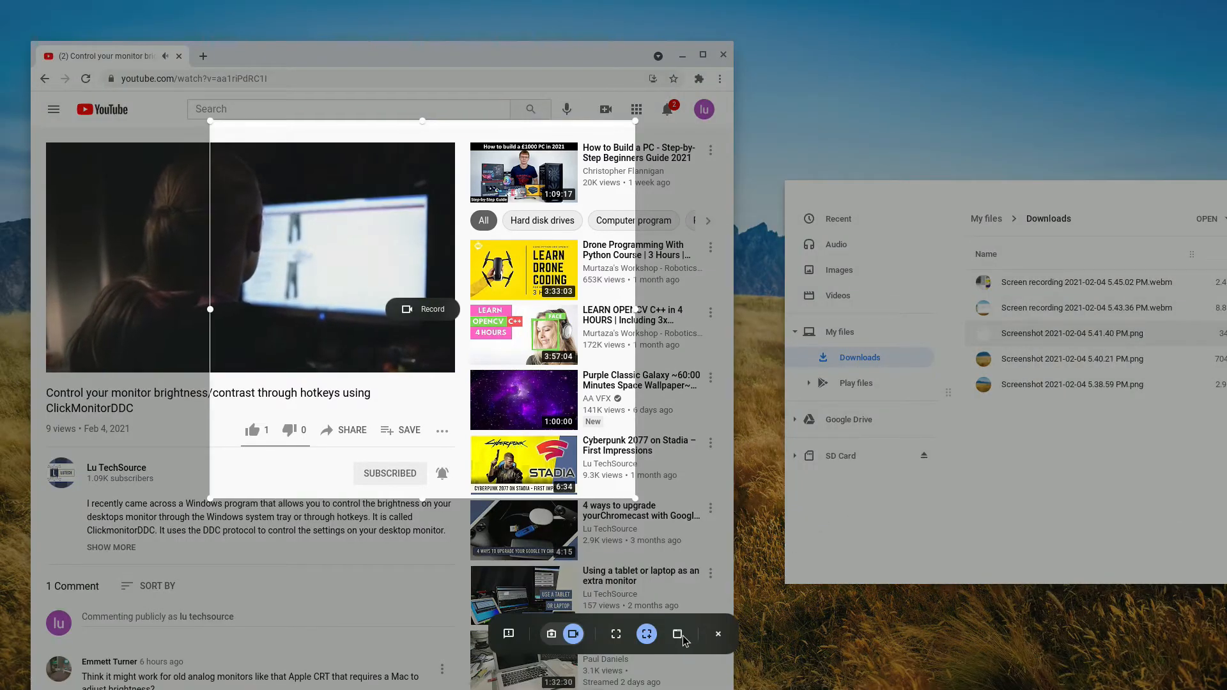
mouse_move(677, 634)
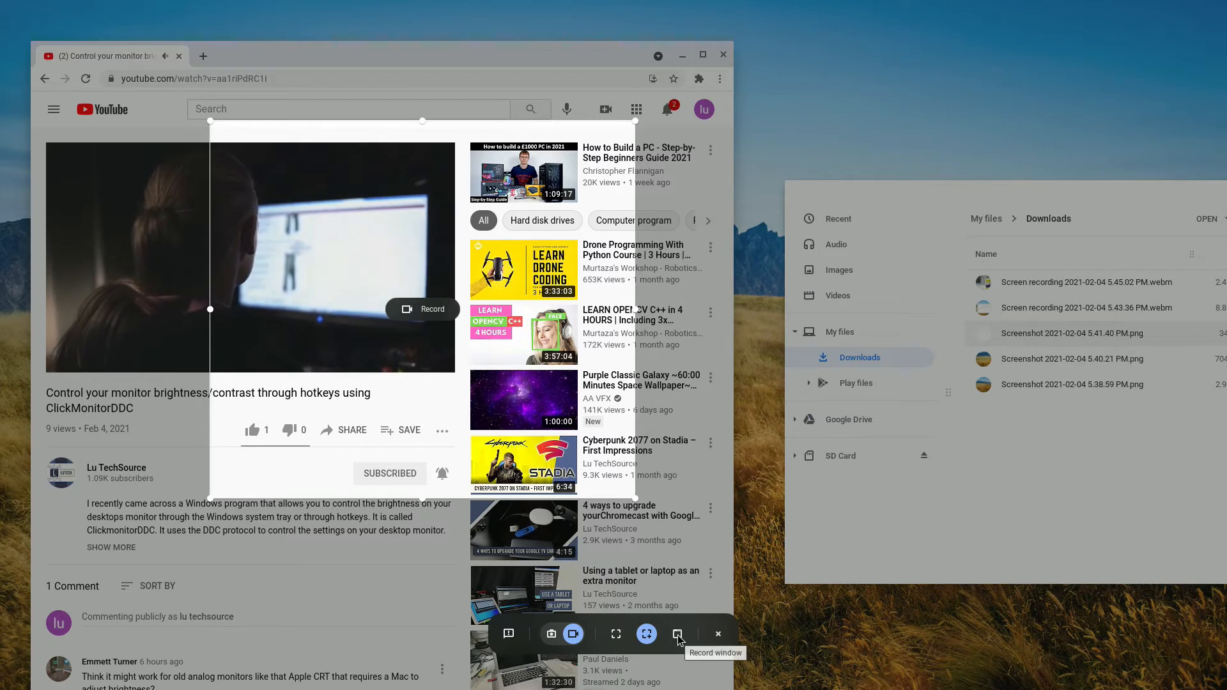
click(677, 634)
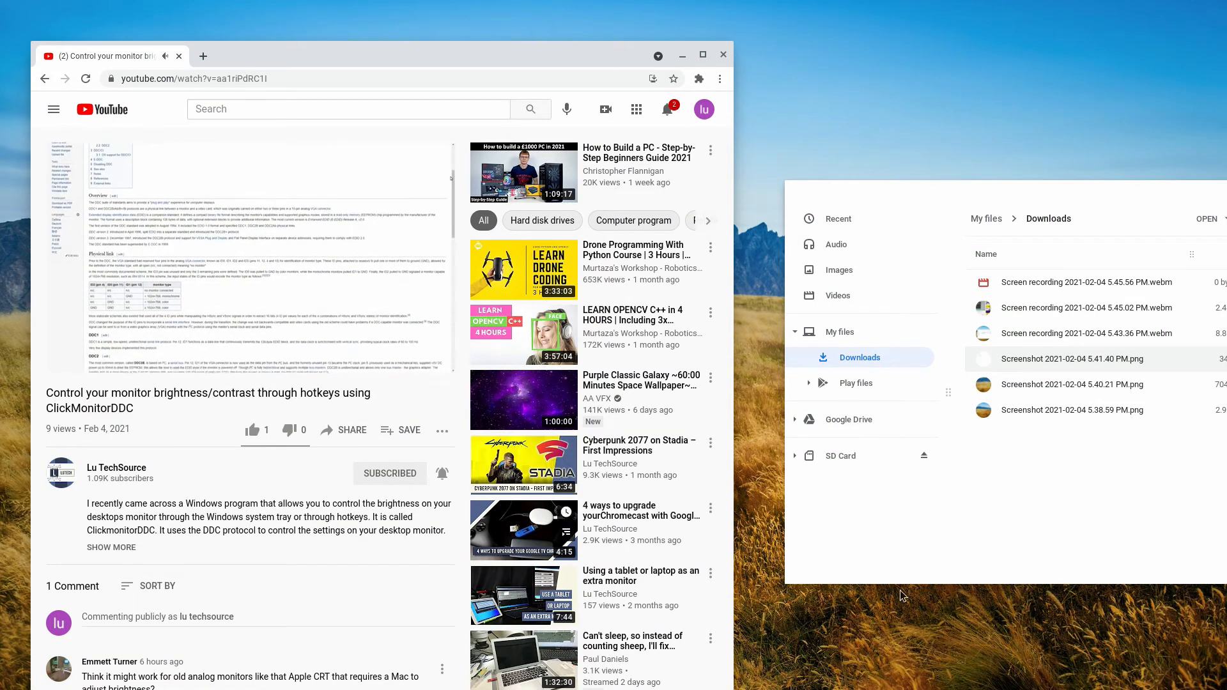
scroll(down, 3)
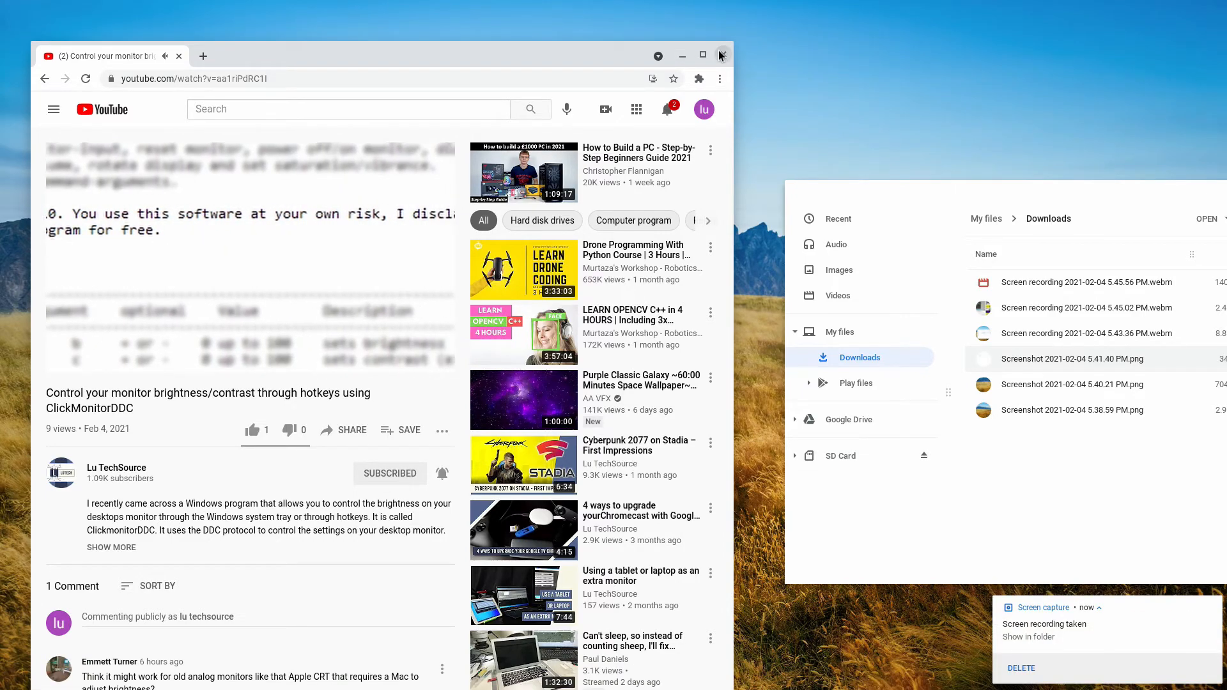
- Close the YouTube browser window and play the full-screen recording from Downloads
click(720, 56)
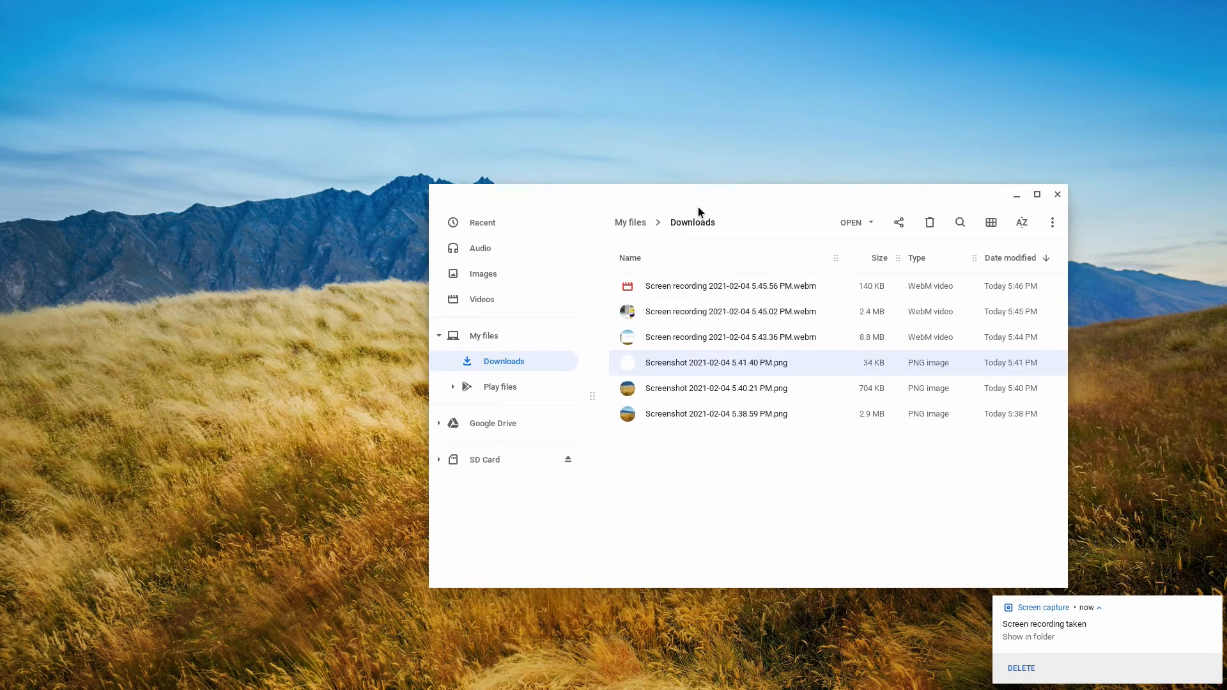
click(764, 475)
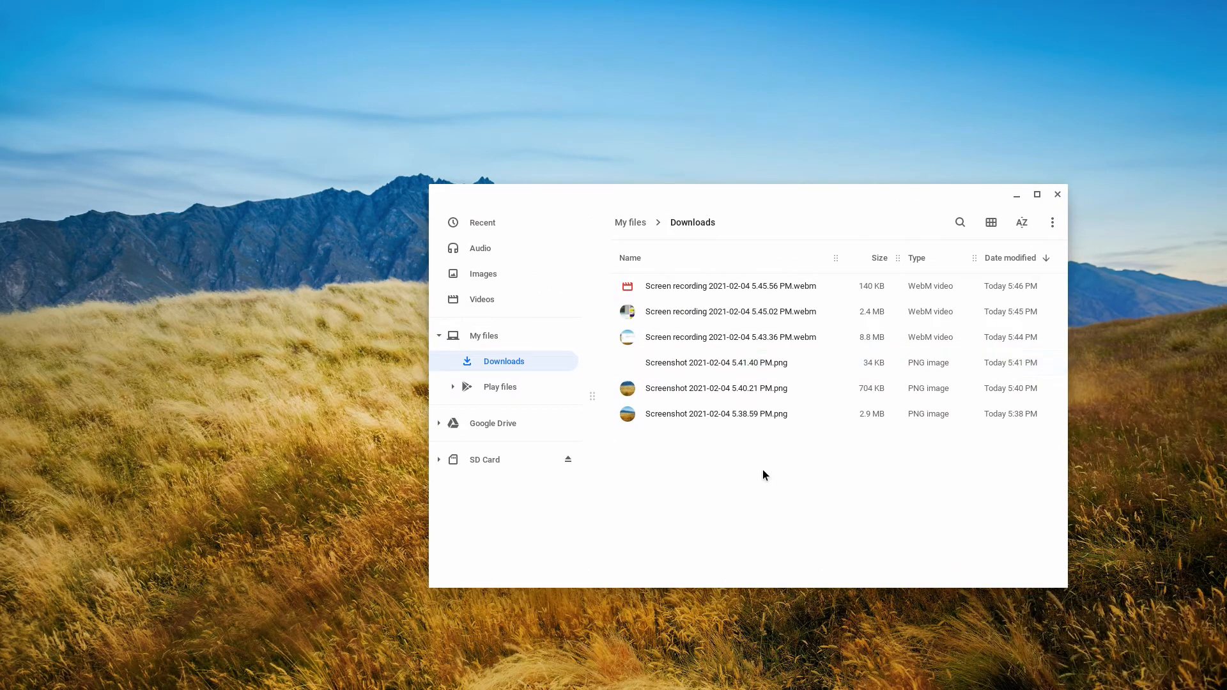
click(730, 337)
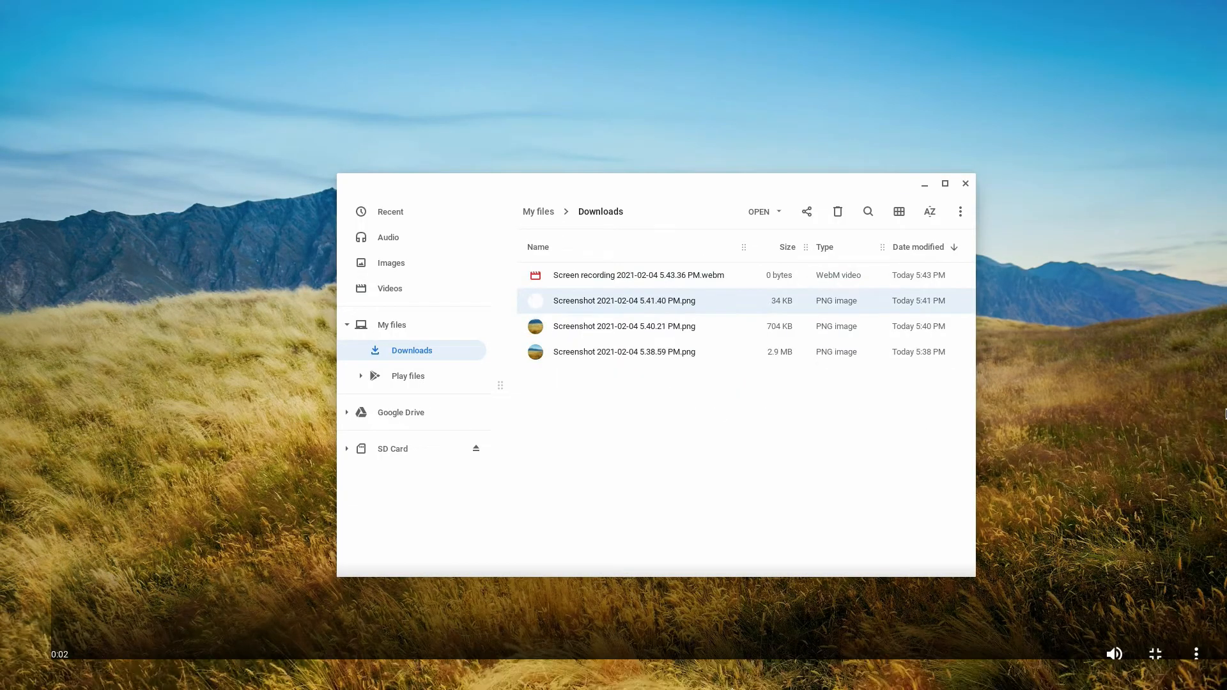
click(32, 654)
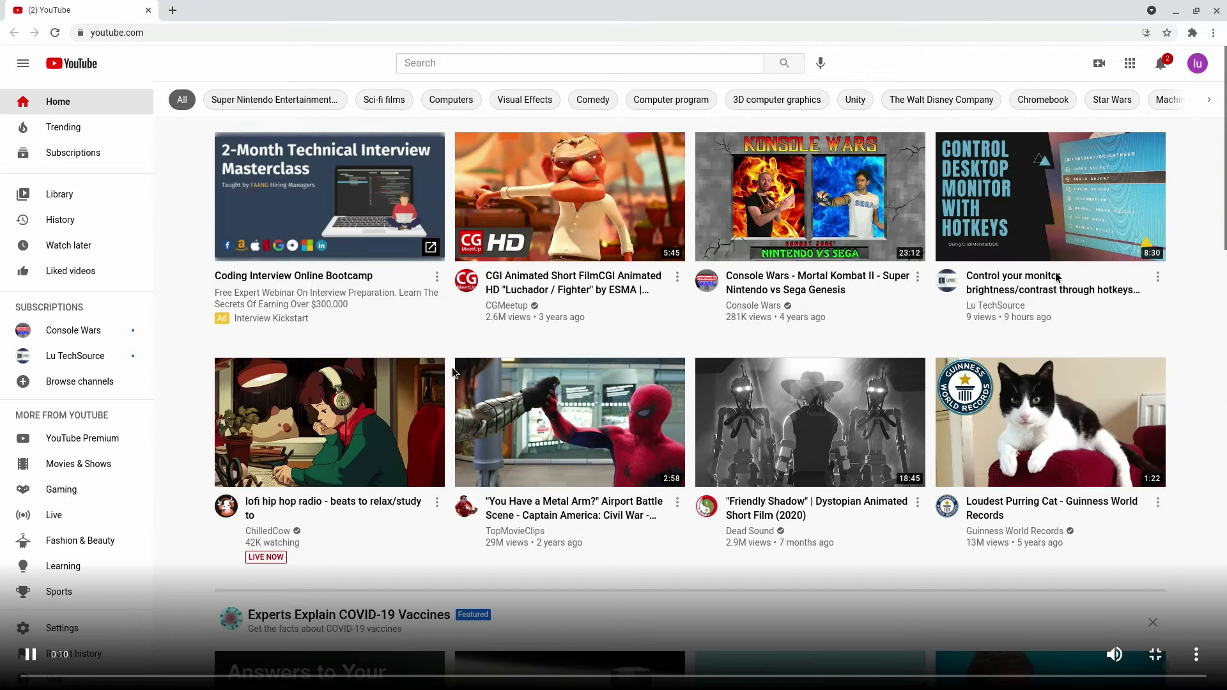
mouse_move(548, 305)
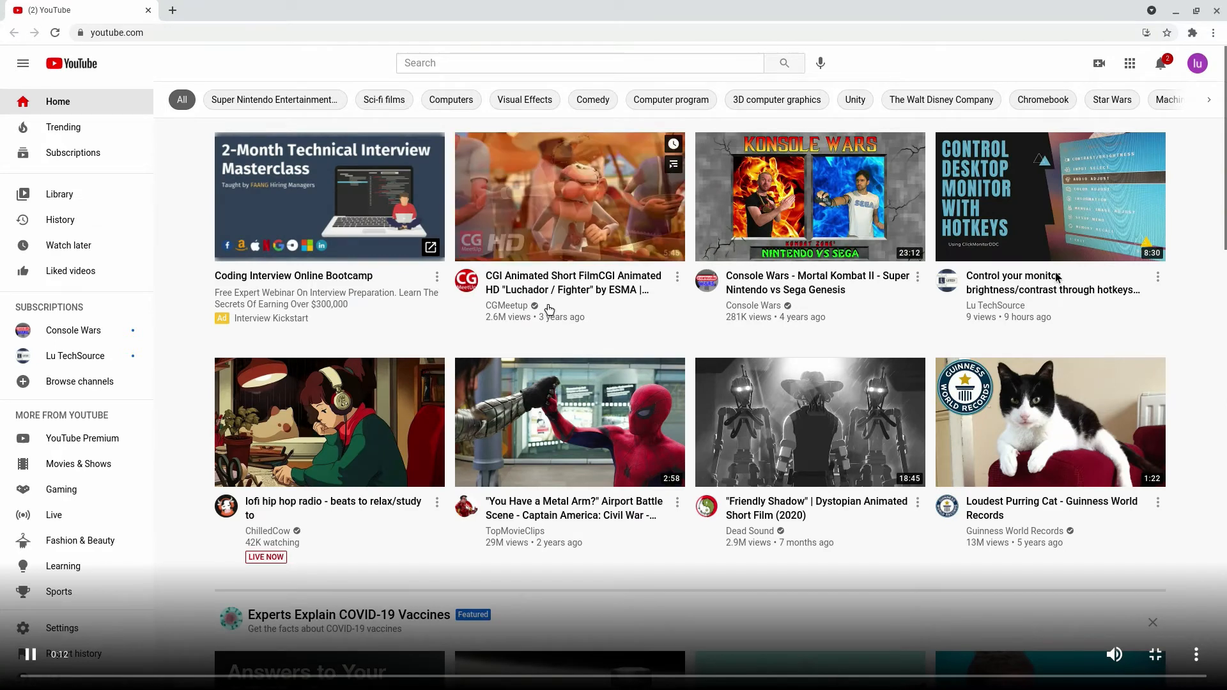
click(569, 197)
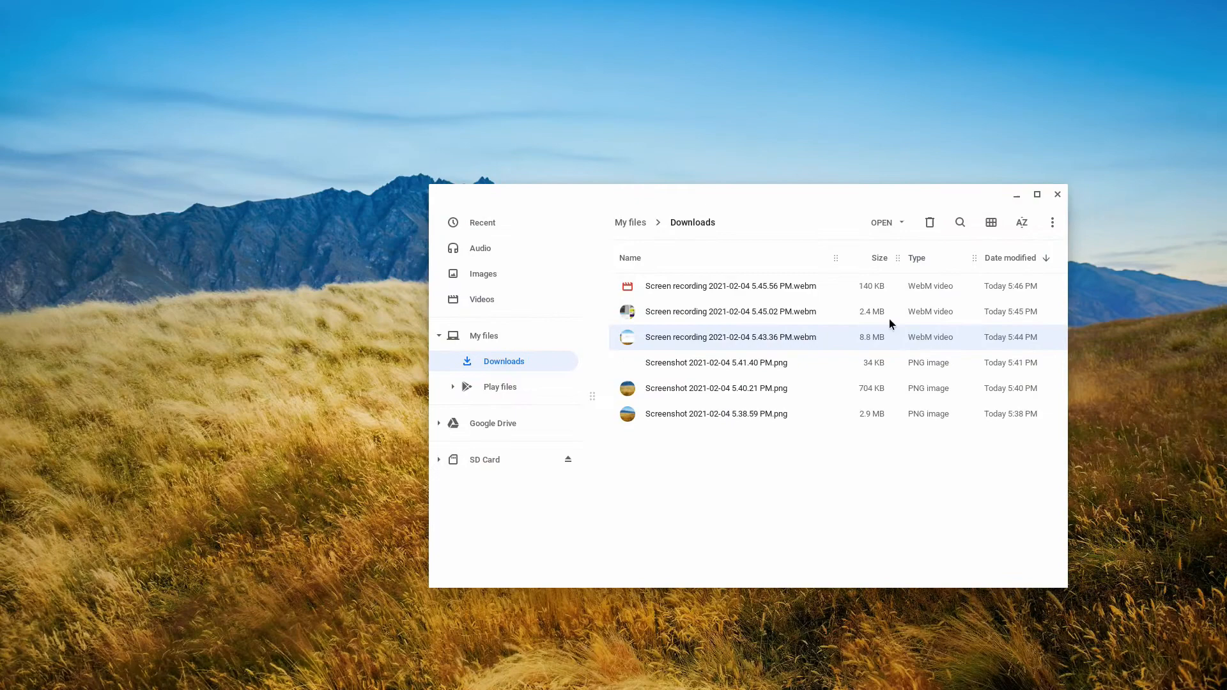
mouse_move(666, 320)
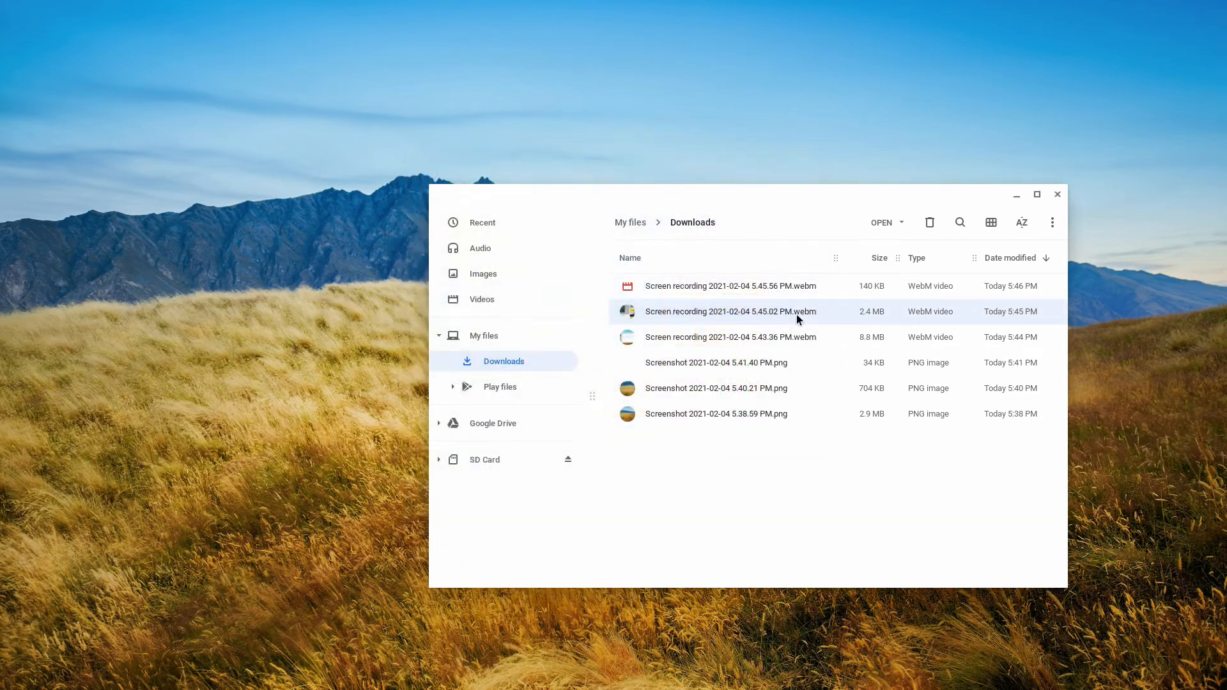
mouse_move(712, 452)
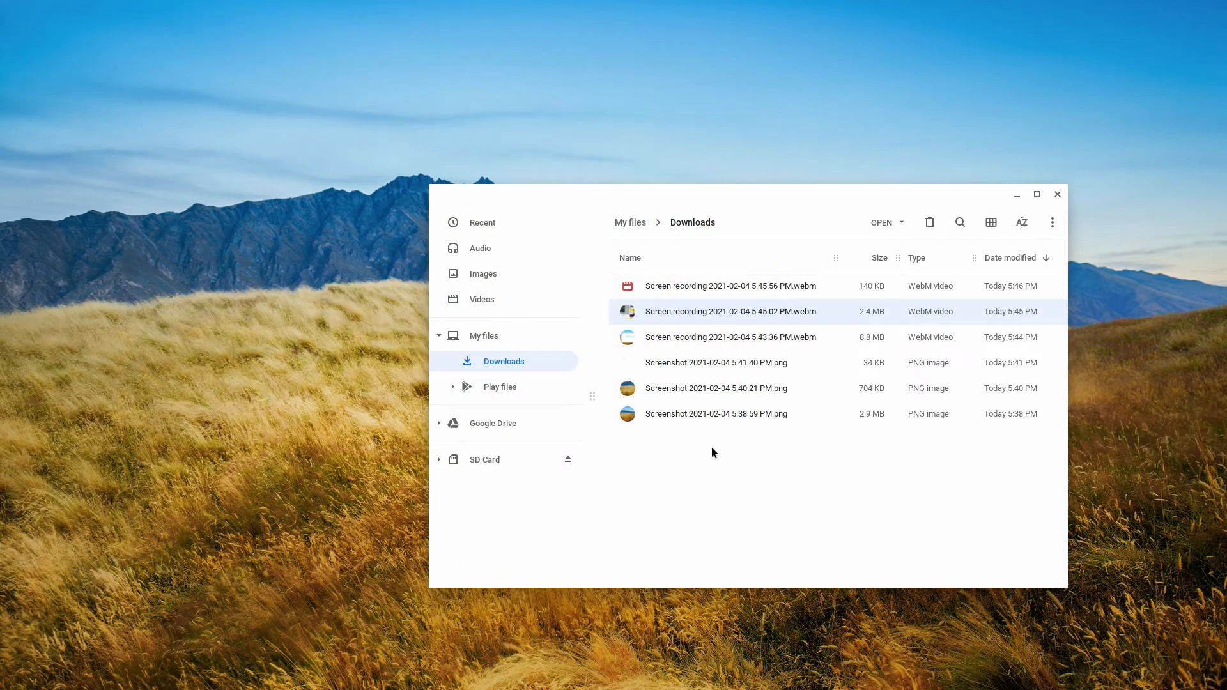
mouse_move(692, 299)
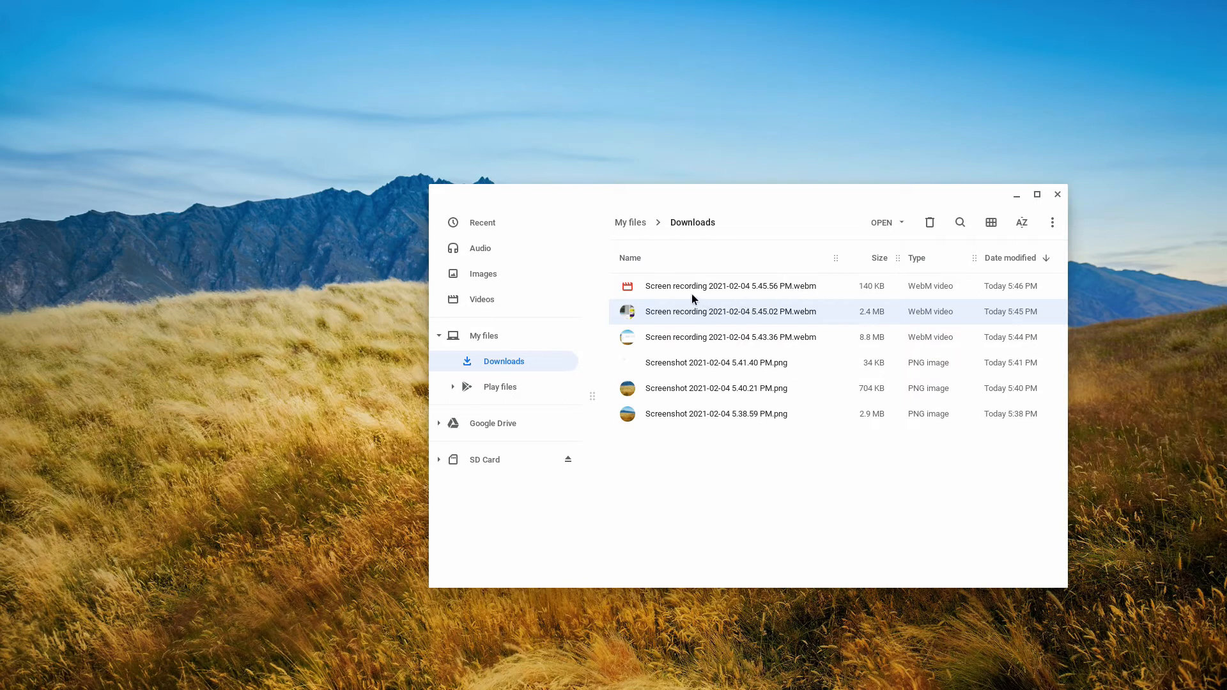
- Play 'Screen recording 2021-02-04 5.45.56 PM.webm' in the video player
click(730, 286)
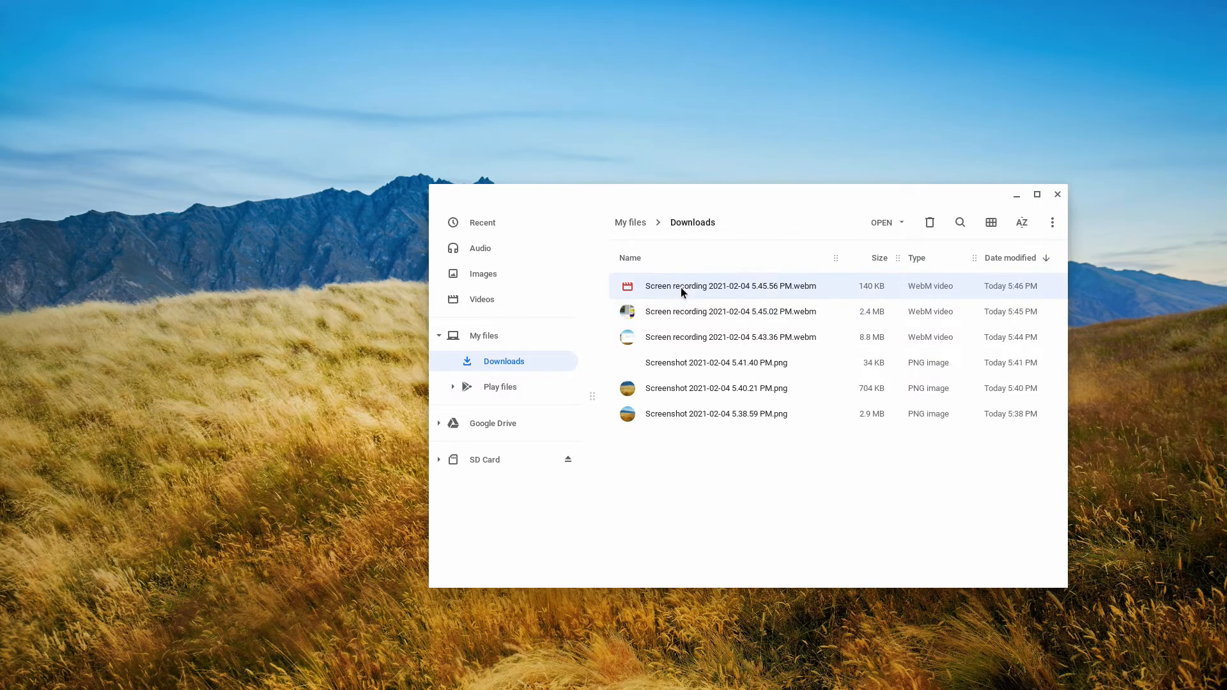
double_click(730, 286)
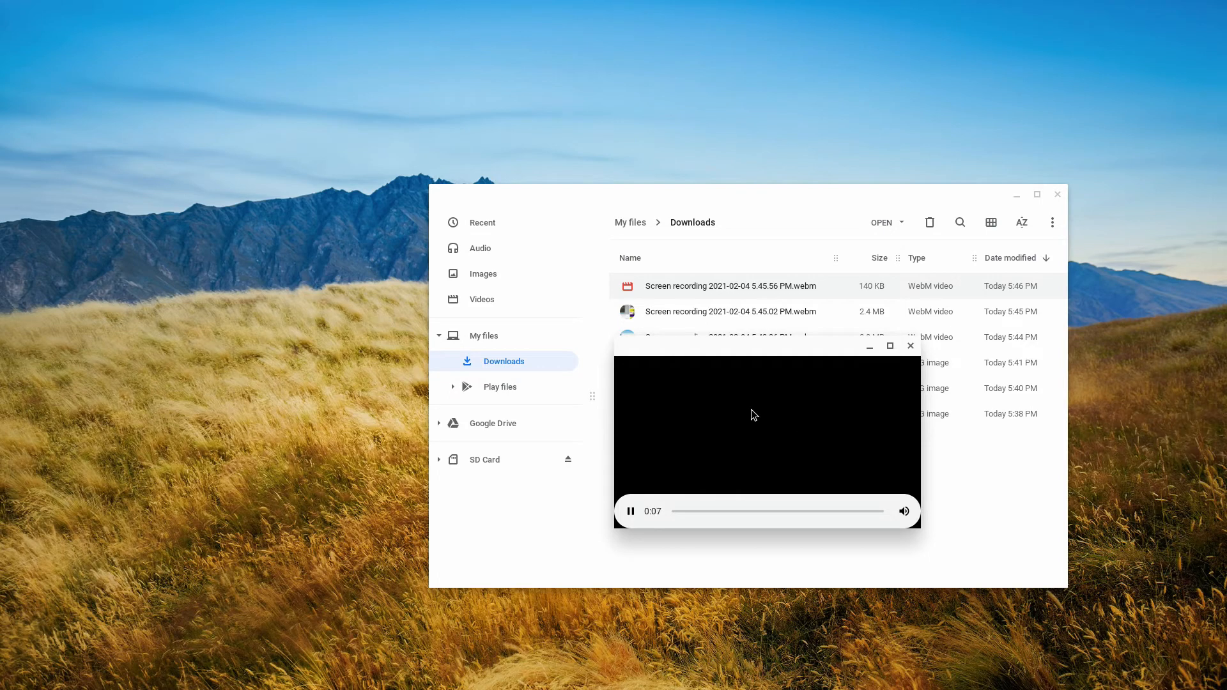
mouse_move(807, 369)
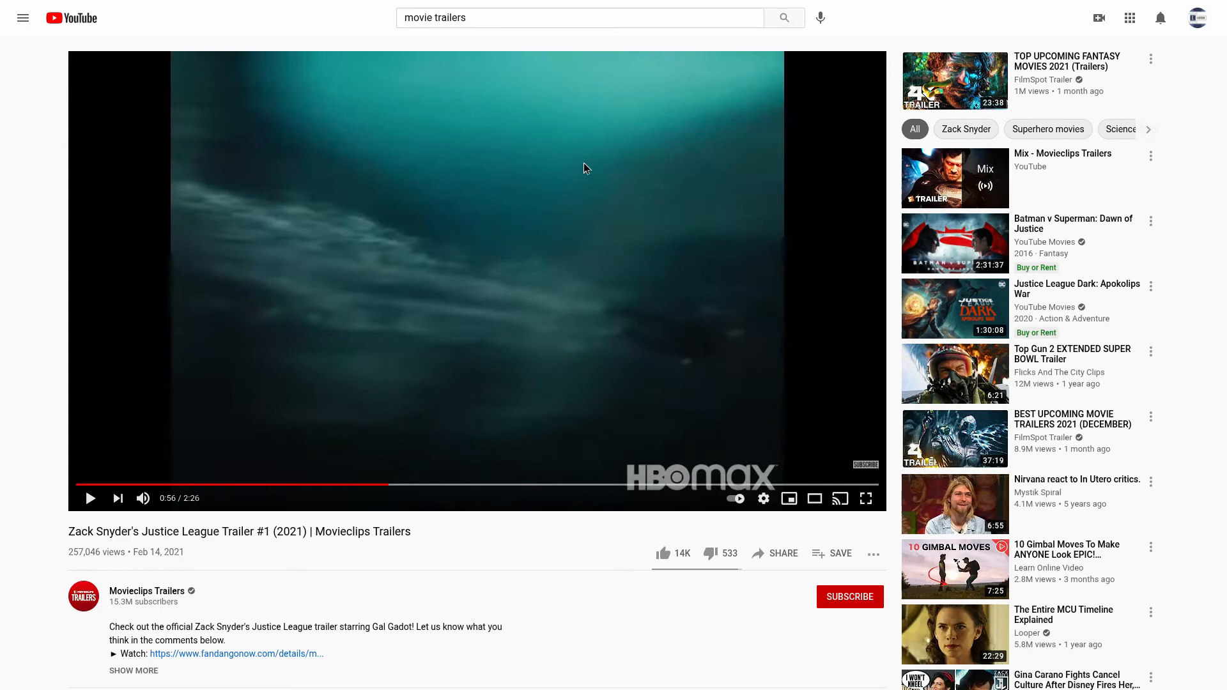
mouse_move(90, 498)
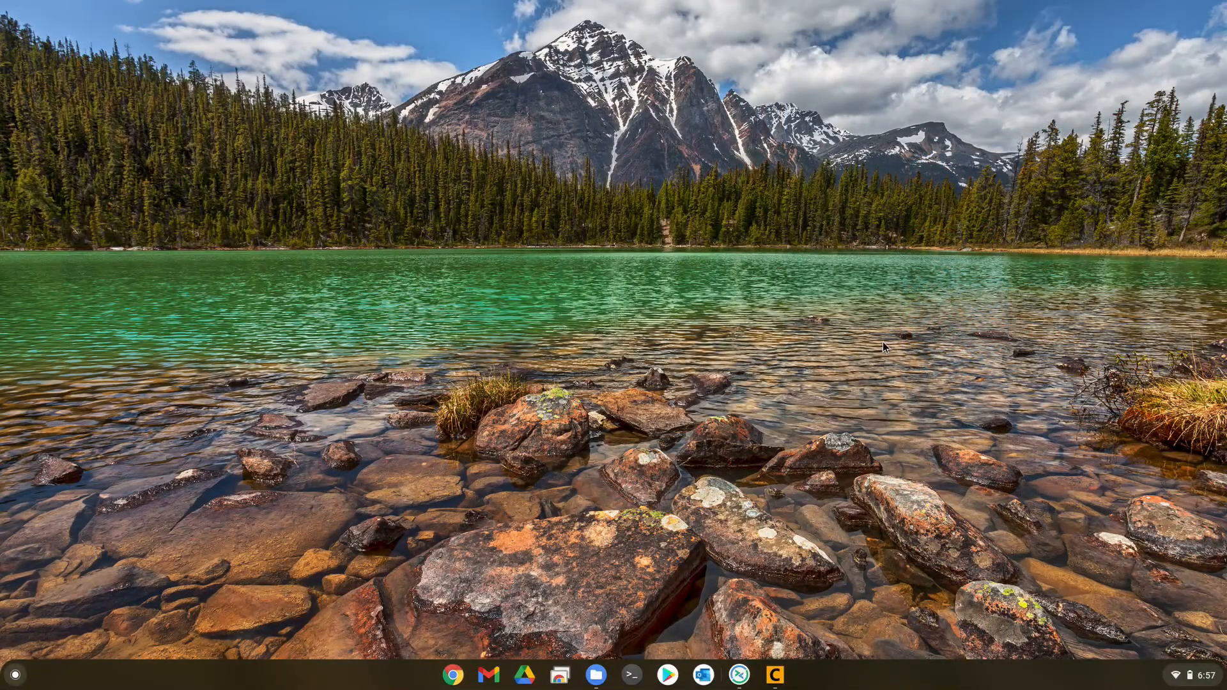
mouse_move(928, 429)
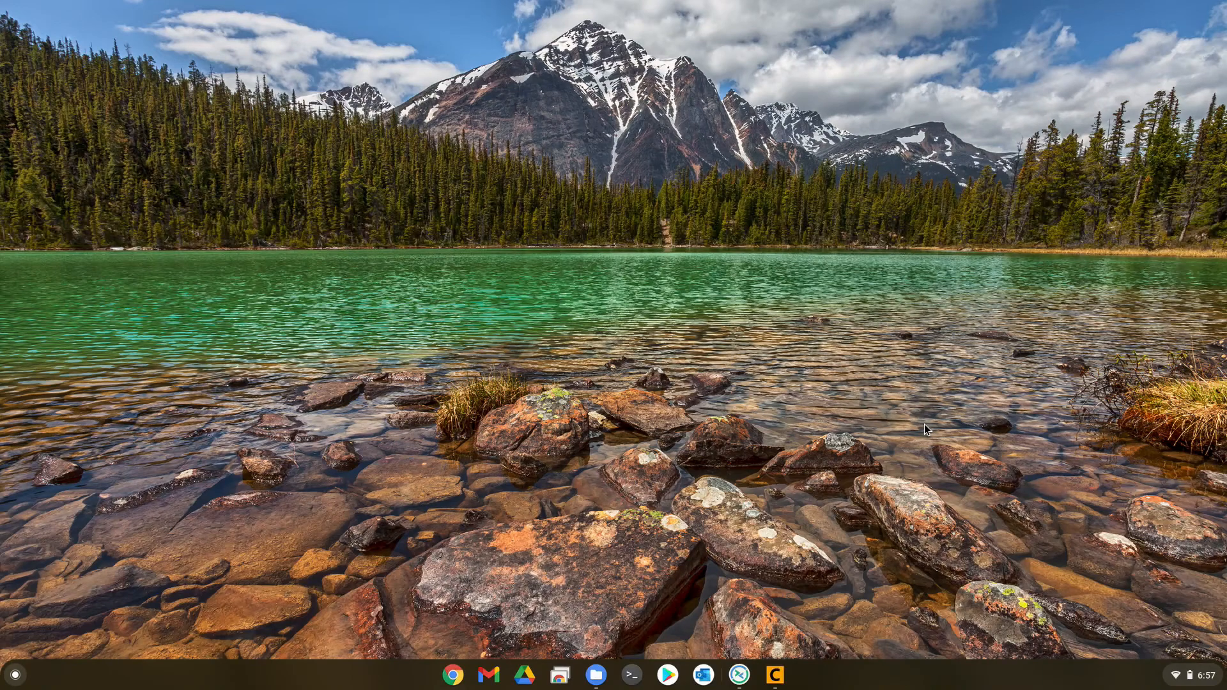
- Open audio settings from Quick Settings and mute the Front microphone input
click(1178, 674)
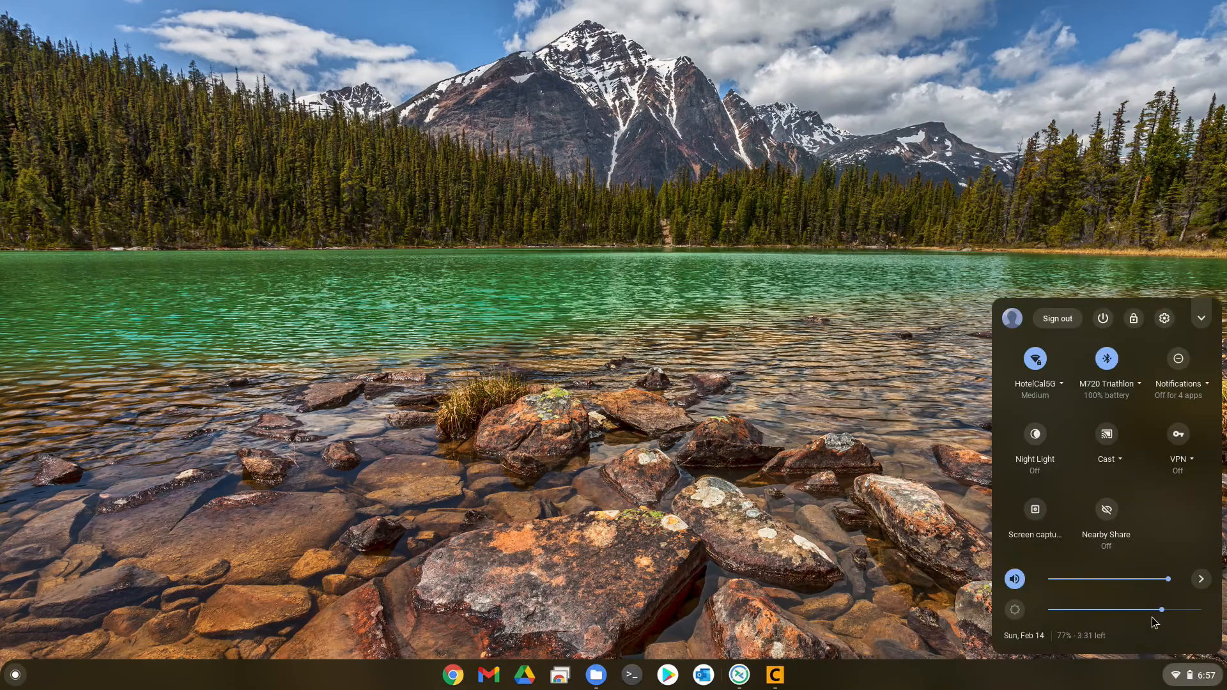
click(1201, 580)
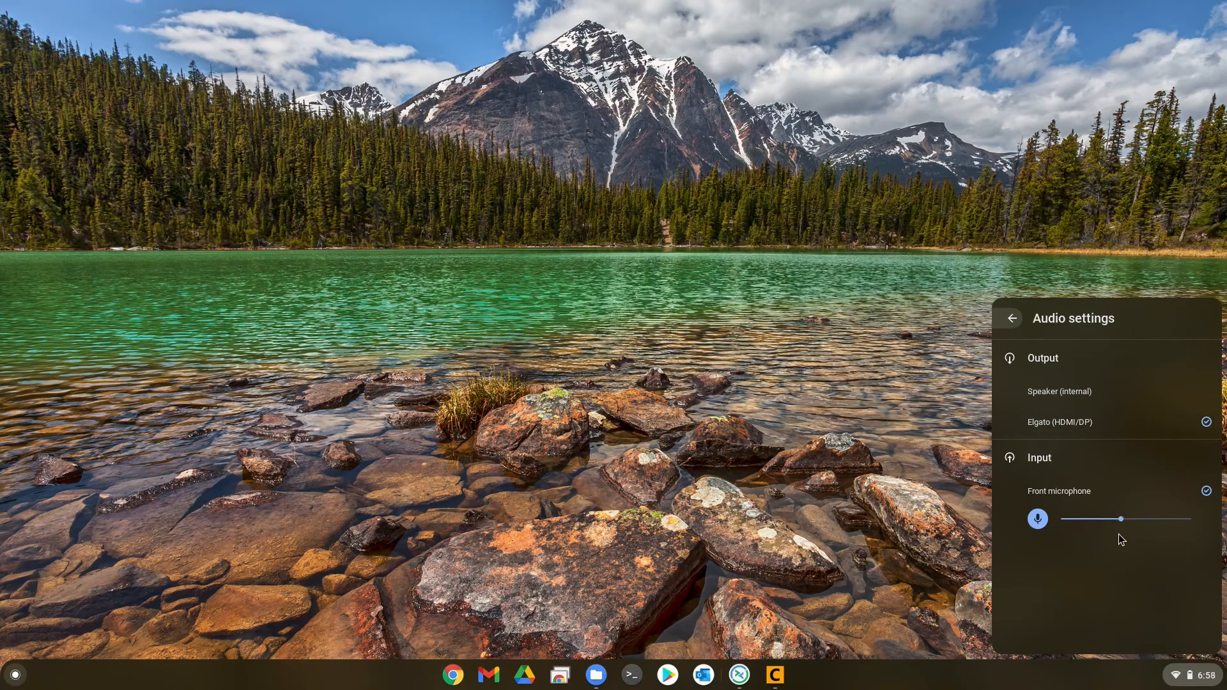
click(1038, 520)
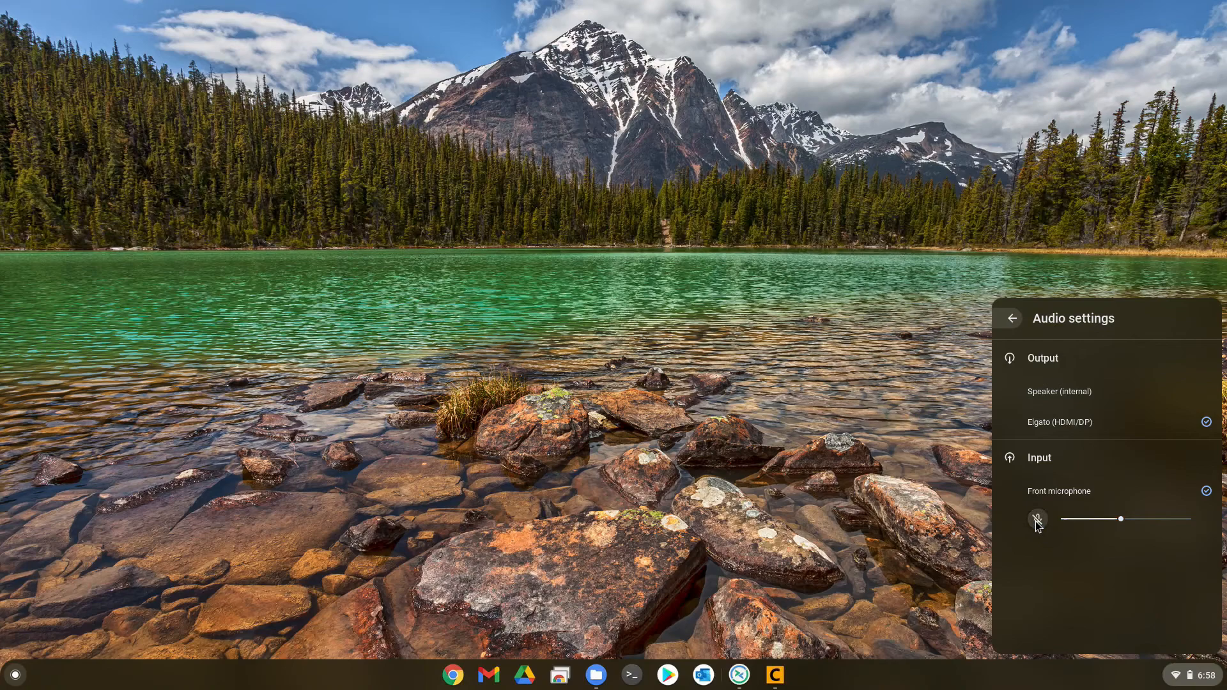